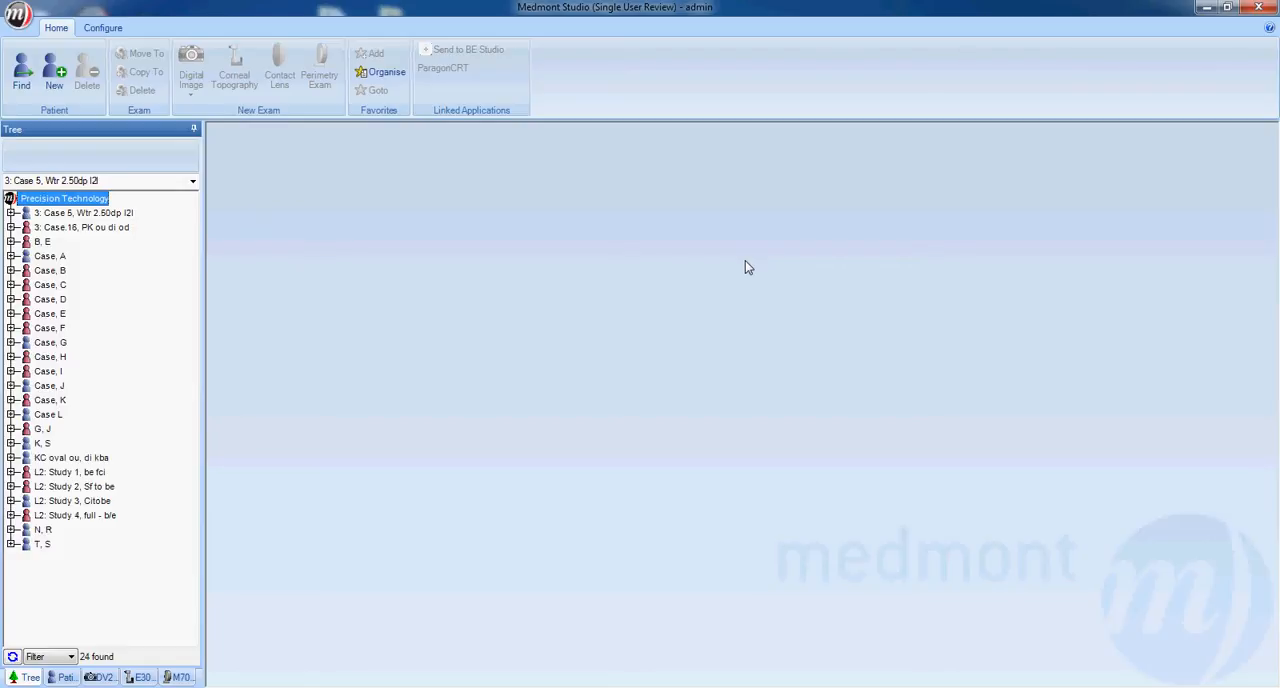
mouse_move(92, 223)
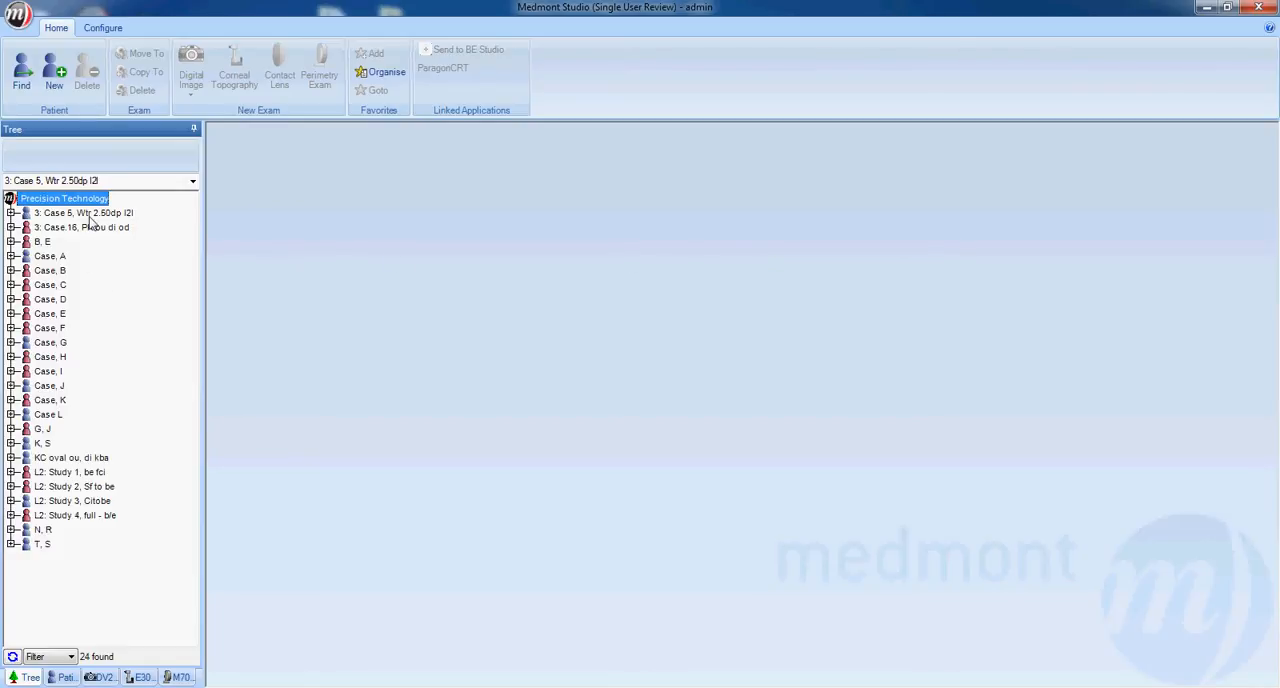
- Open Case 5's right-eye topography exam from 28-Jan-2009 10:26:20 AM
double_click(85, 213)
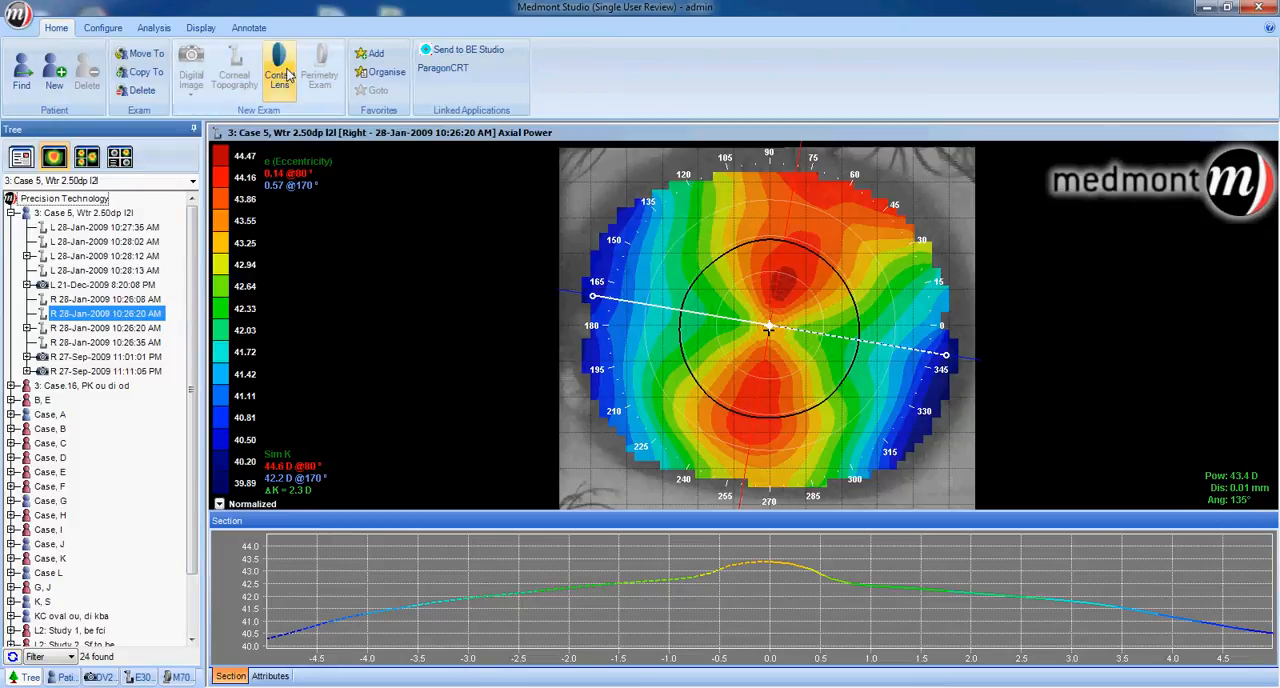
- Start a new contact lens fit and confirm the selected lens manufacturers
left_click(279, 72)
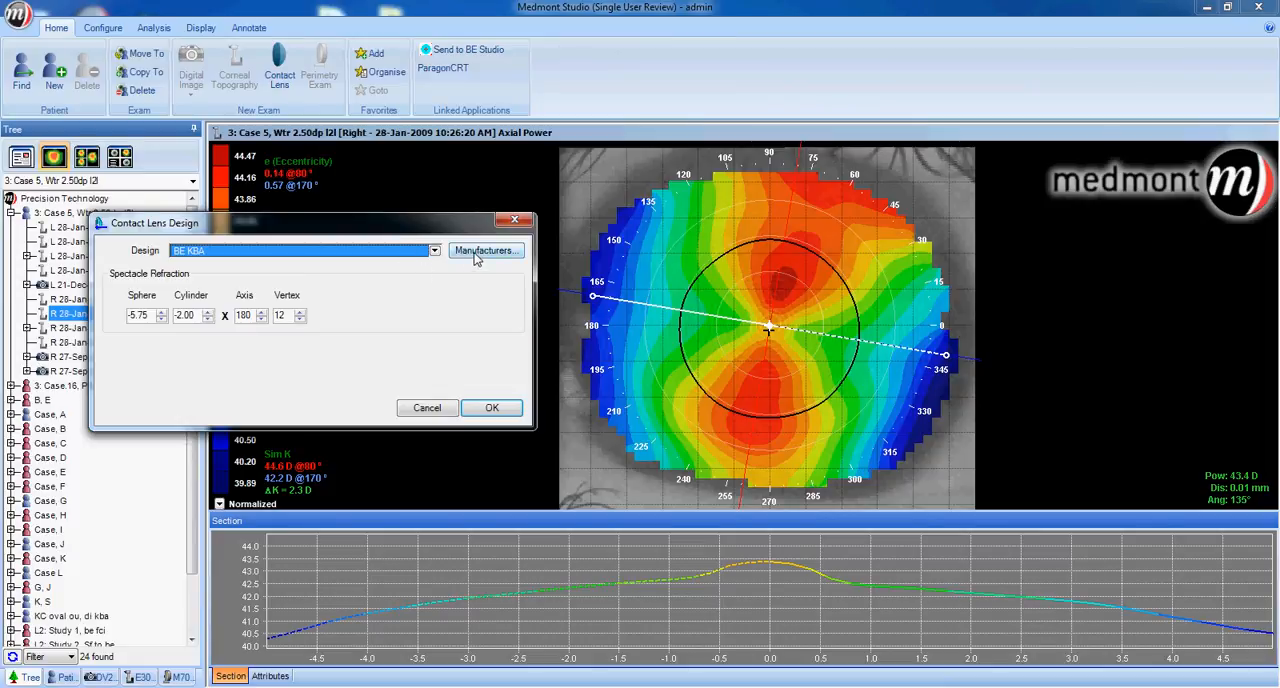
left_click(485, 250)
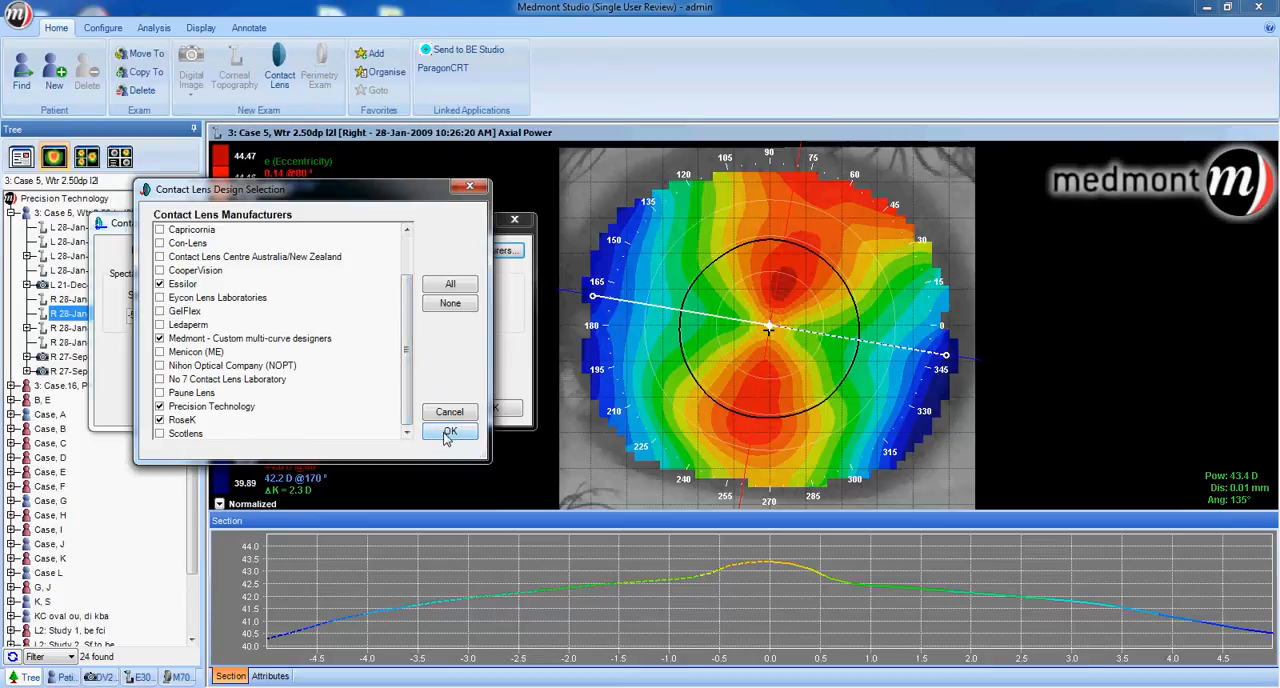
left_click(450, 431)
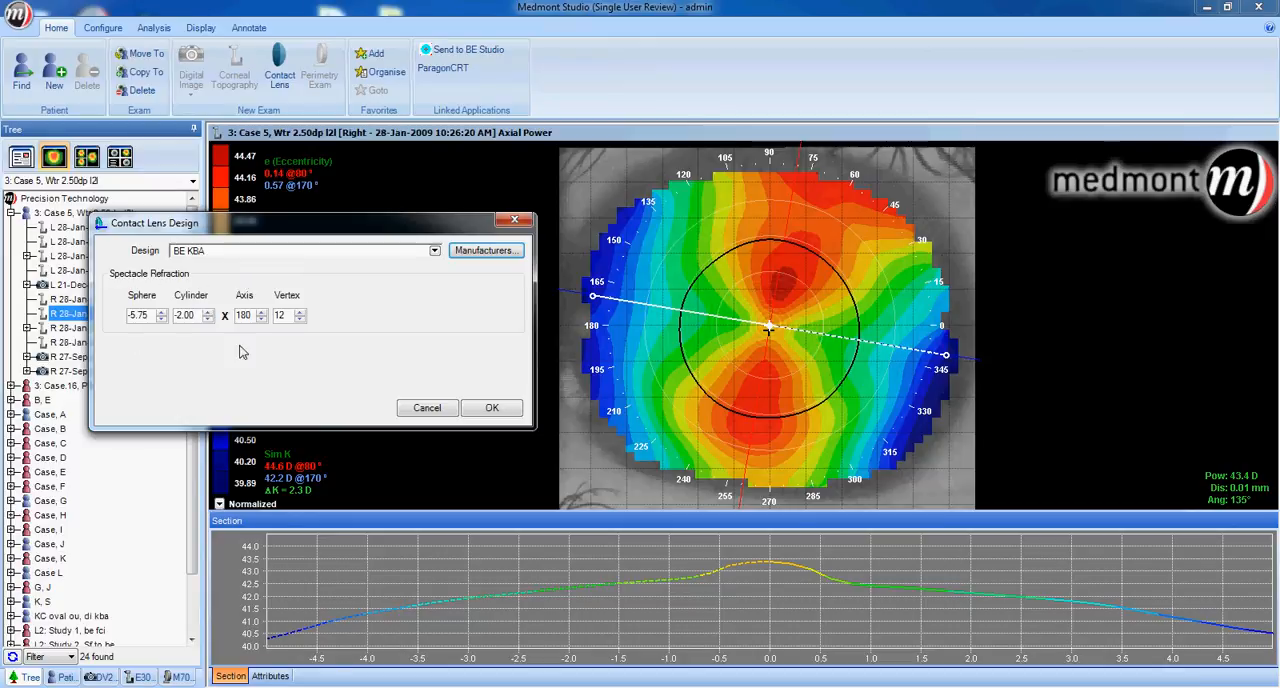
mouse_move(165, 357)
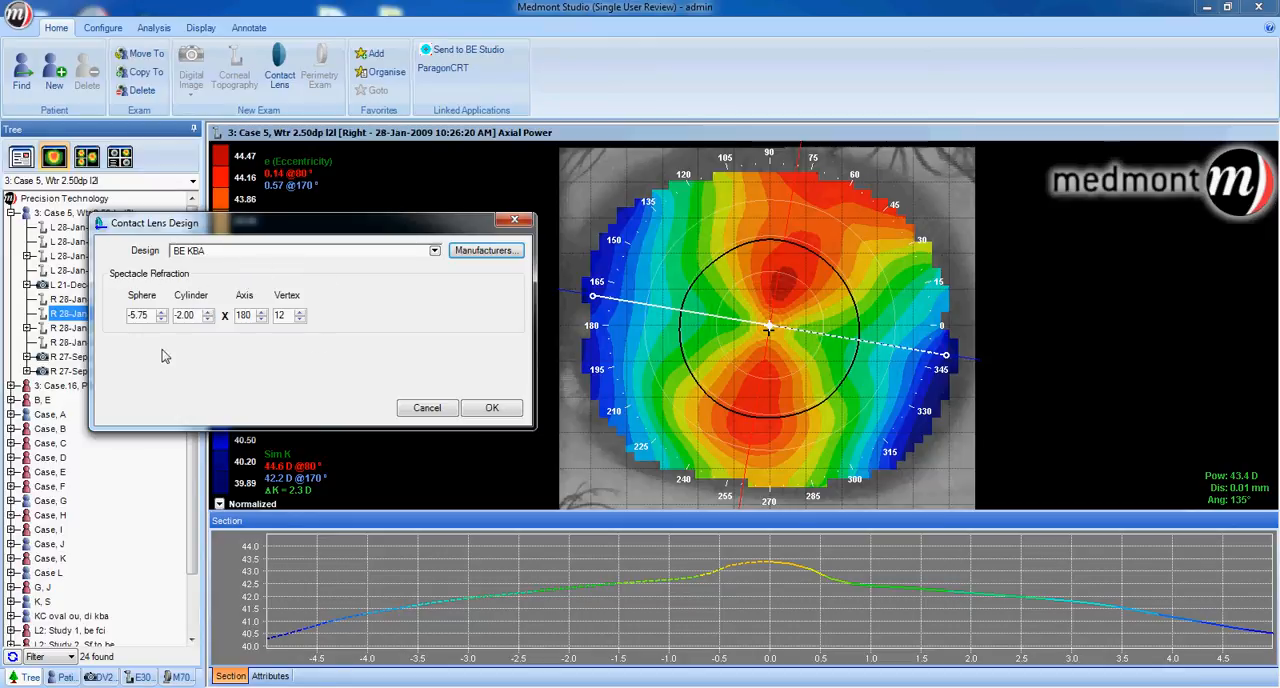
mouse_move(340, 320)
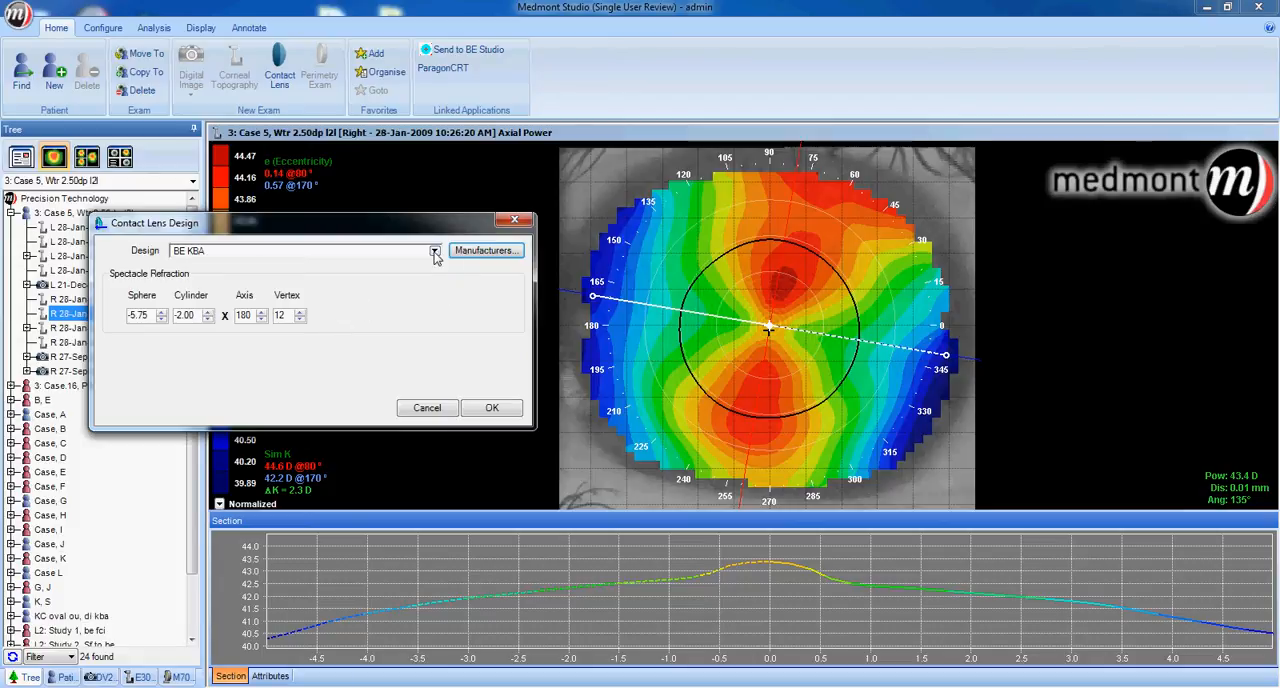
- Choose the Custom 4 Curve lens design and start the fluorescein simulation
left_click(435, 251)
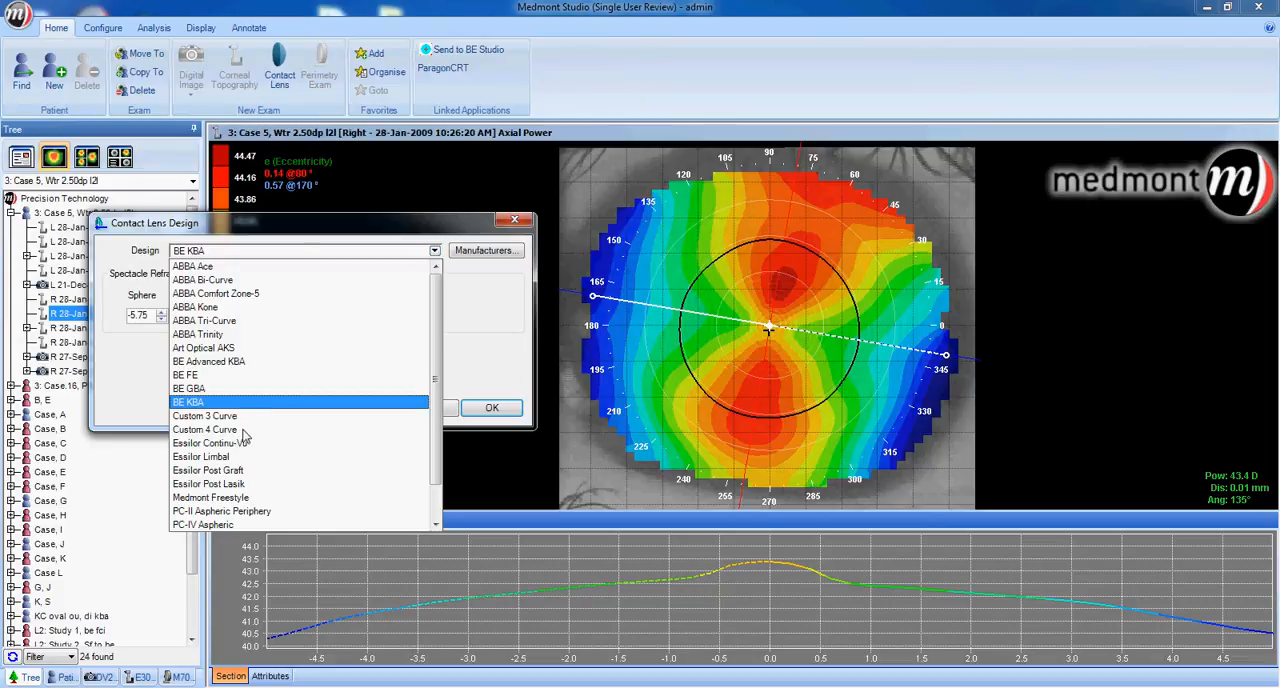
left_click(205, 429)
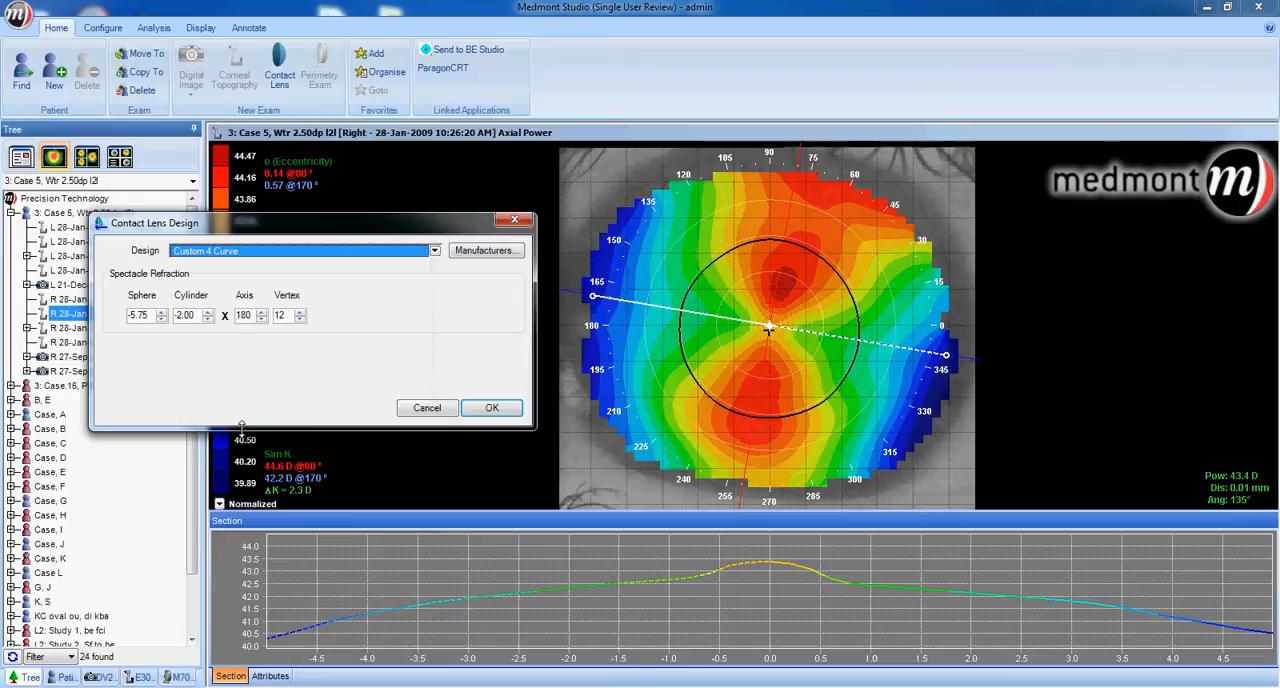
mouse_move(414, 323)
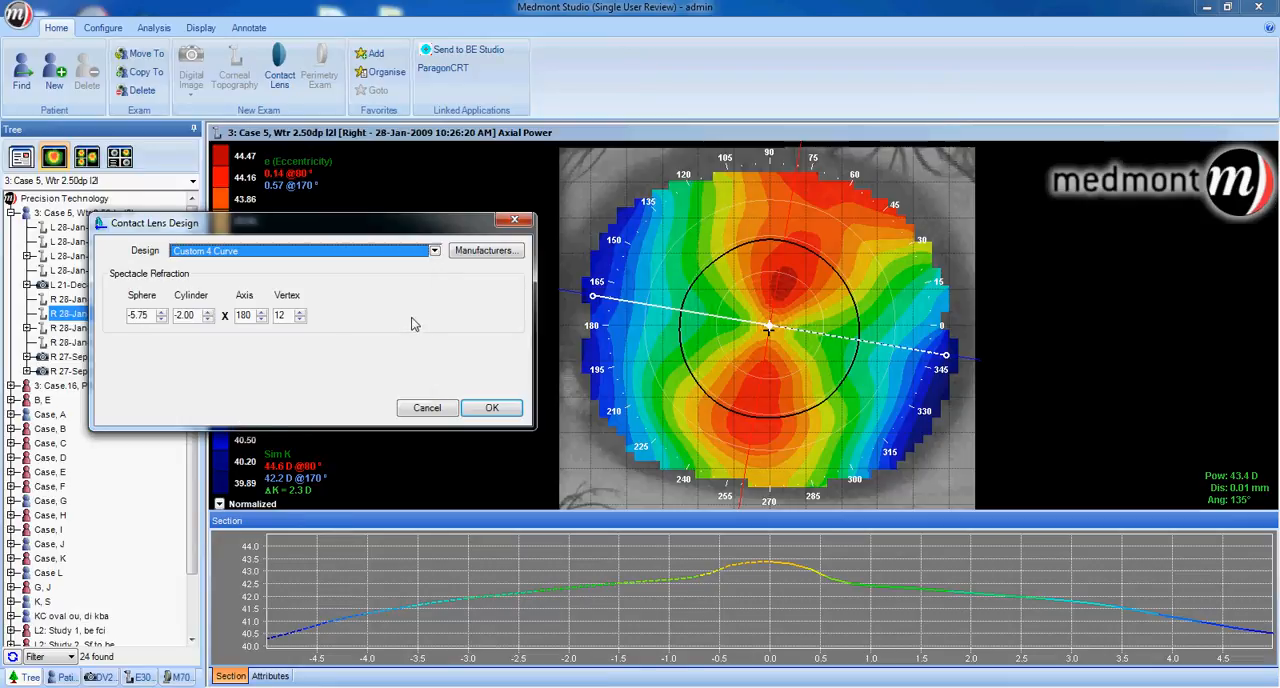
left_click(427, 407)
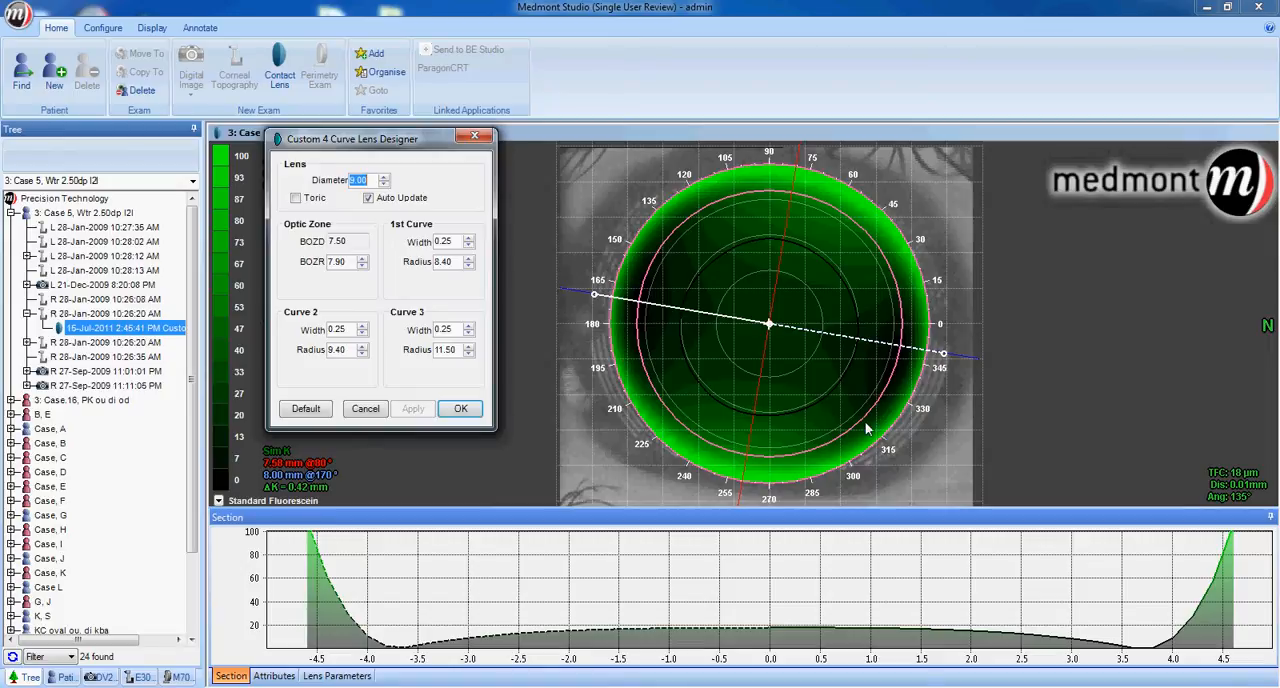
mouse_move(835, 415)
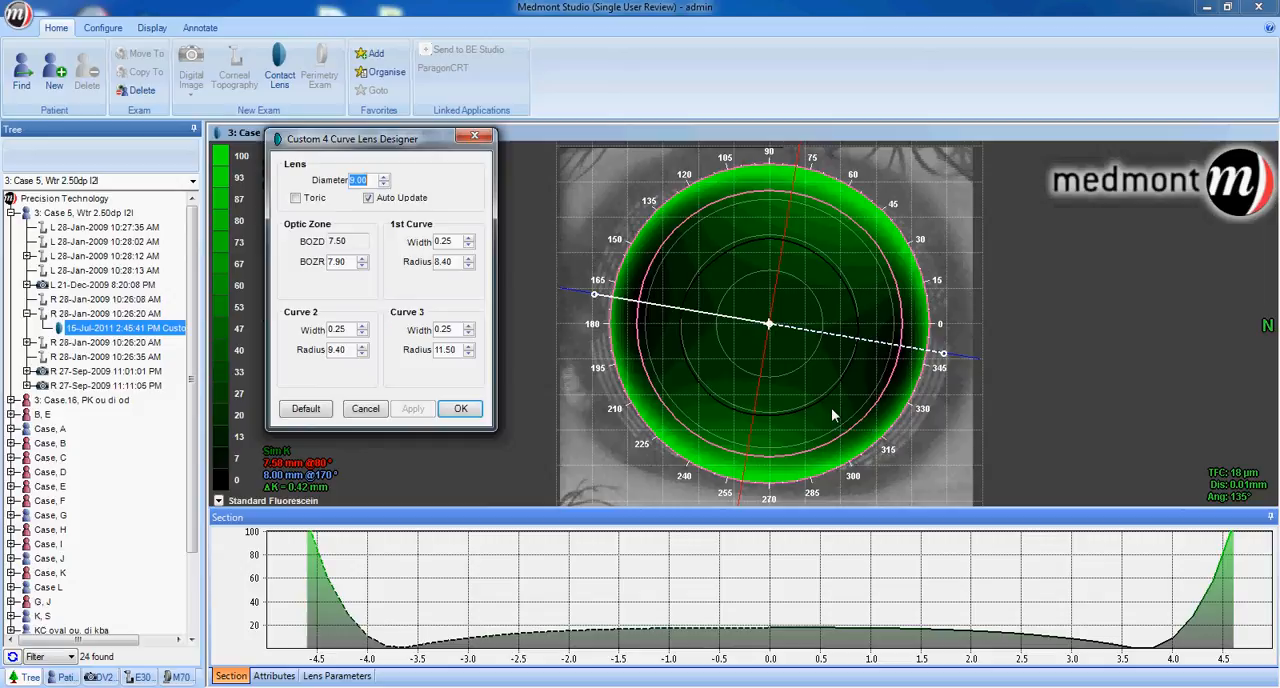
mouse_move(780, 352)
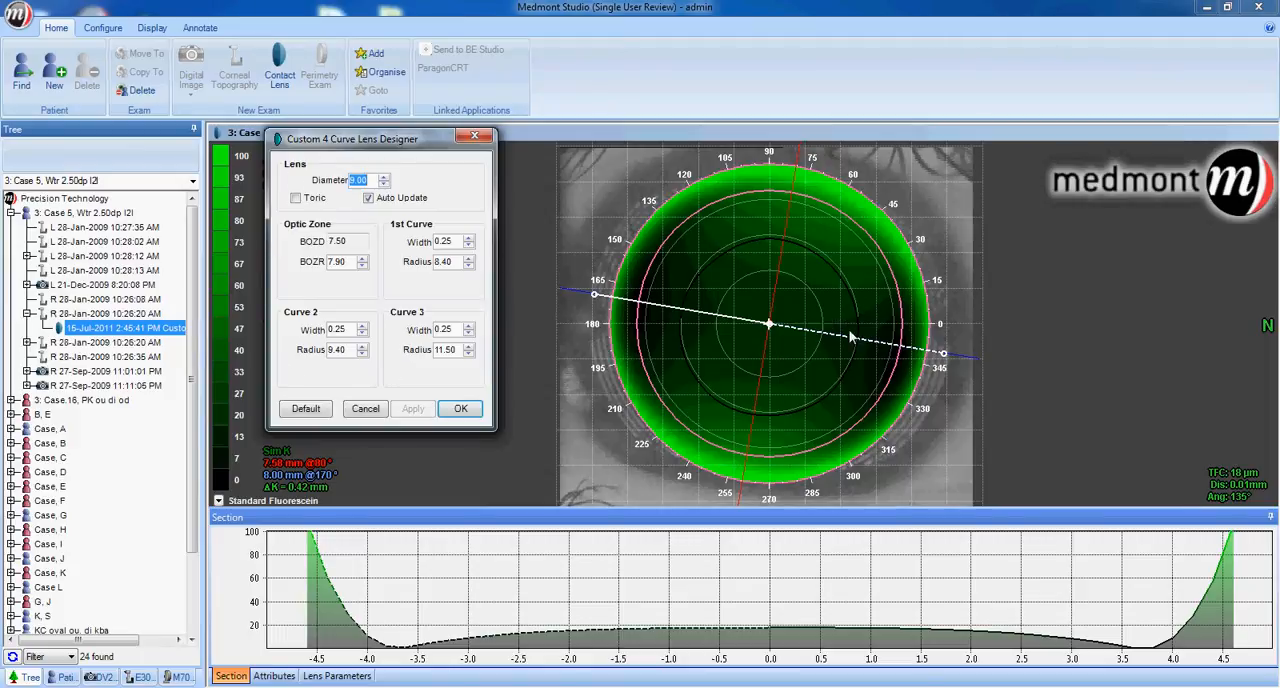
mouse_move(690, 290)
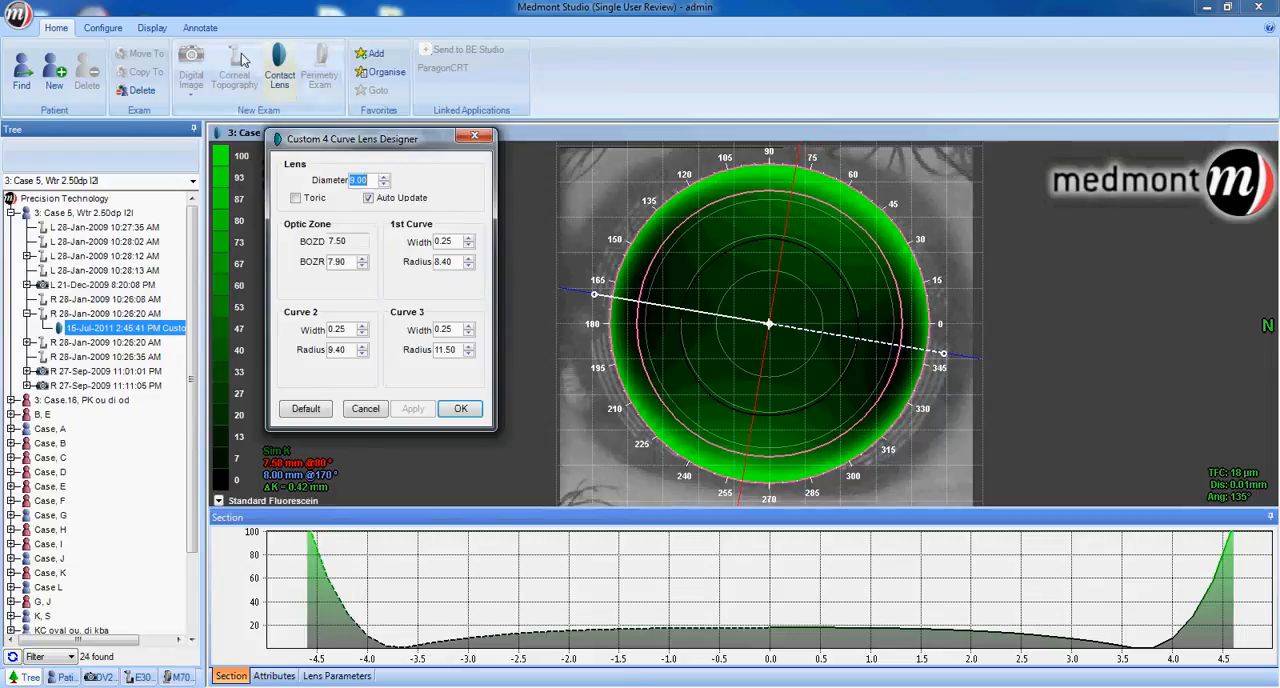
- Measure the corneal diameter (about 11.98 mm) with the ruler, then remove the measurement
left_click(200, 27)
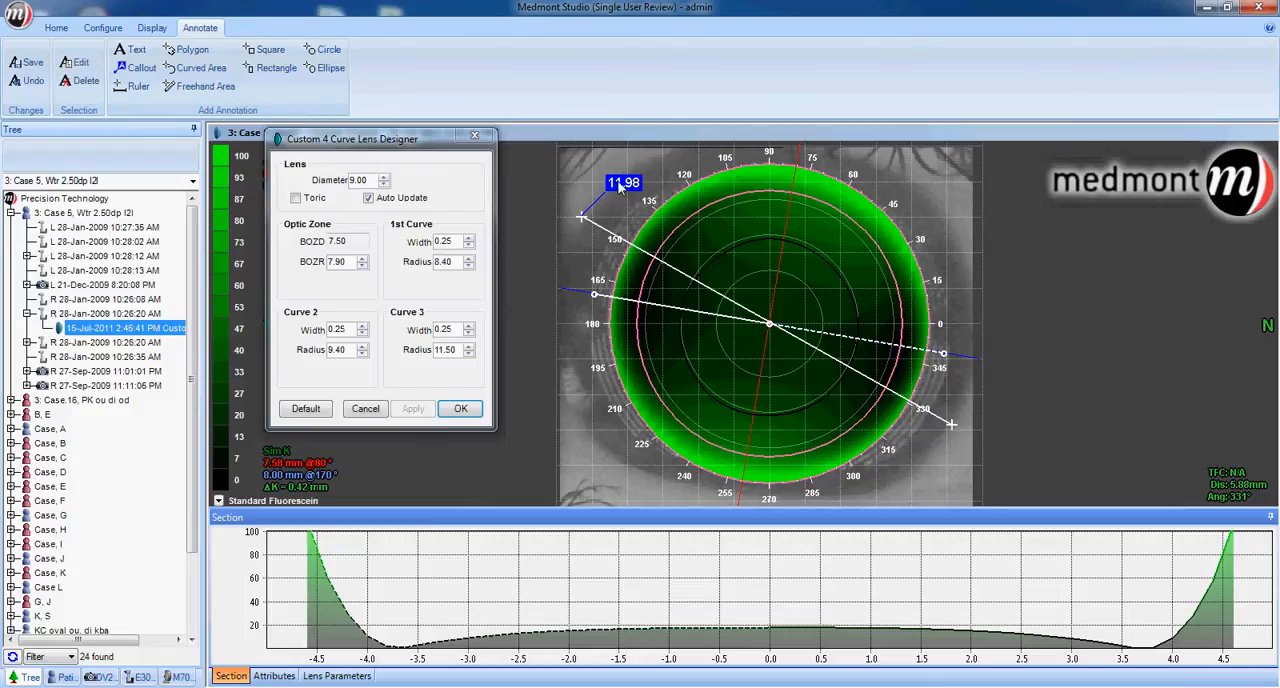
right_click(625, 190)
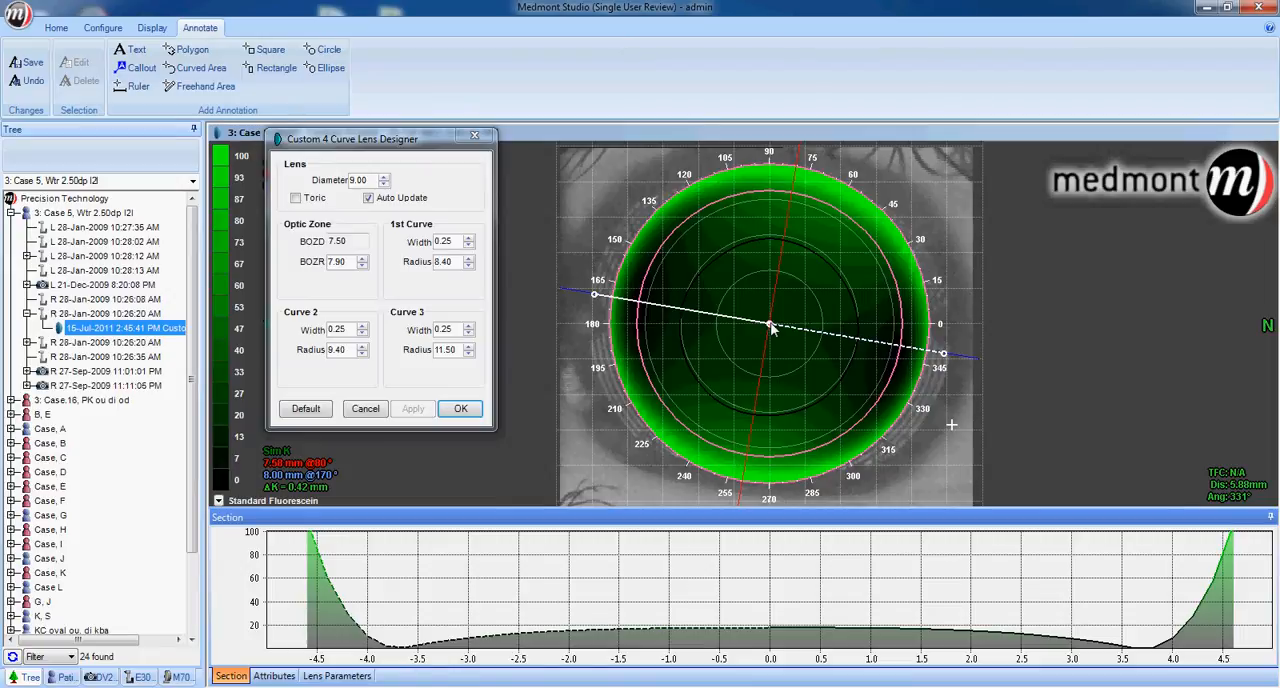
mouse_move(778, 322)
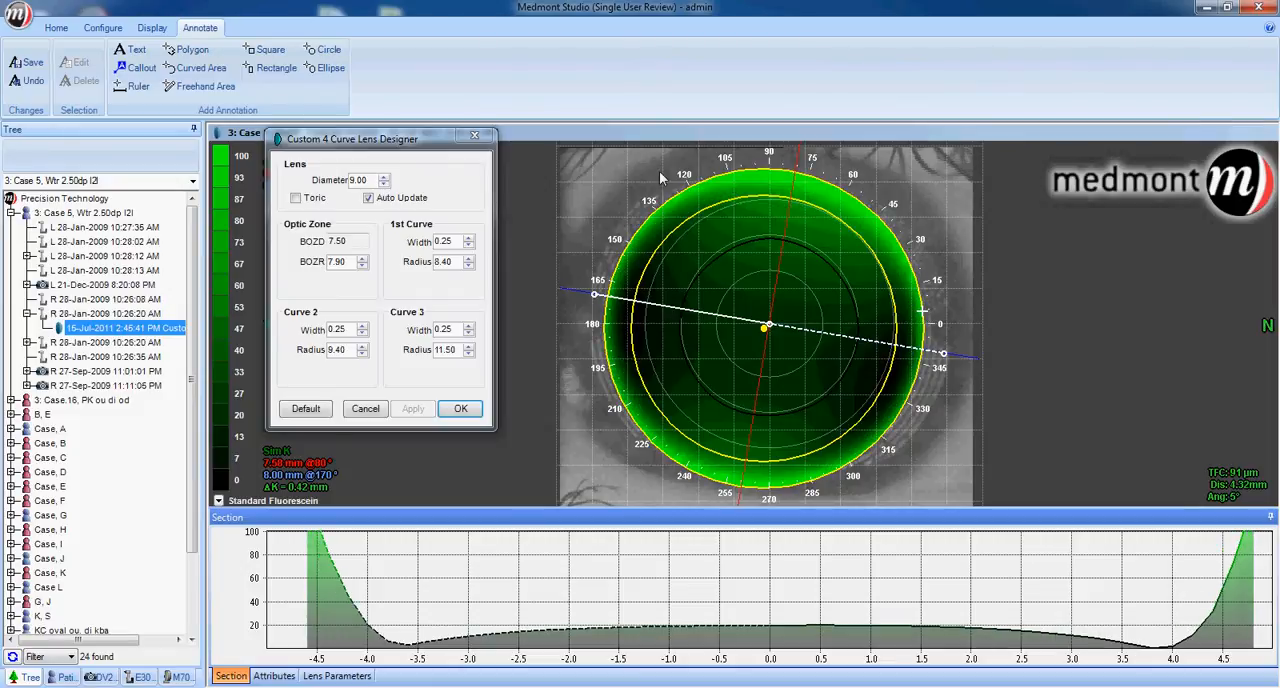
mouse_move(578, 416)
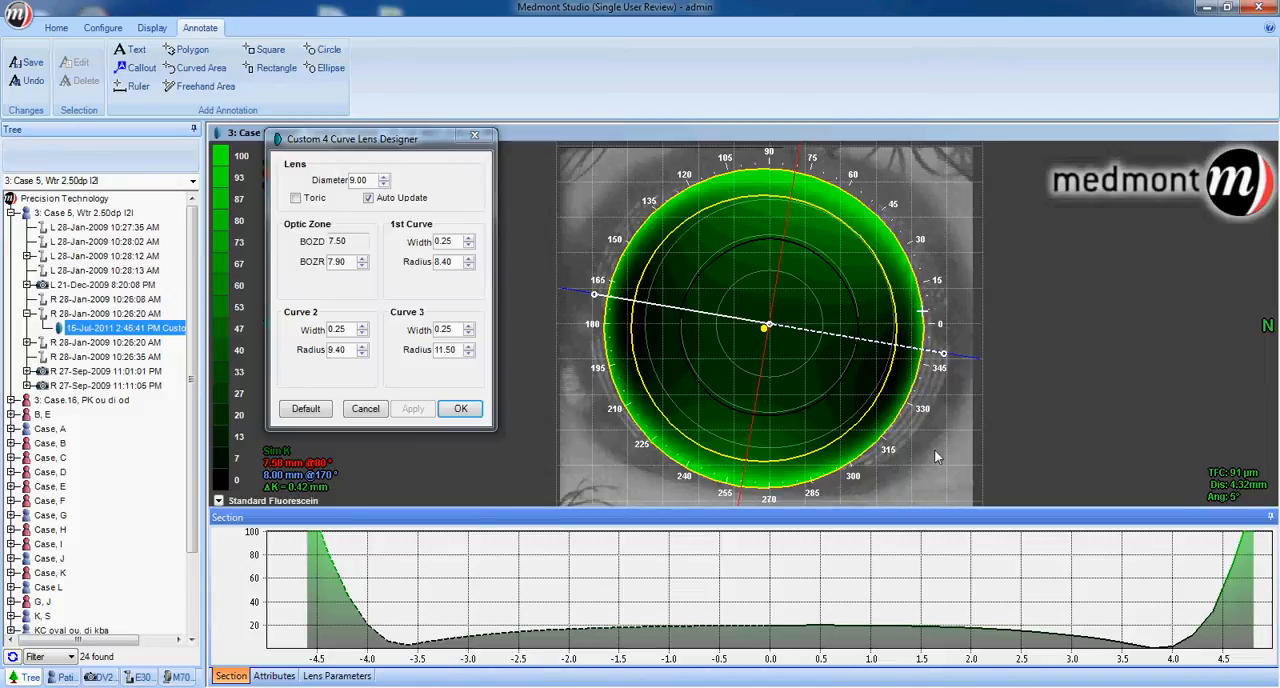
mouse_move(830, 185)
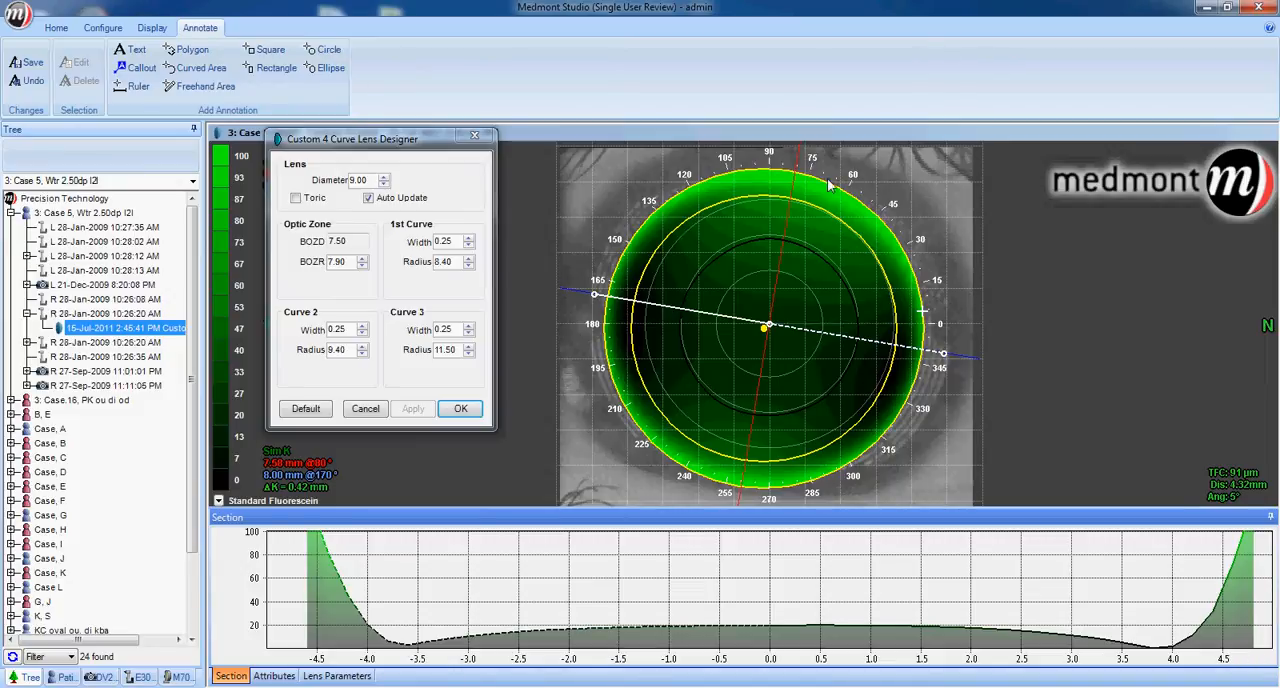
mouse_move(710, 239)
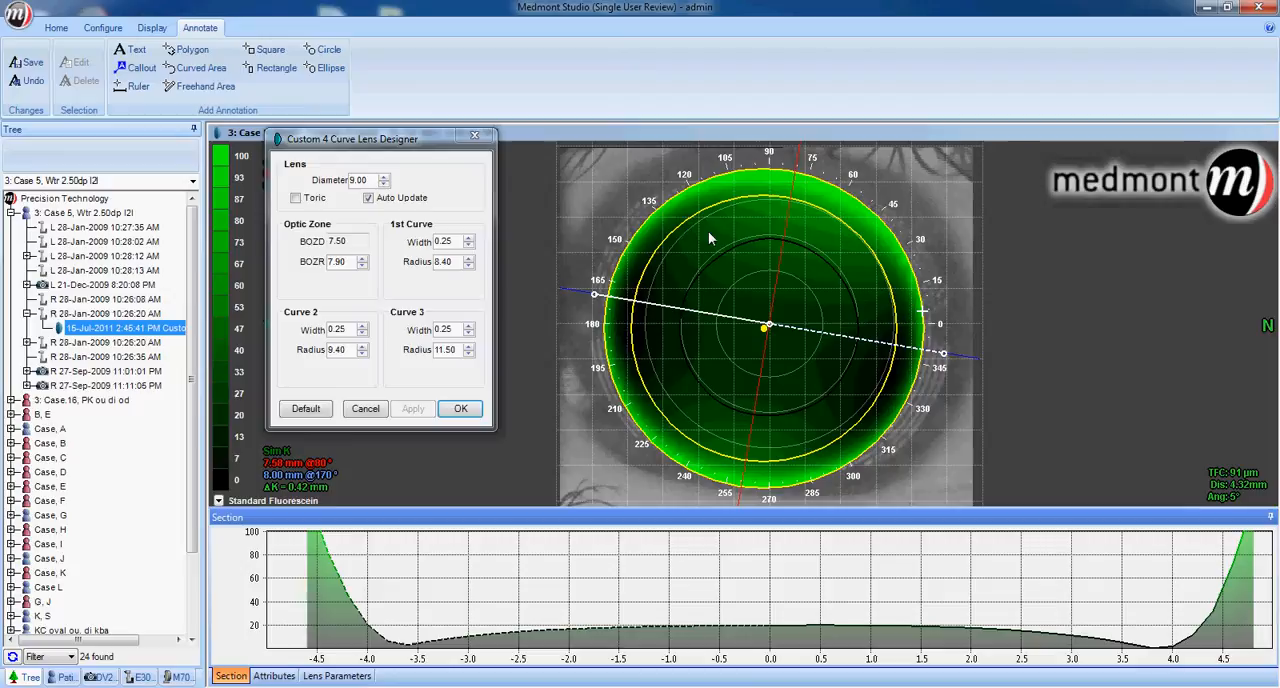
mouse_move(933, 315)
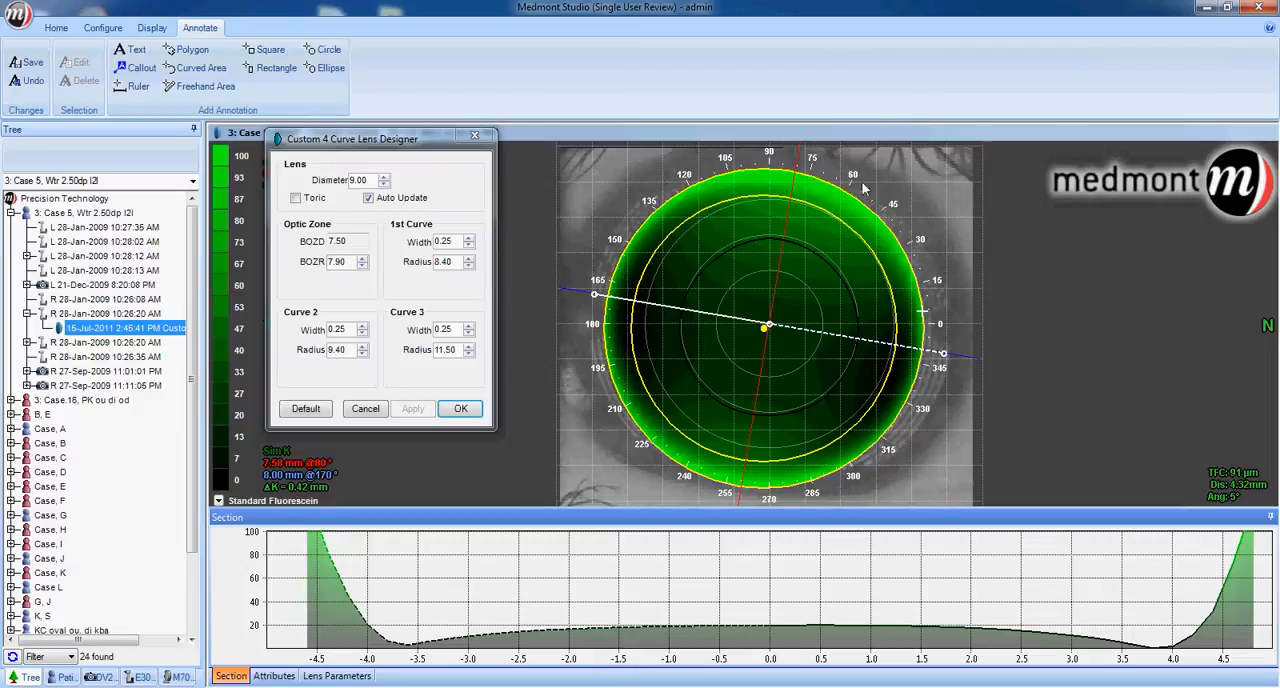
mouse_move(965, 252)
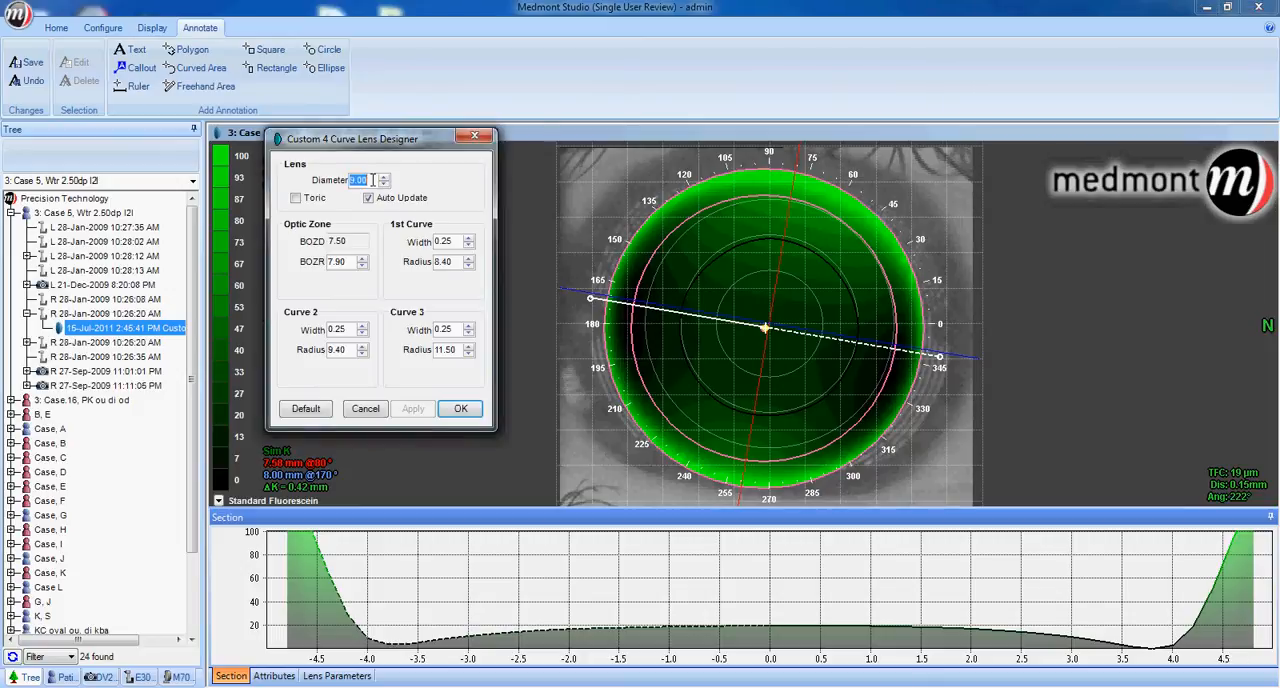
- Set the lens diameter to 9.50 mm and apply it to the simulation
type("9.5")
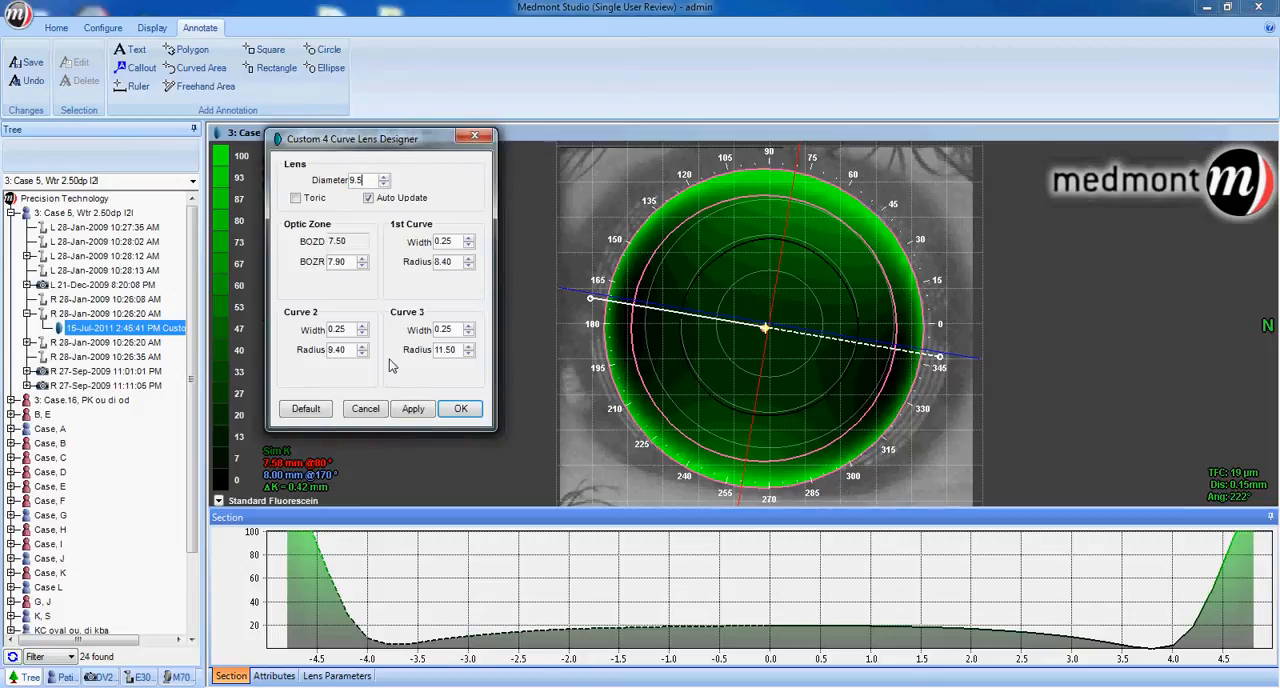
left_click(412, 408)
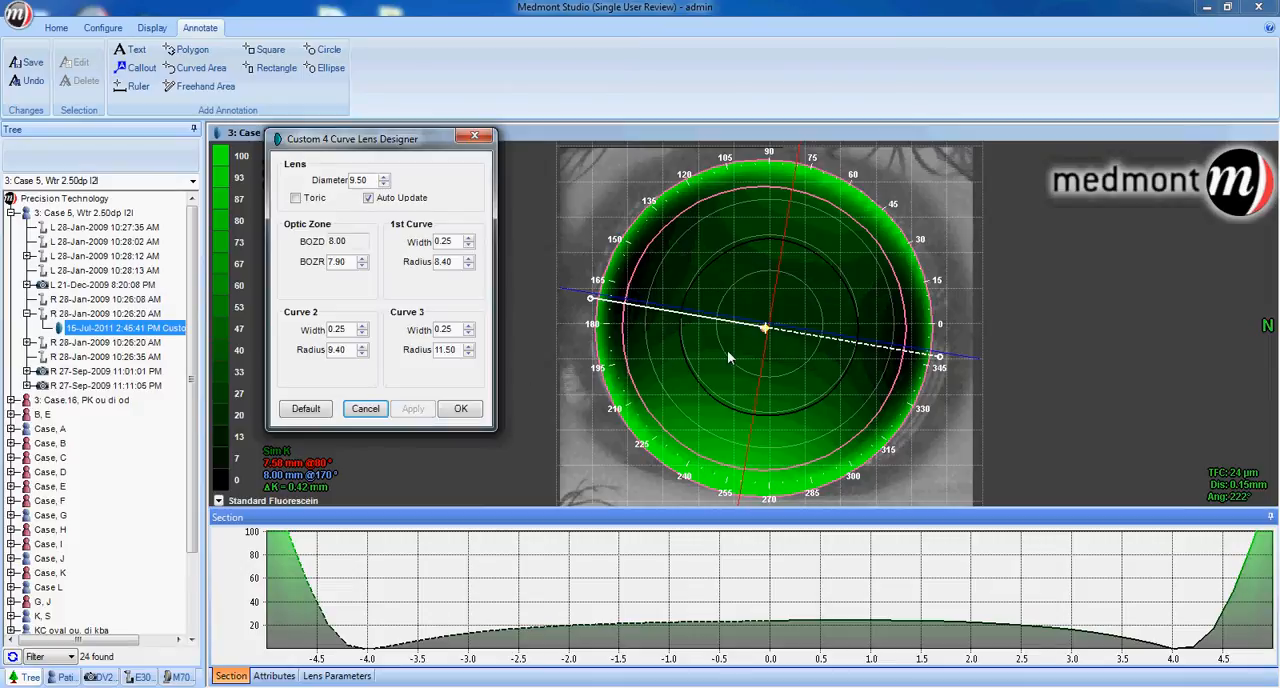
mouse_move(790, 348)
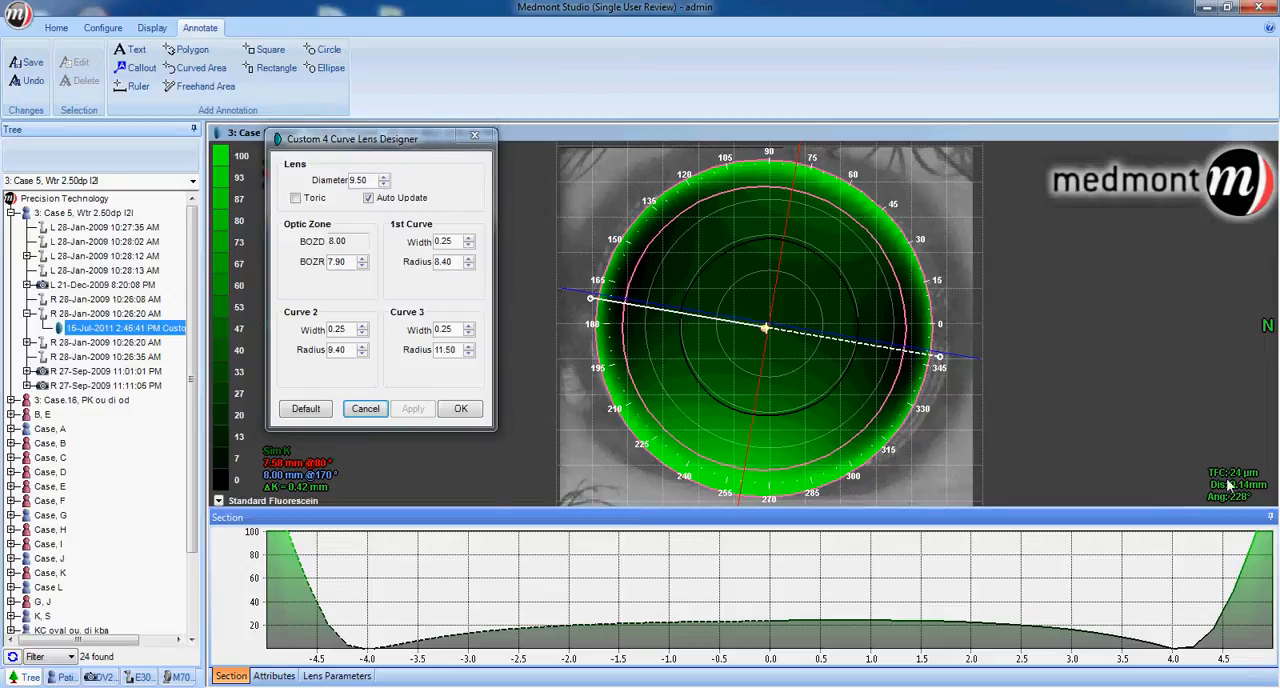
mouse_move(1222, 485)
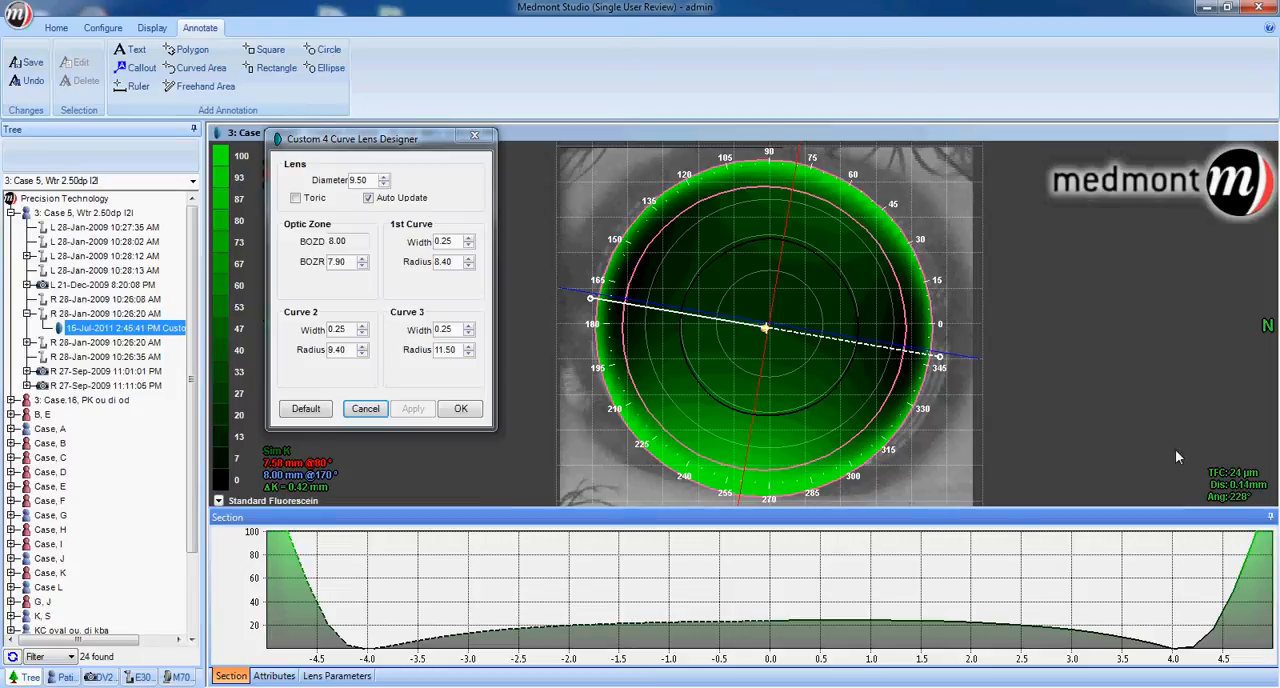
mouse_move(945, 366)
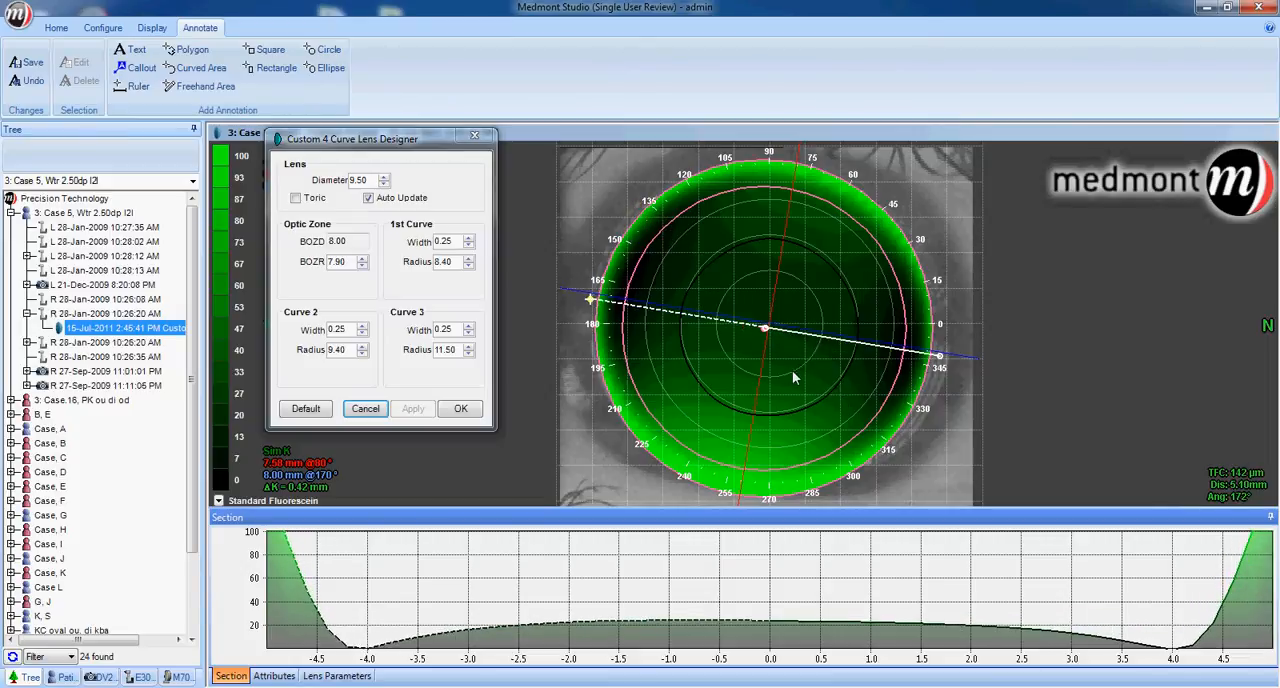
mouse_move(765, 330)
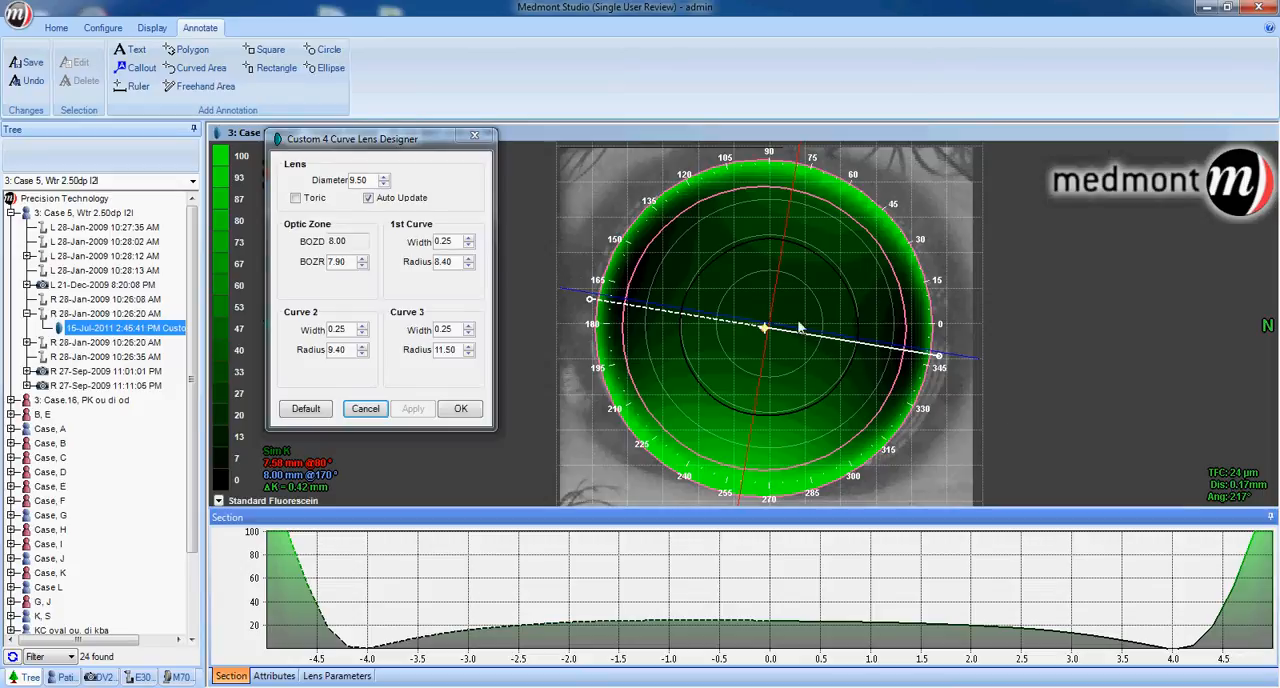
mouse_move(770, 280)
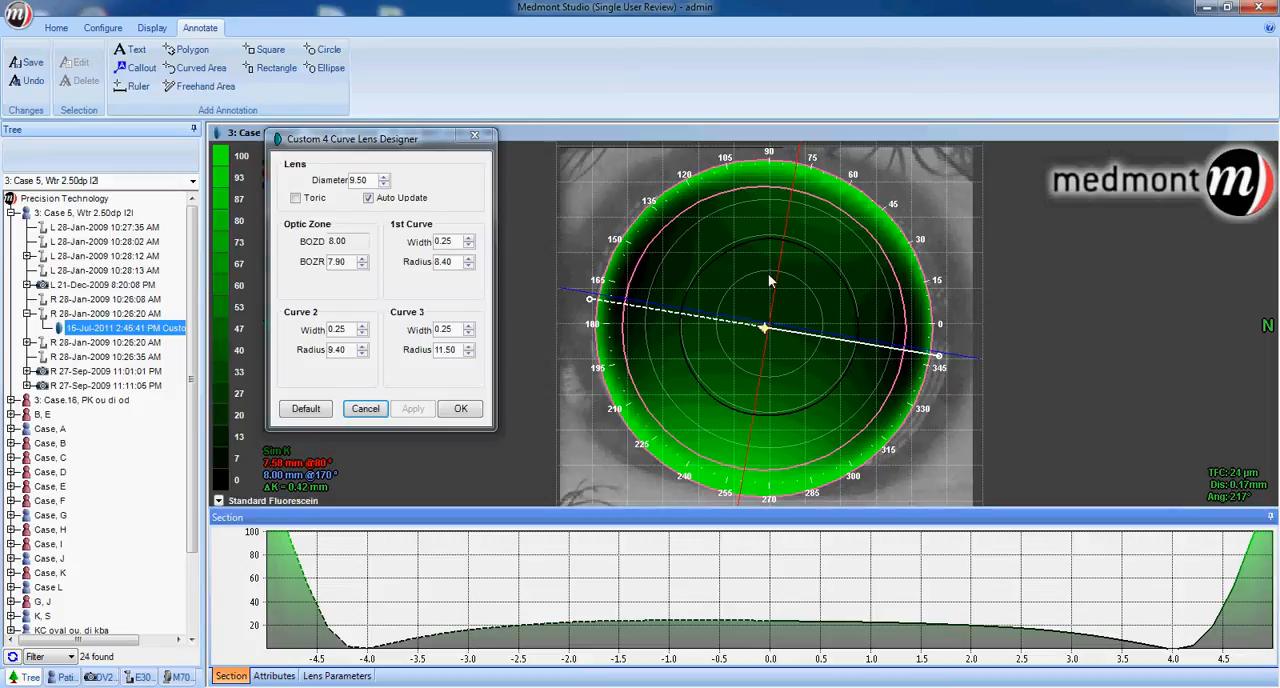
mouse_move(1044, 396)
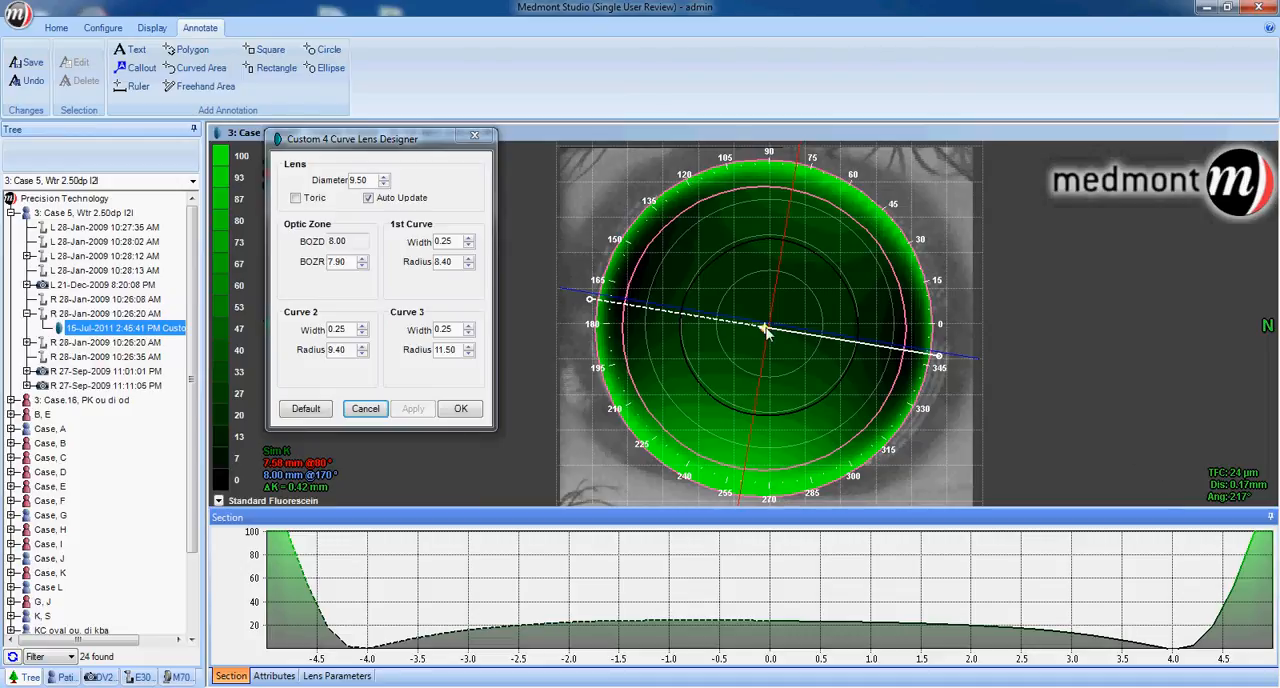
mouse_move(970, 378)
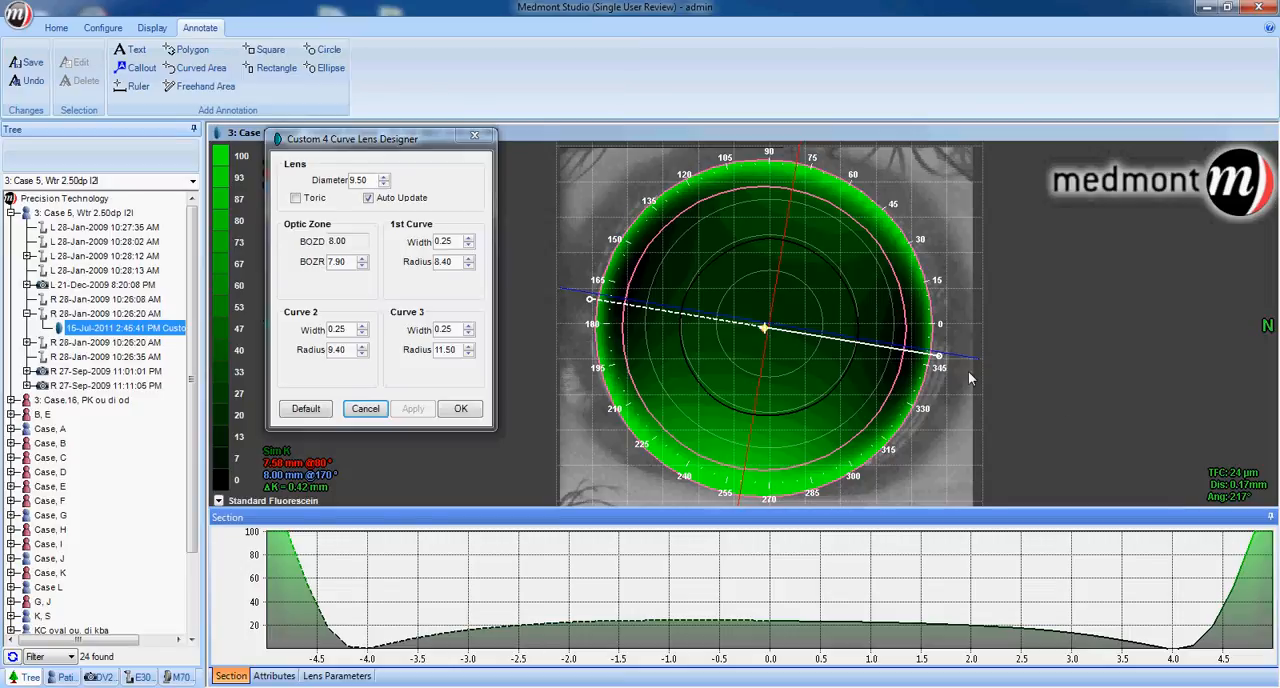
mouse_move(1247, 490)
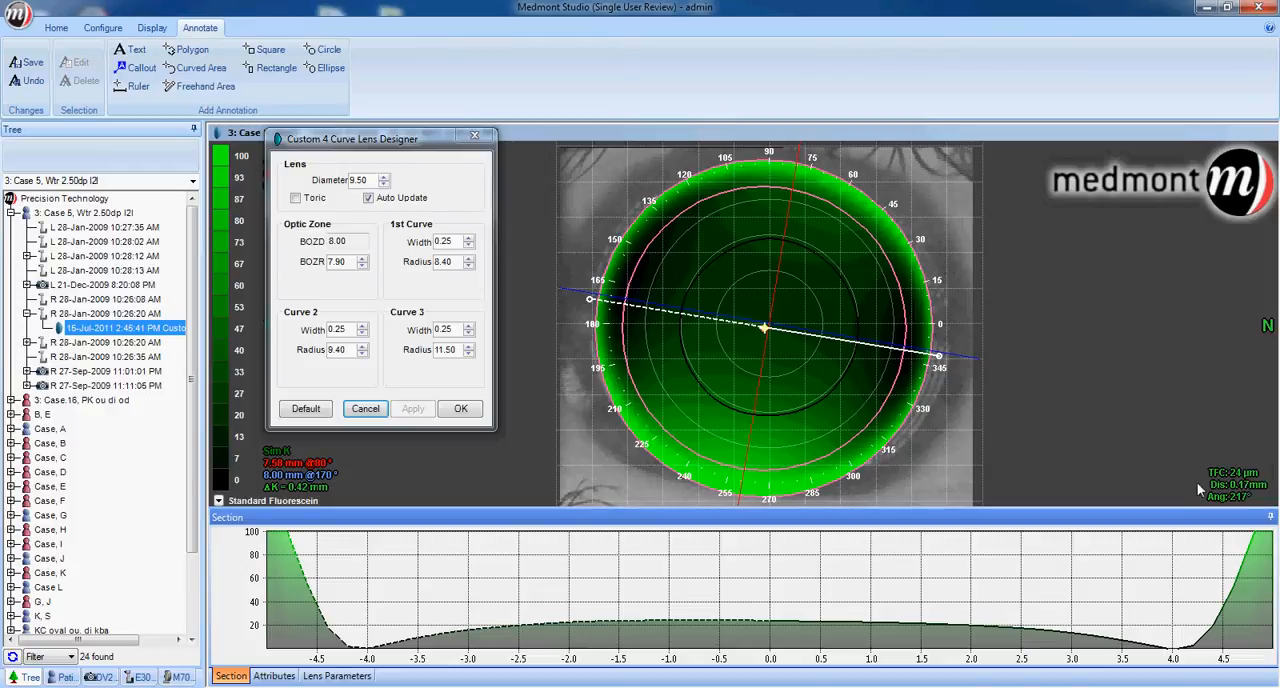
mouse_move(948, 391)
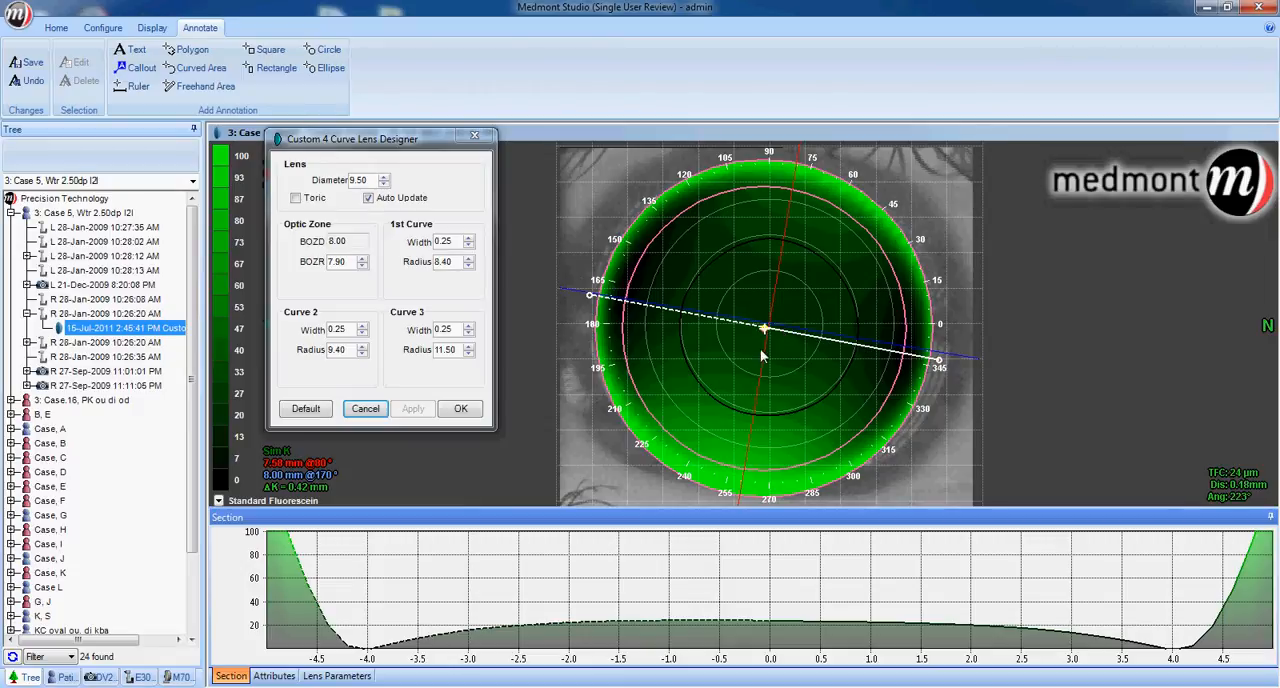
mouse_move(529, 458)
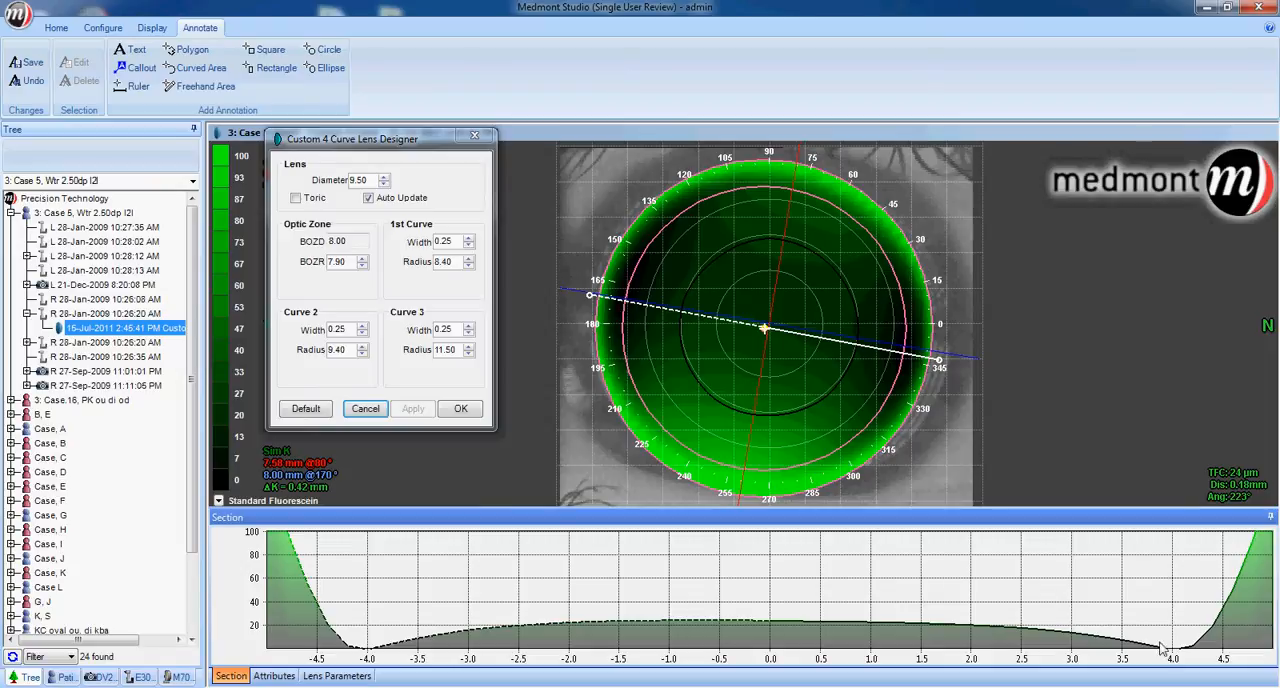
mouse_move(910, 366)
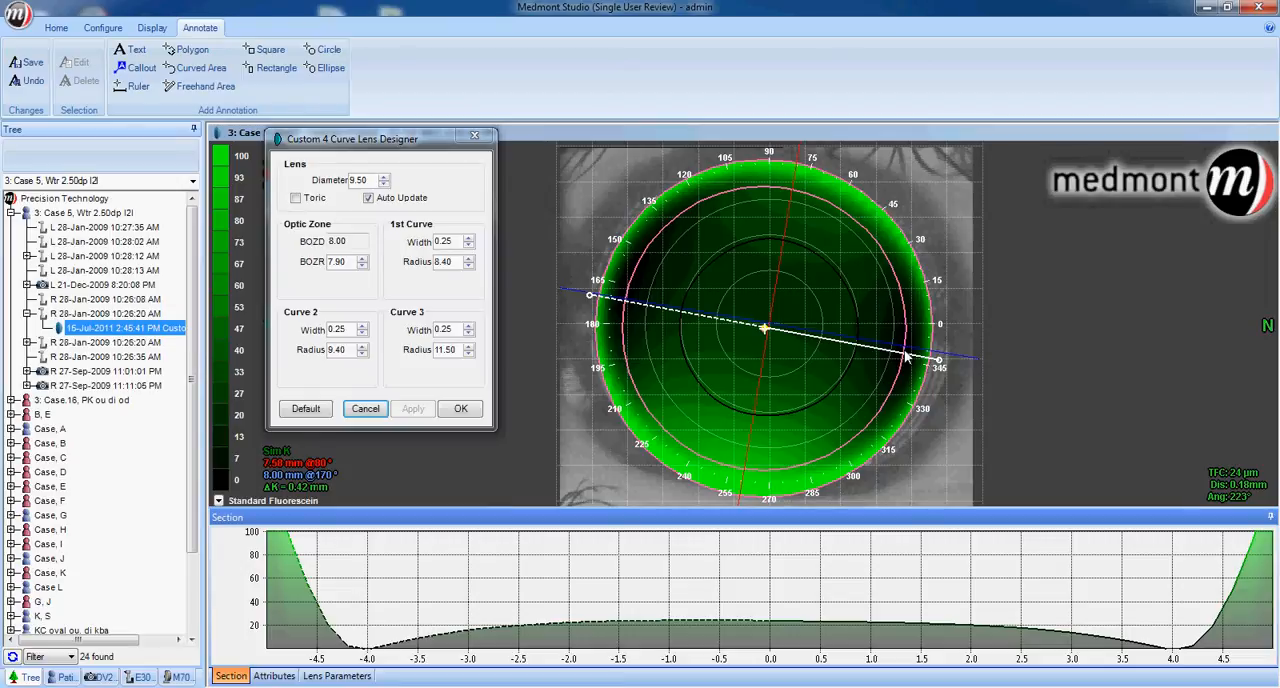
mouse_move(770, 625)
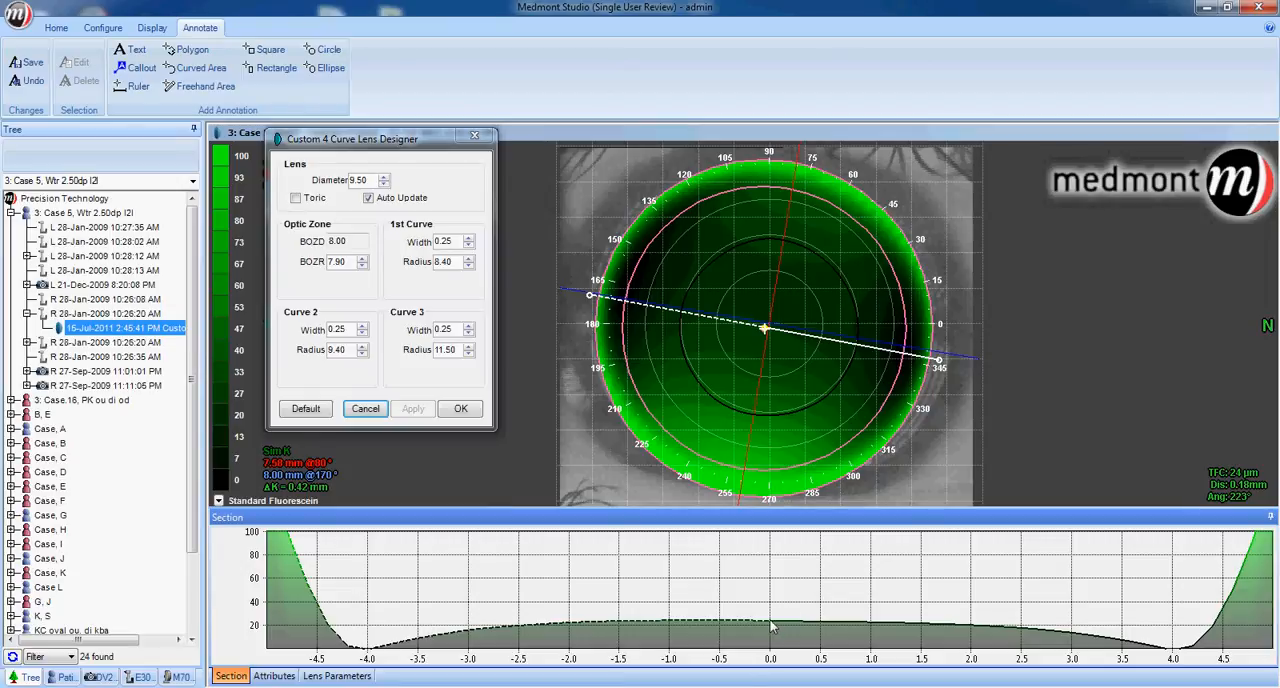
mouse_move(545, 635)
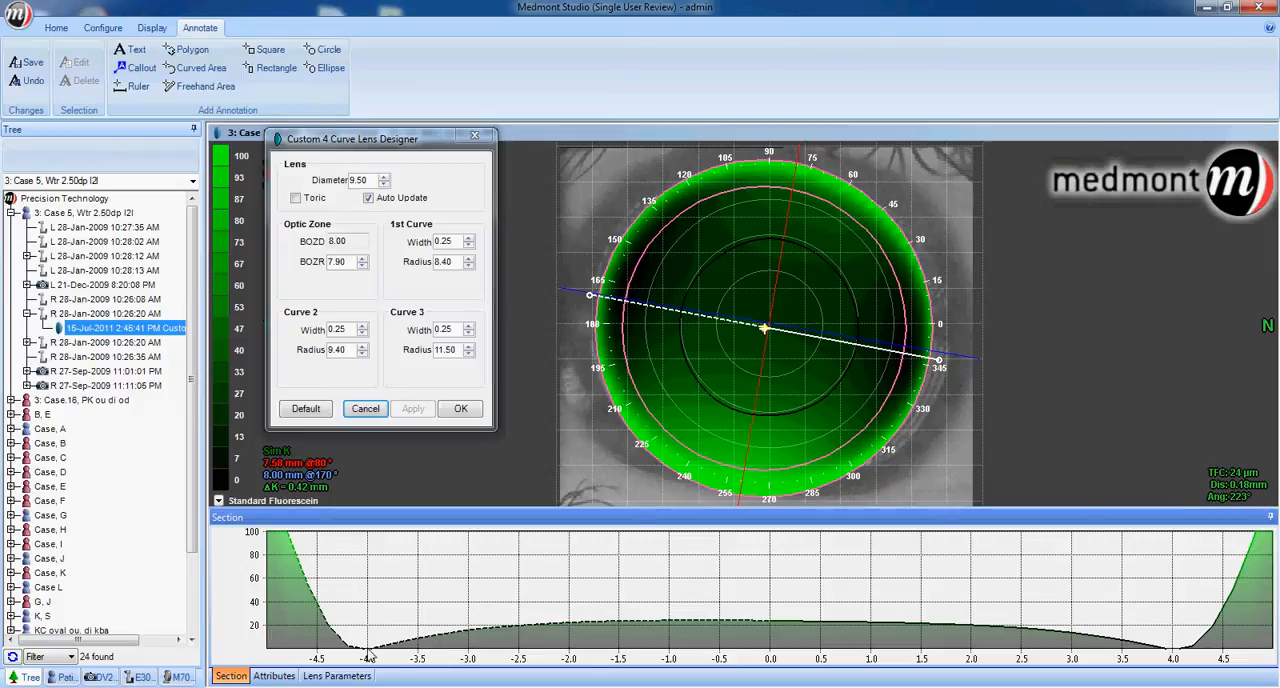
mouse_move(732, 335)
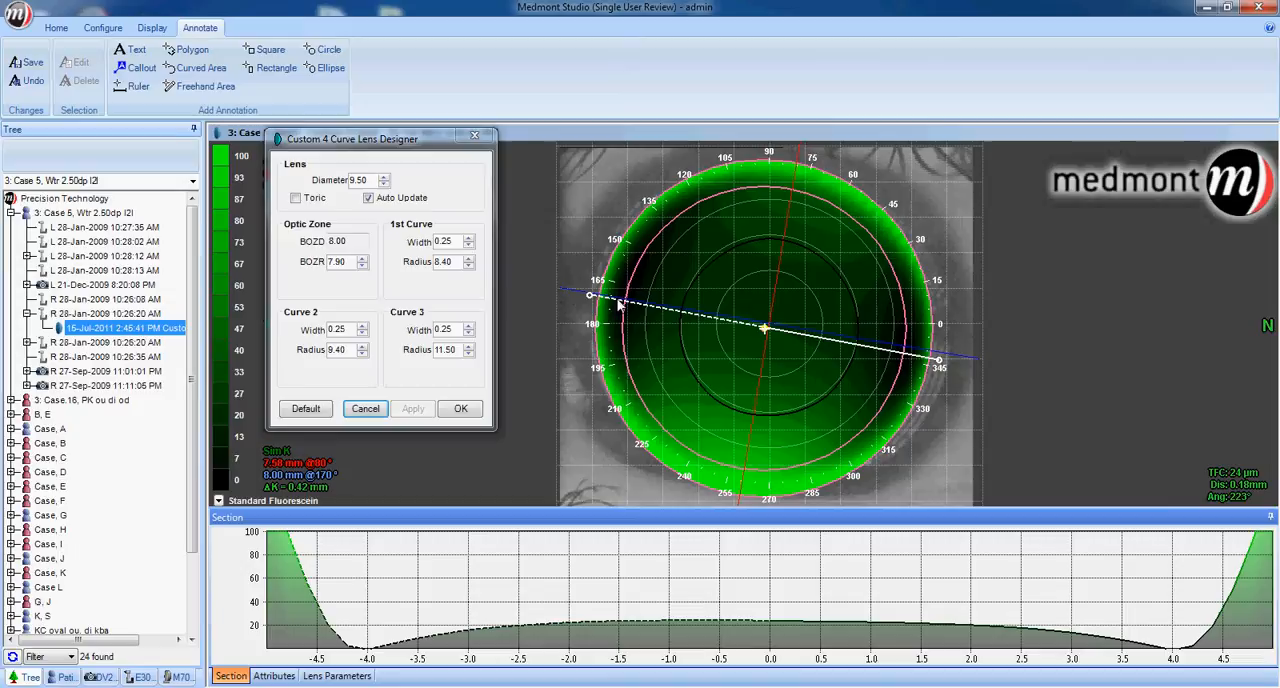
mouse_move(445, 635)
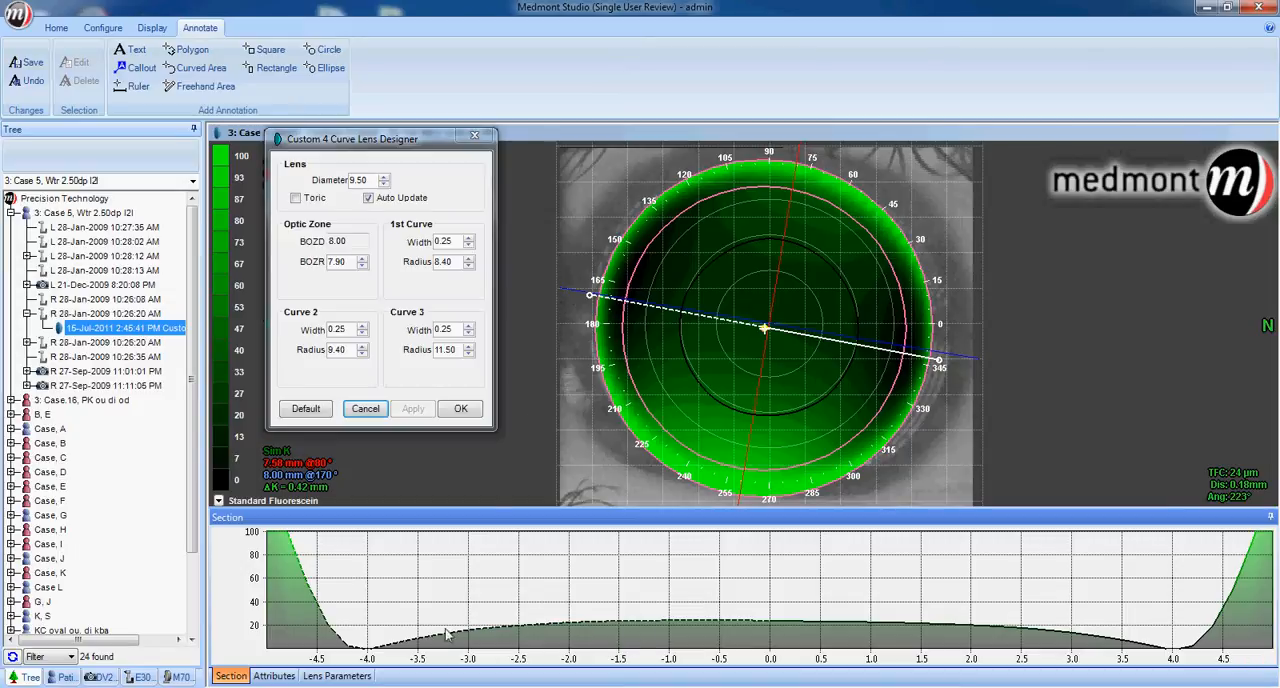
mouse_move(820, 343)
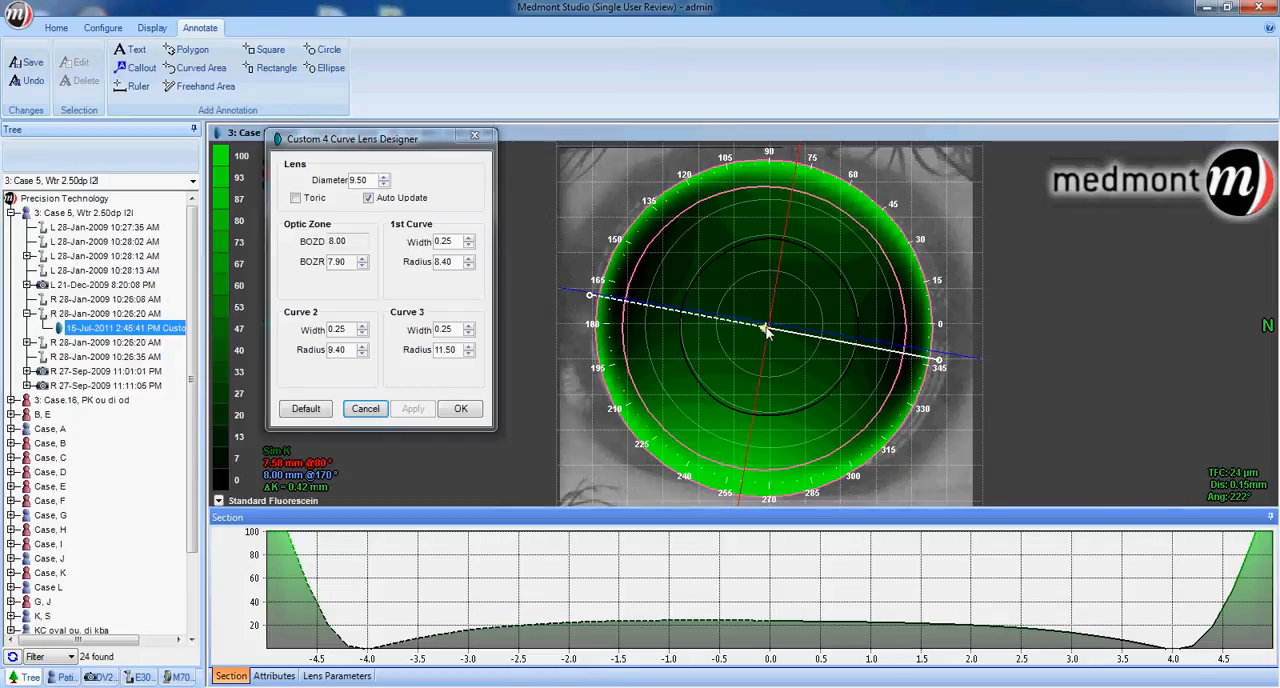
mouse_move(823, 625)
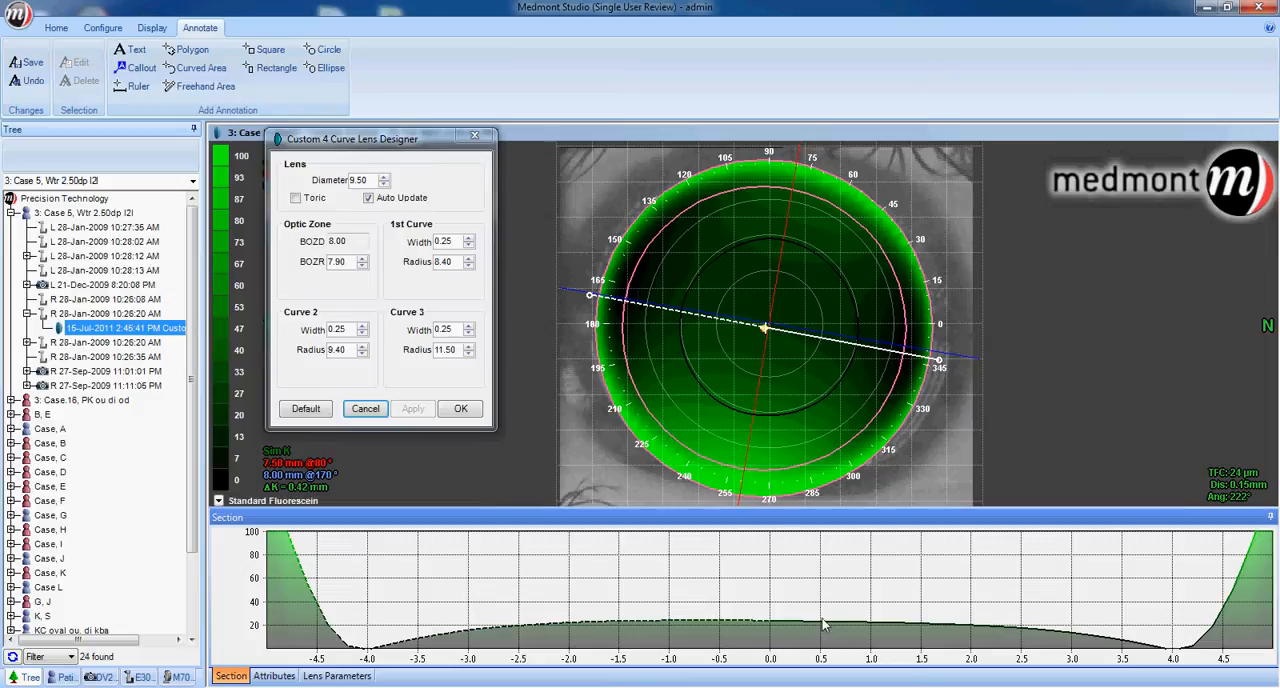
mouse_move(1150, 650)
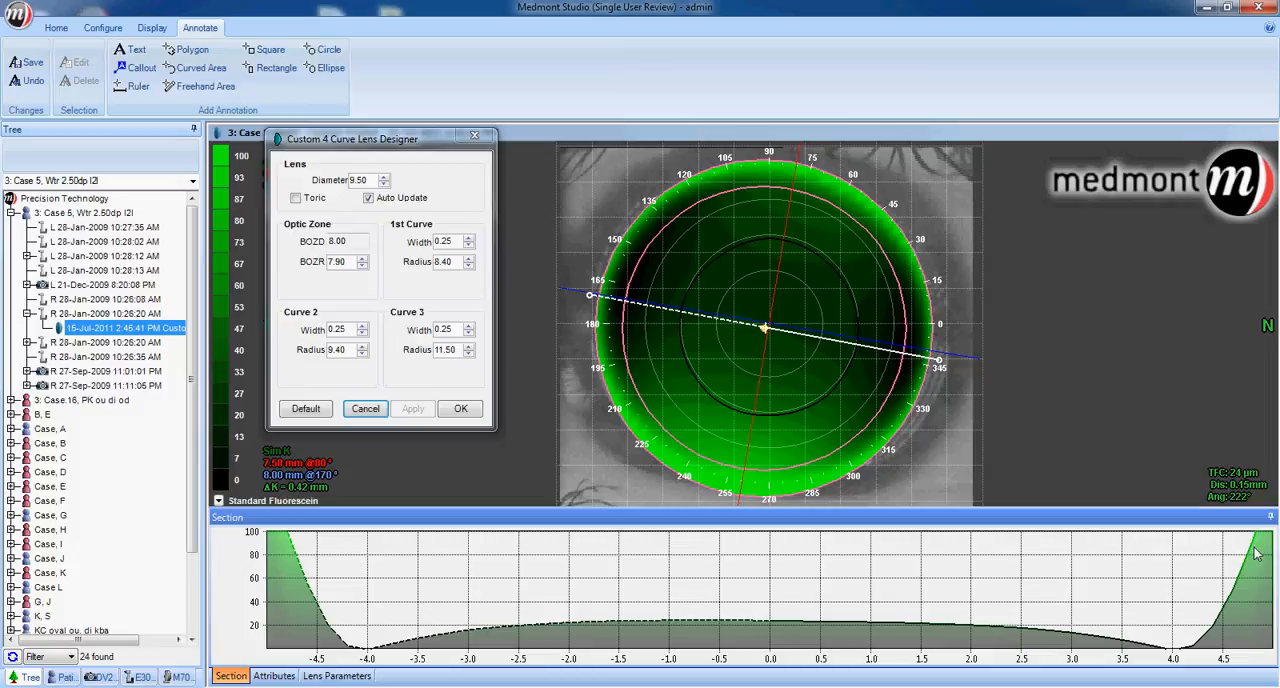
mouse_move(672, 612)
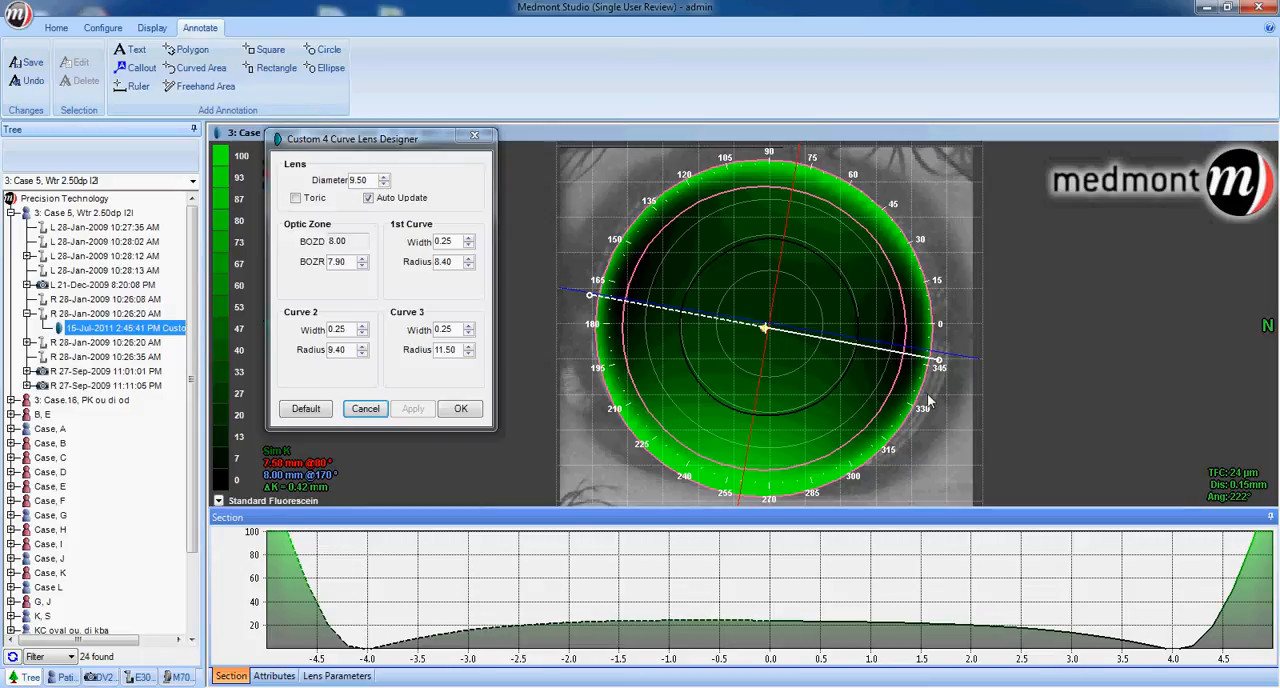
mouse_move(930, 395)
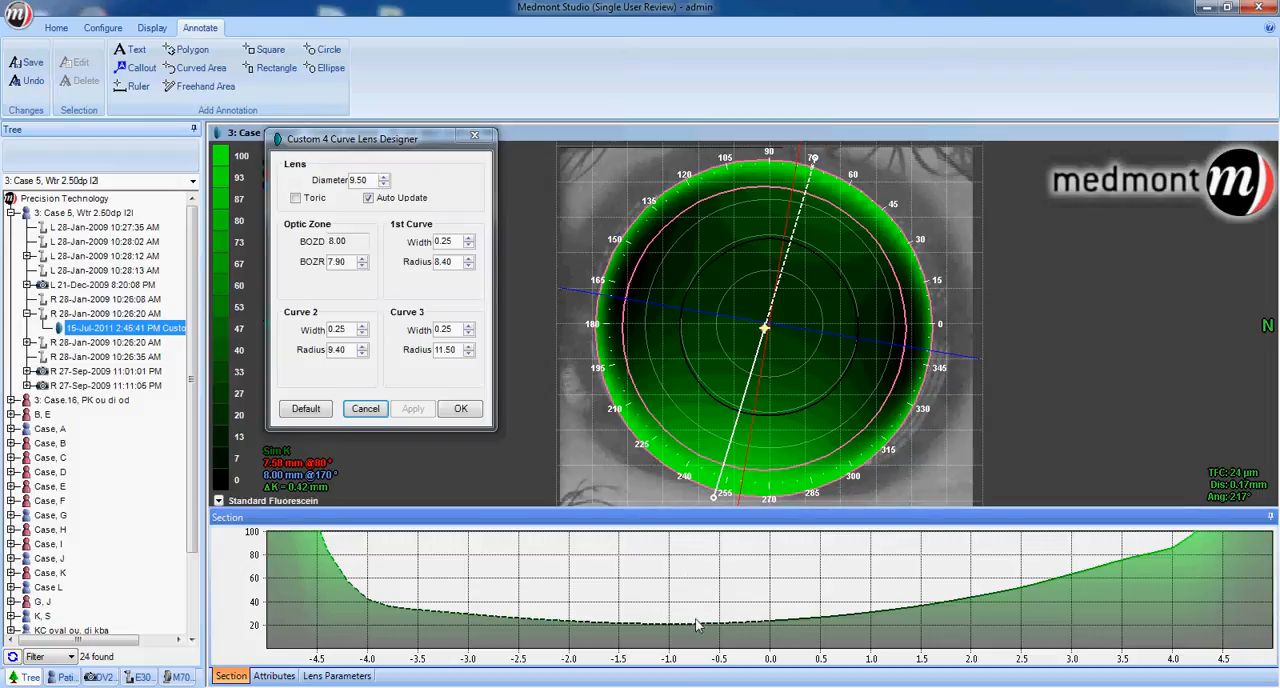
mouse_move(710, 648)
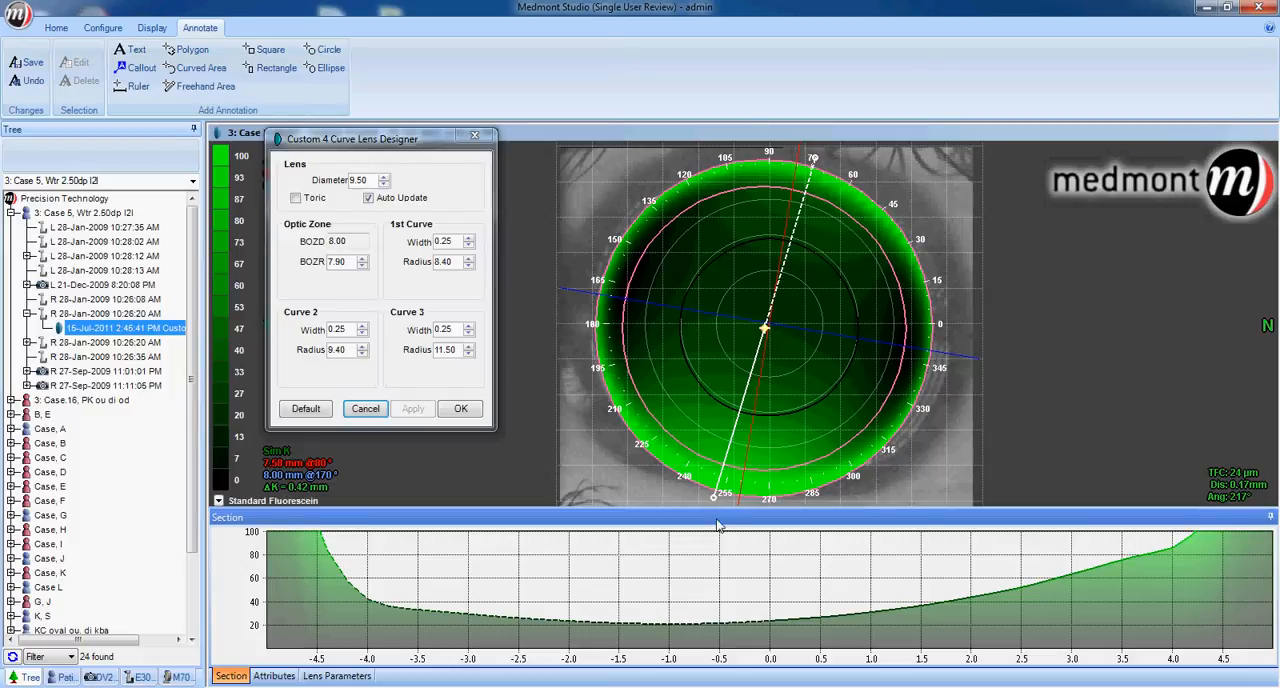
mouse_move(363, 594)
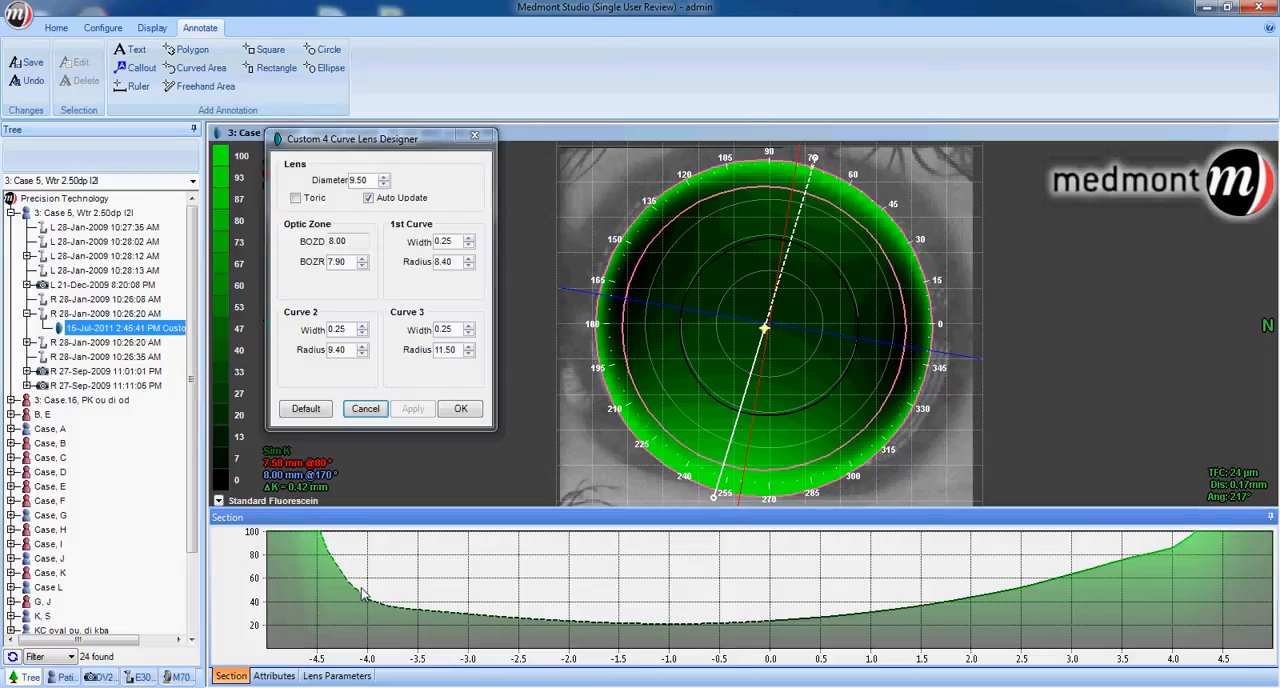
mouse_move(1065, 573)
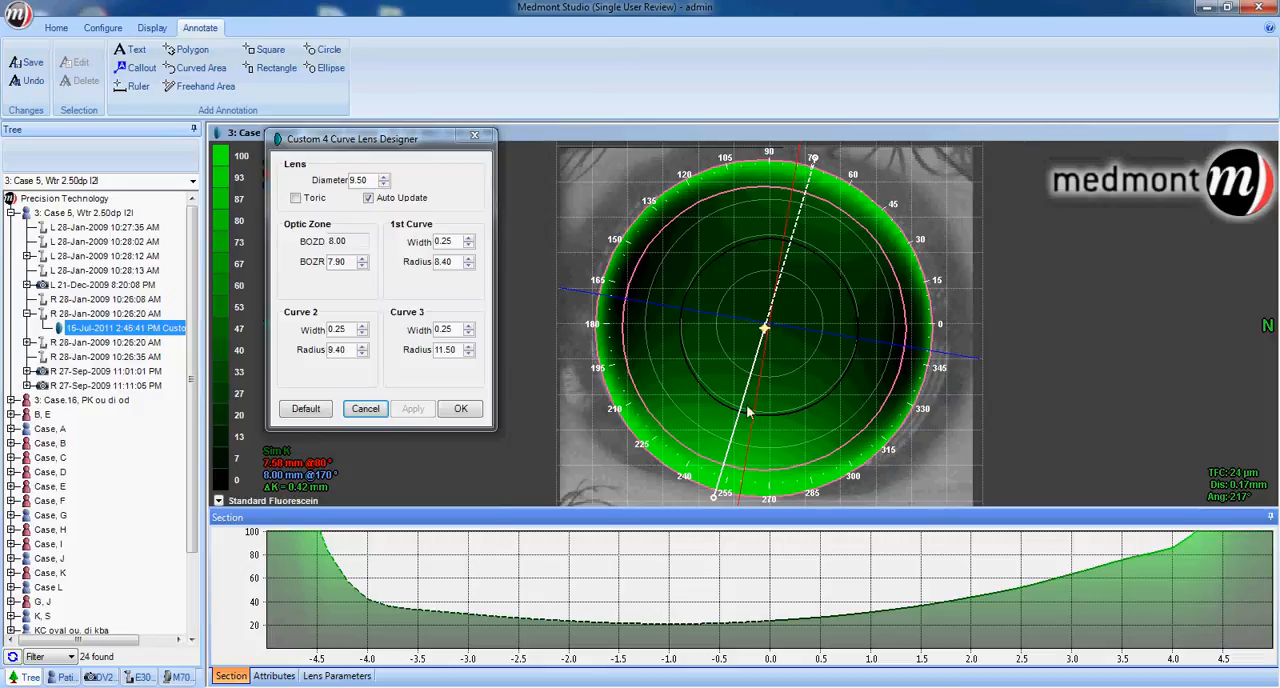
mouse_move(805, 198)
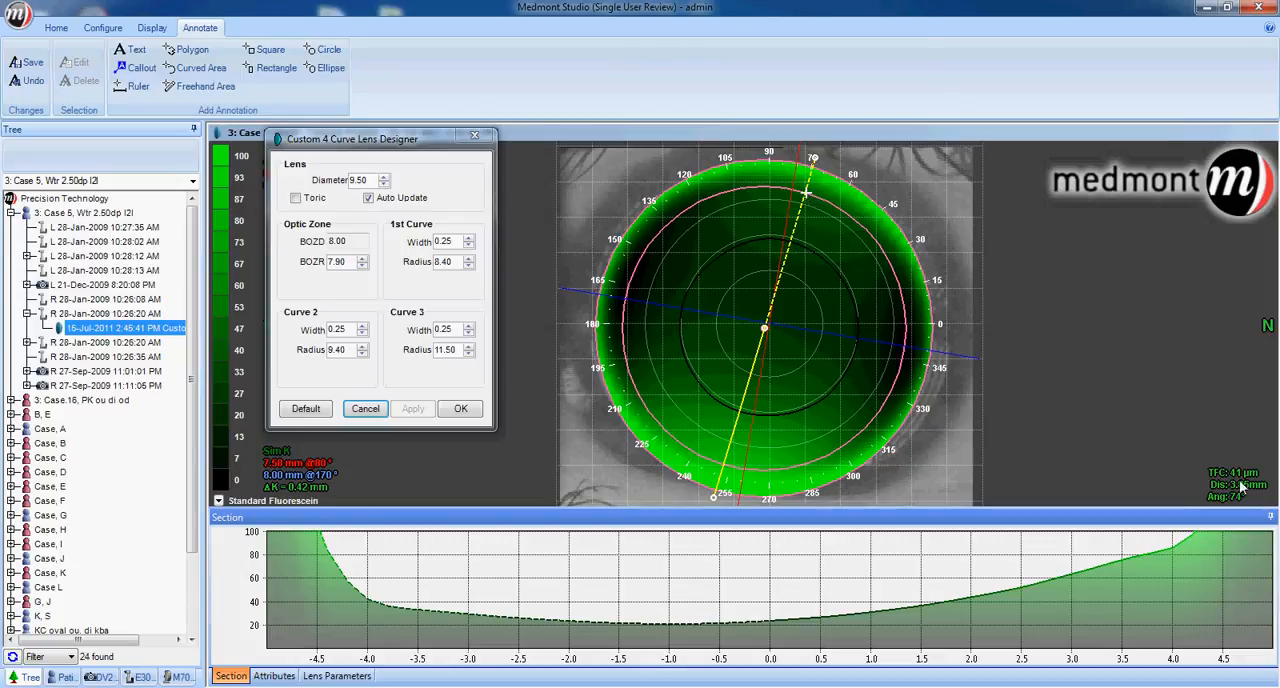
mouse_move(735, 468)
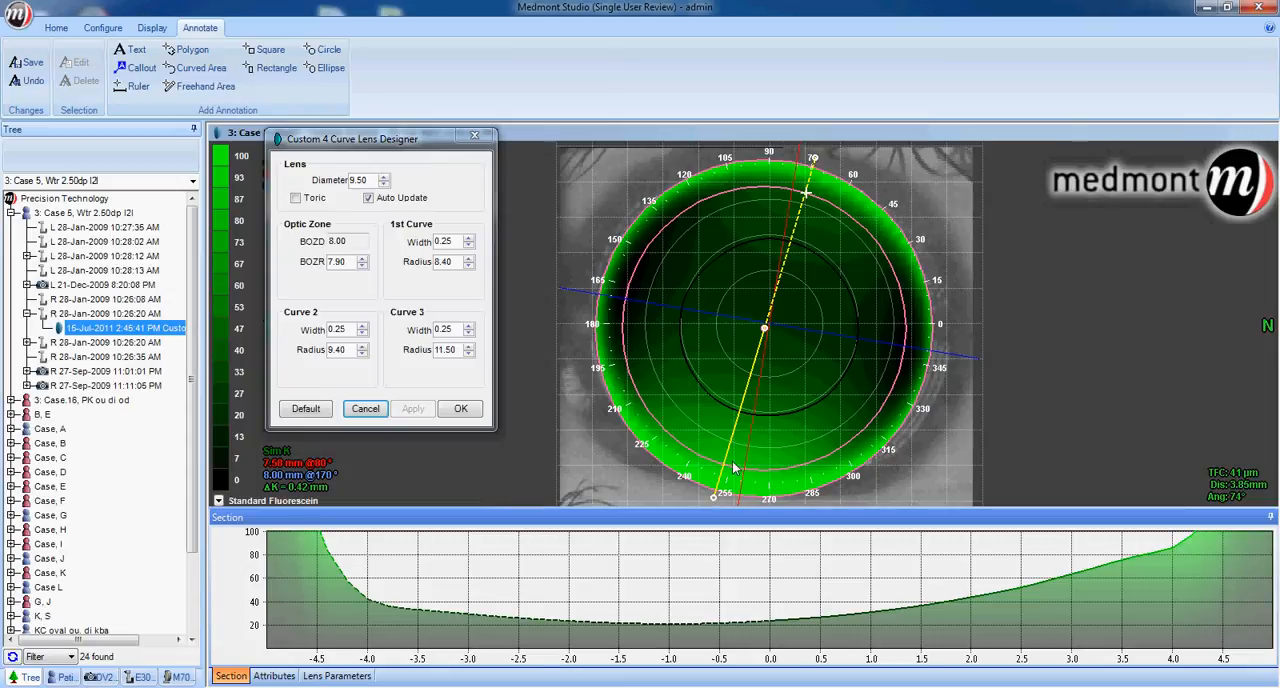
mouse_move(723, 463)
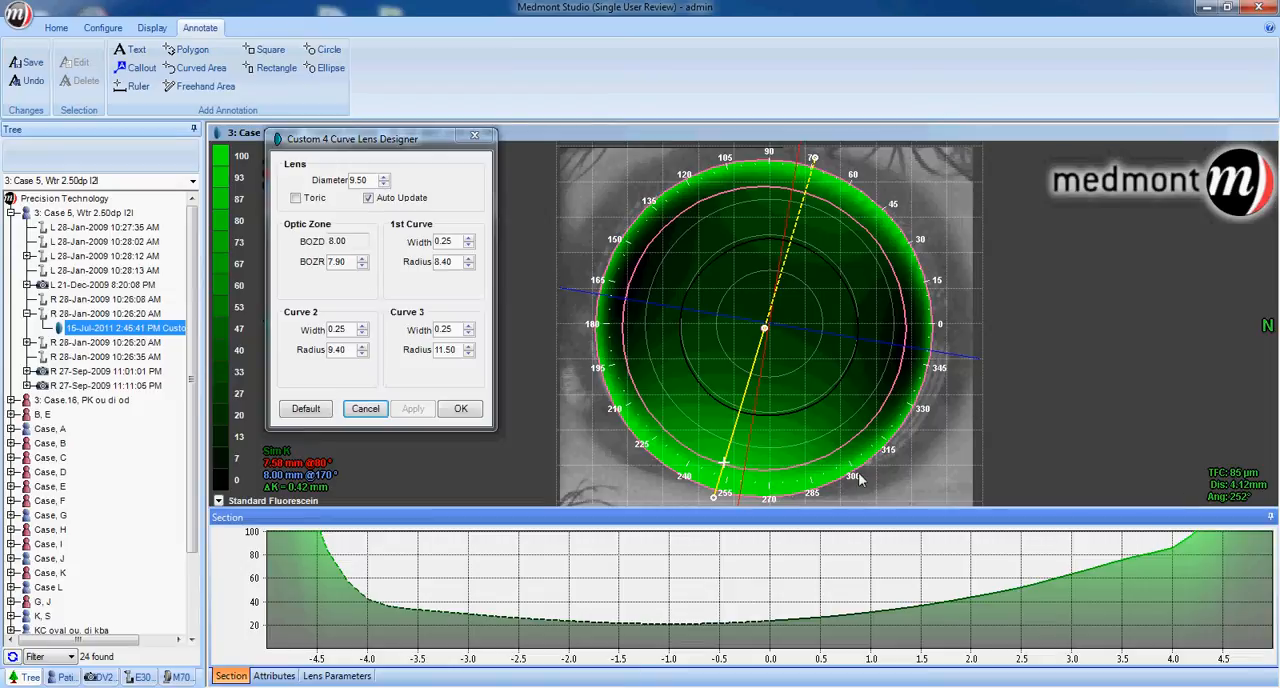
mouse_move(725, 468)
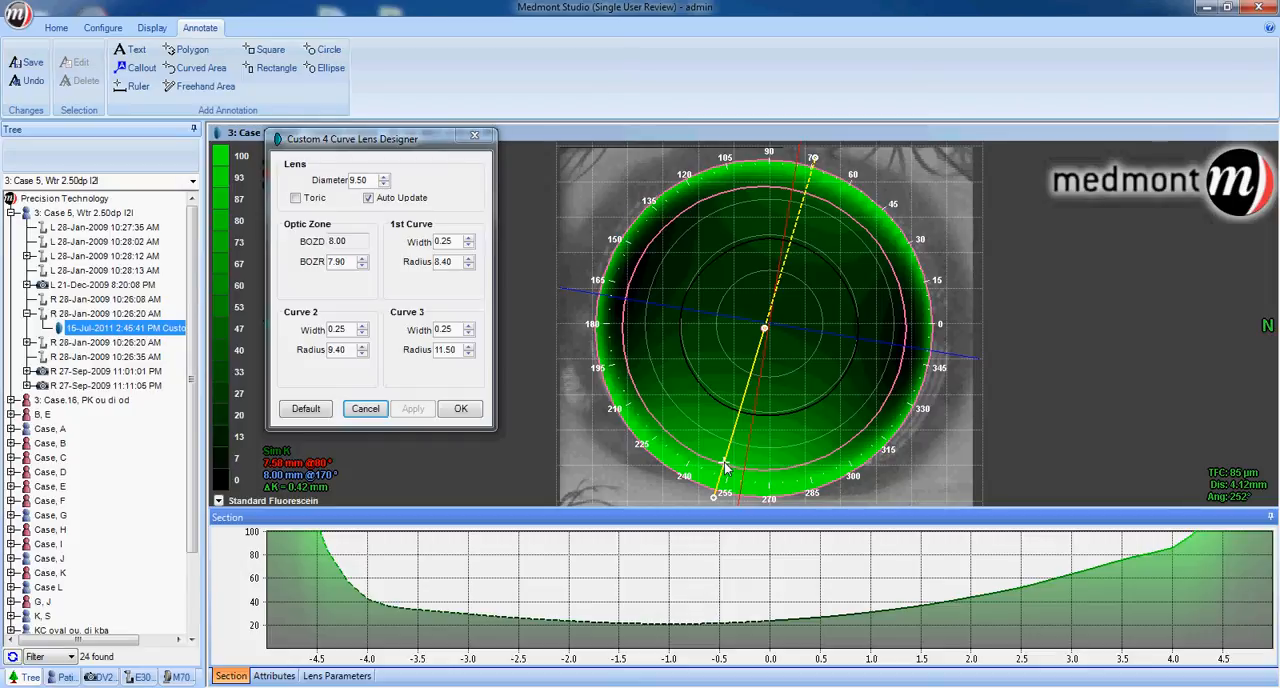
mouse_move(838, 178)
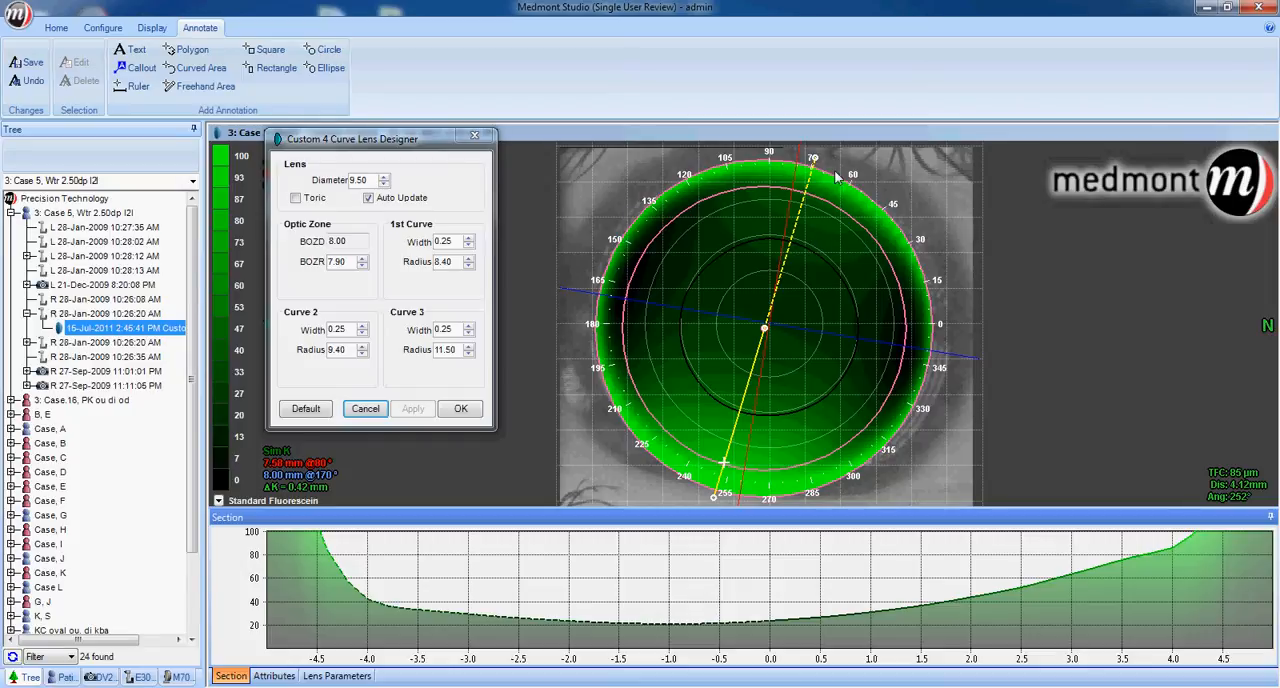
mouse_move(793, 410)
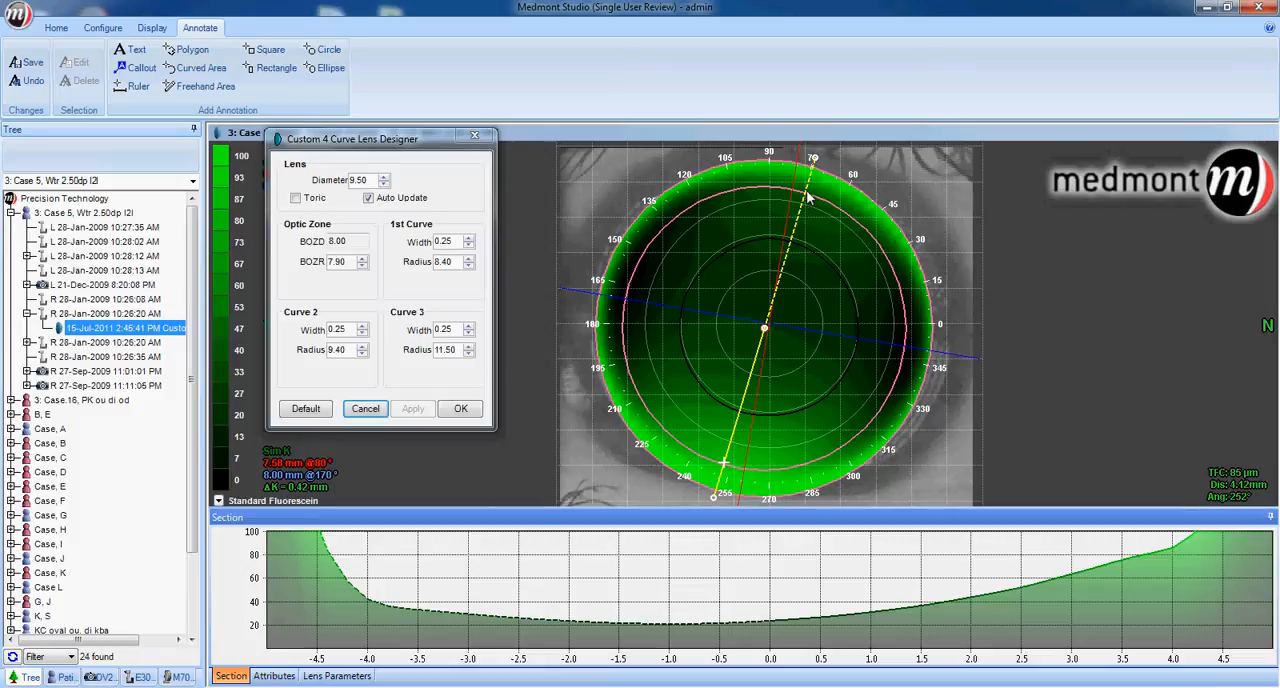
- Accept the lens design, set a near-horizontal section, open the 27-Sep-2009 photo, and save
left_click(460, 408)
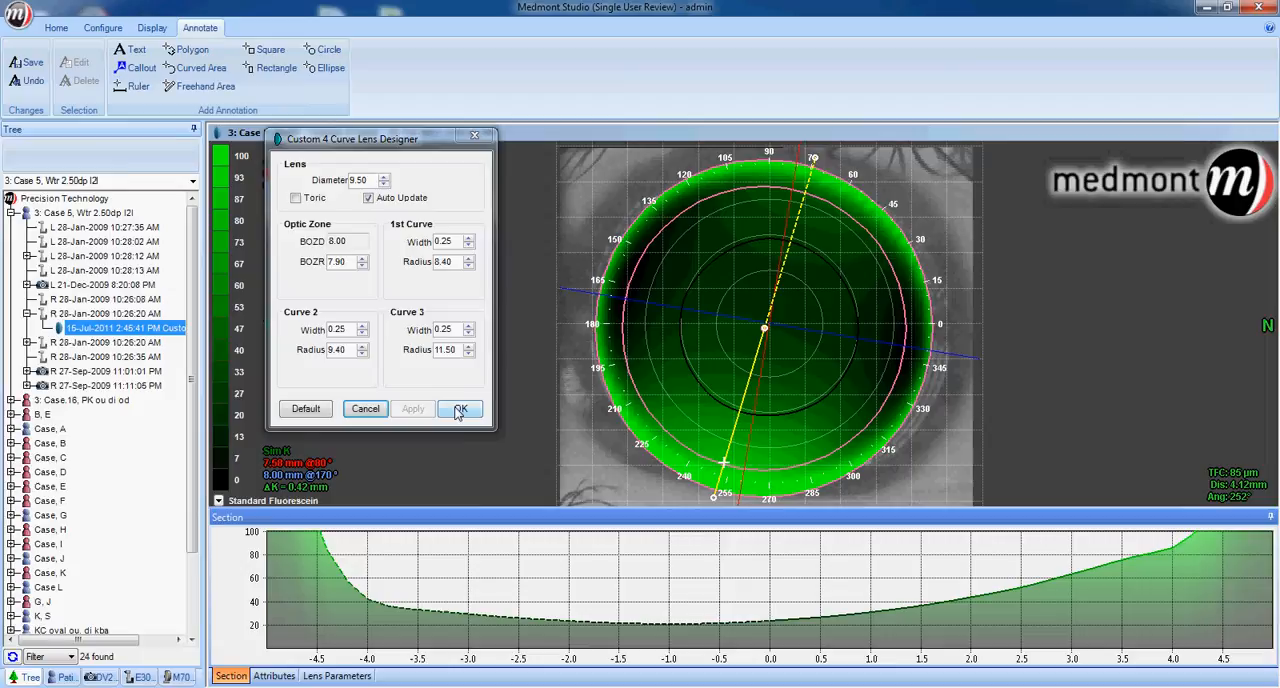
left_click(459, 409)
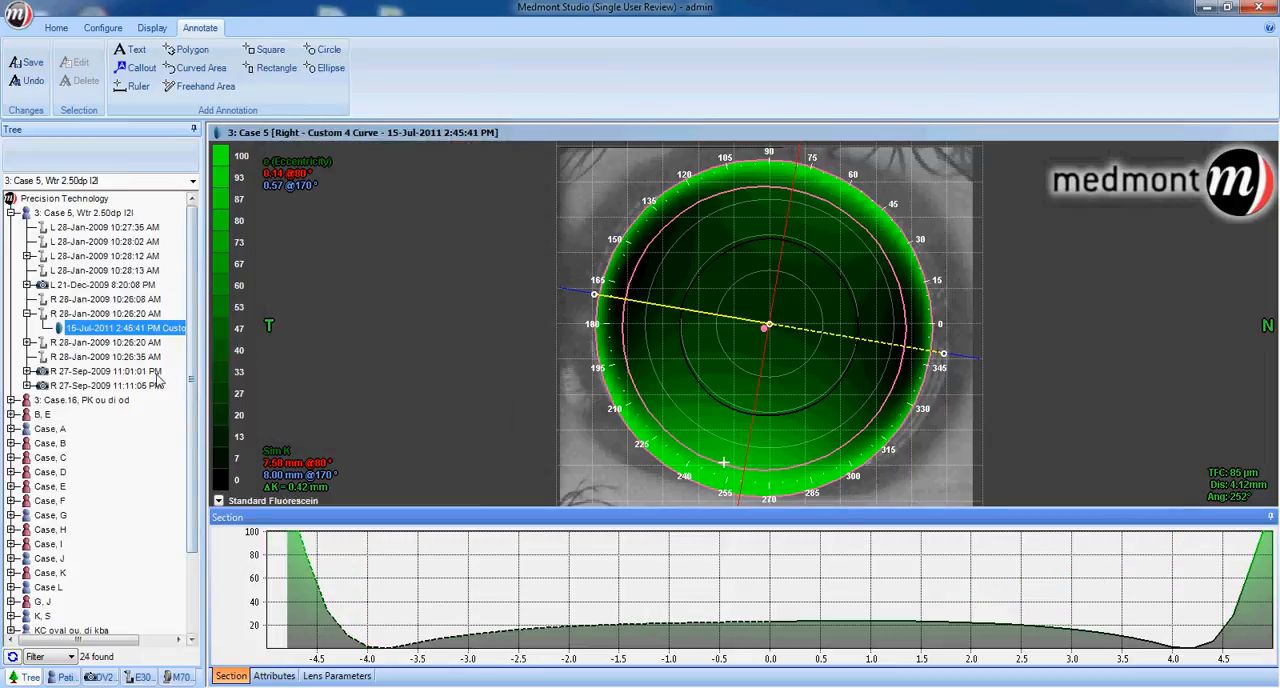
left_click(105, 371)
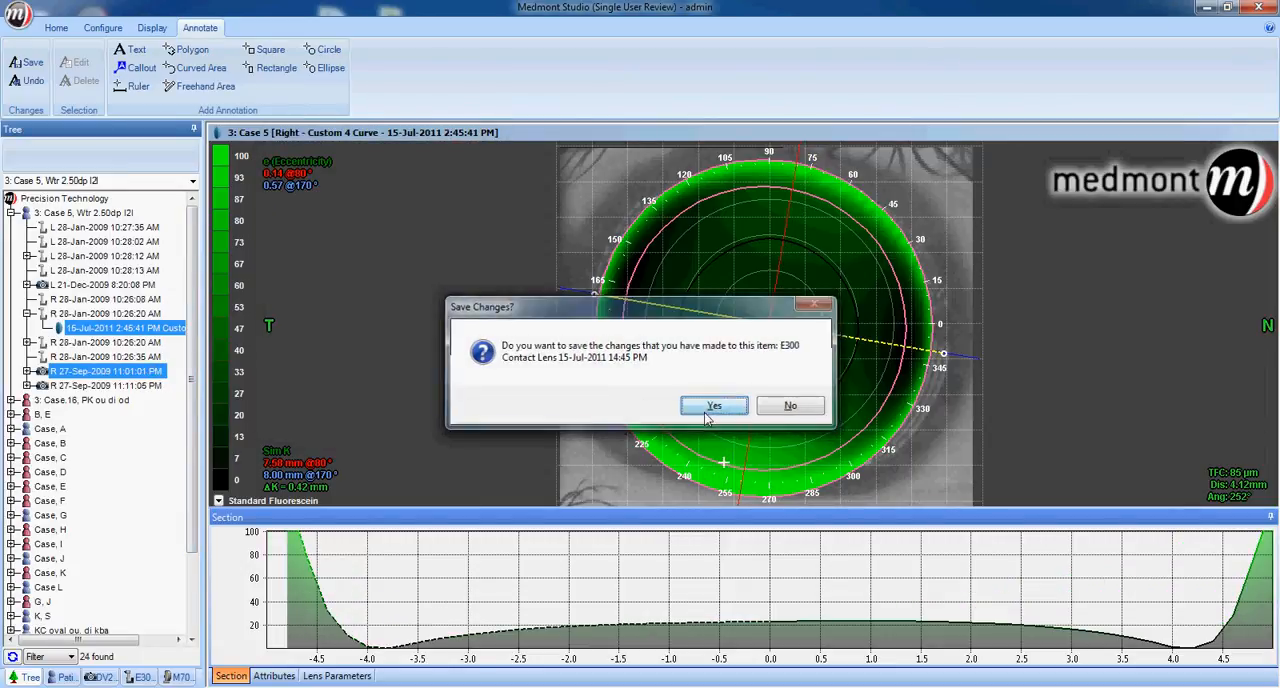
left_click(714, 405)
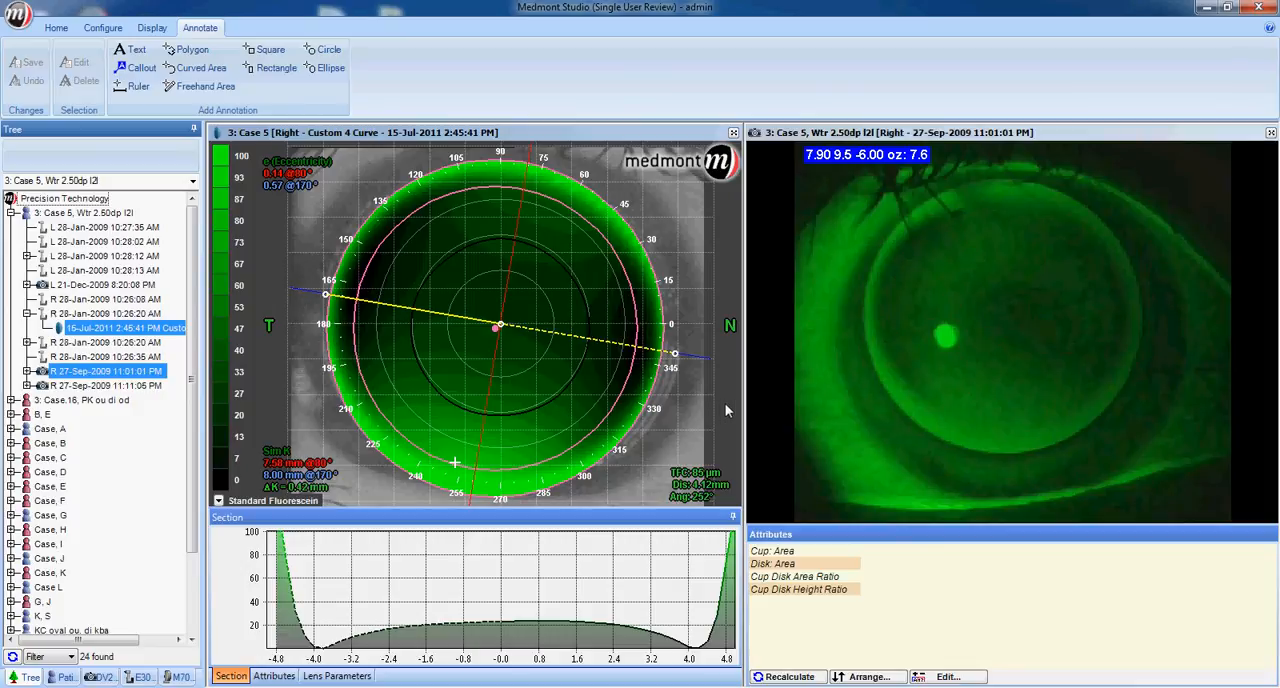
mouse_move(965, 366)
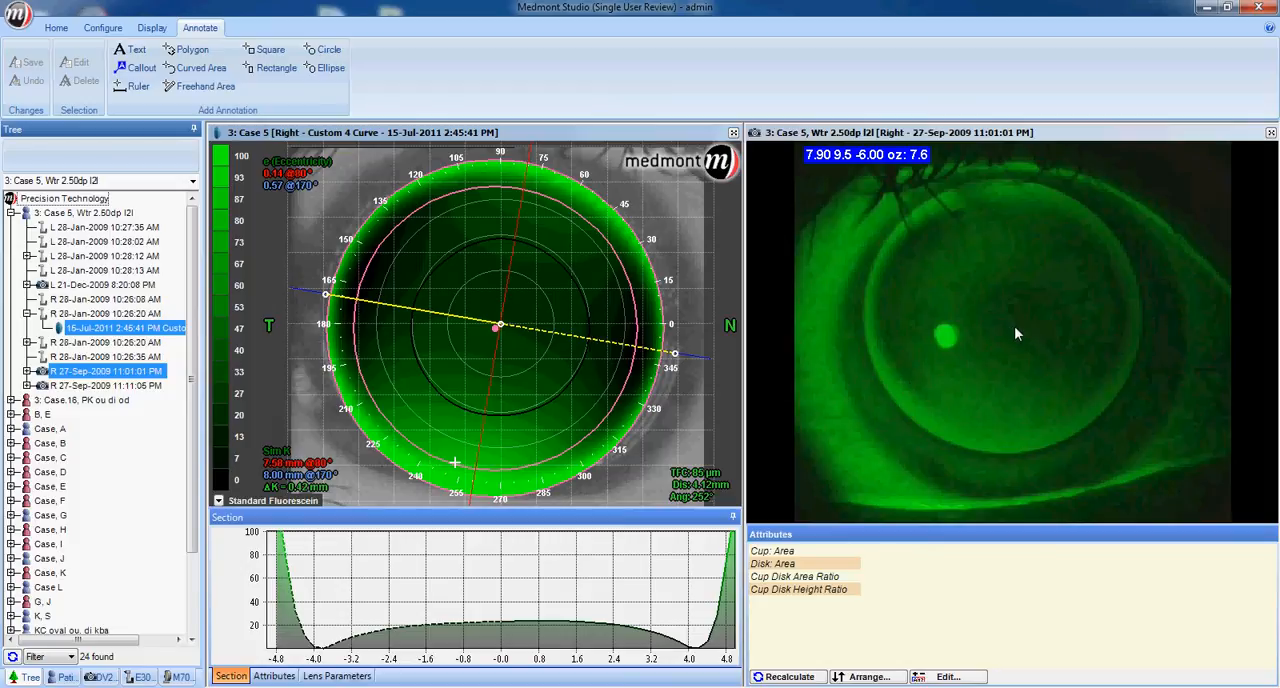
mouse_move(1000, 303)
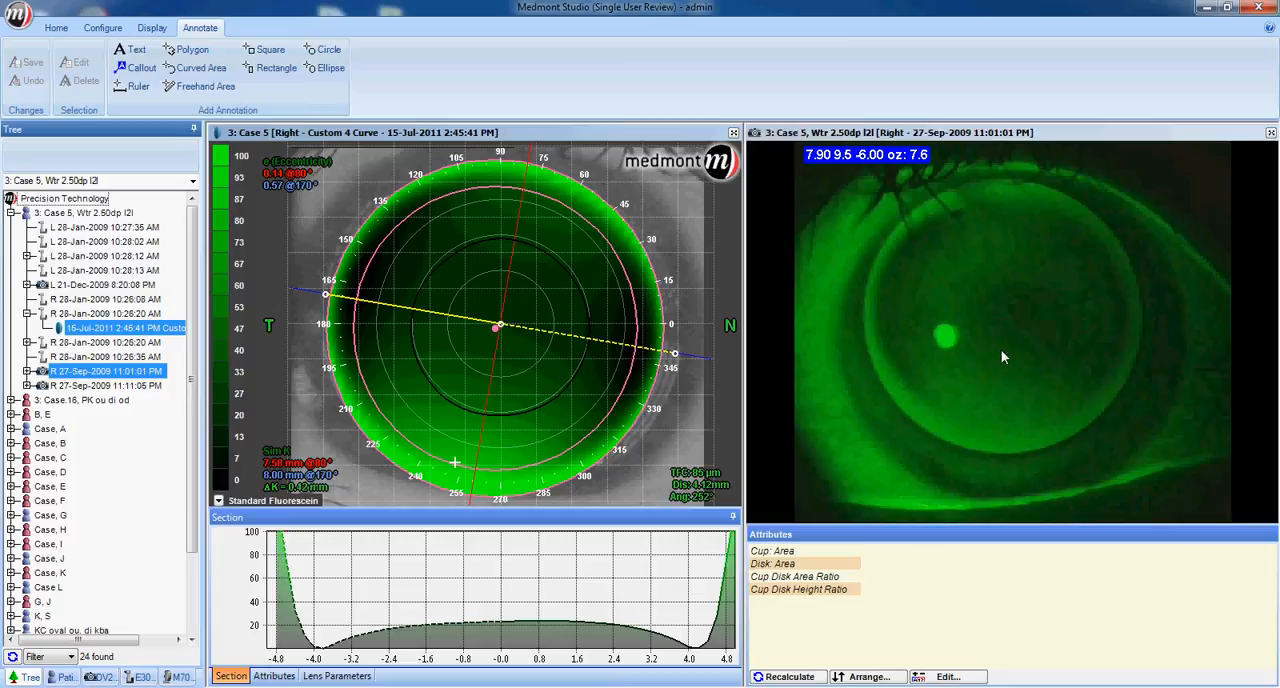
mouse_move(1008, 343)
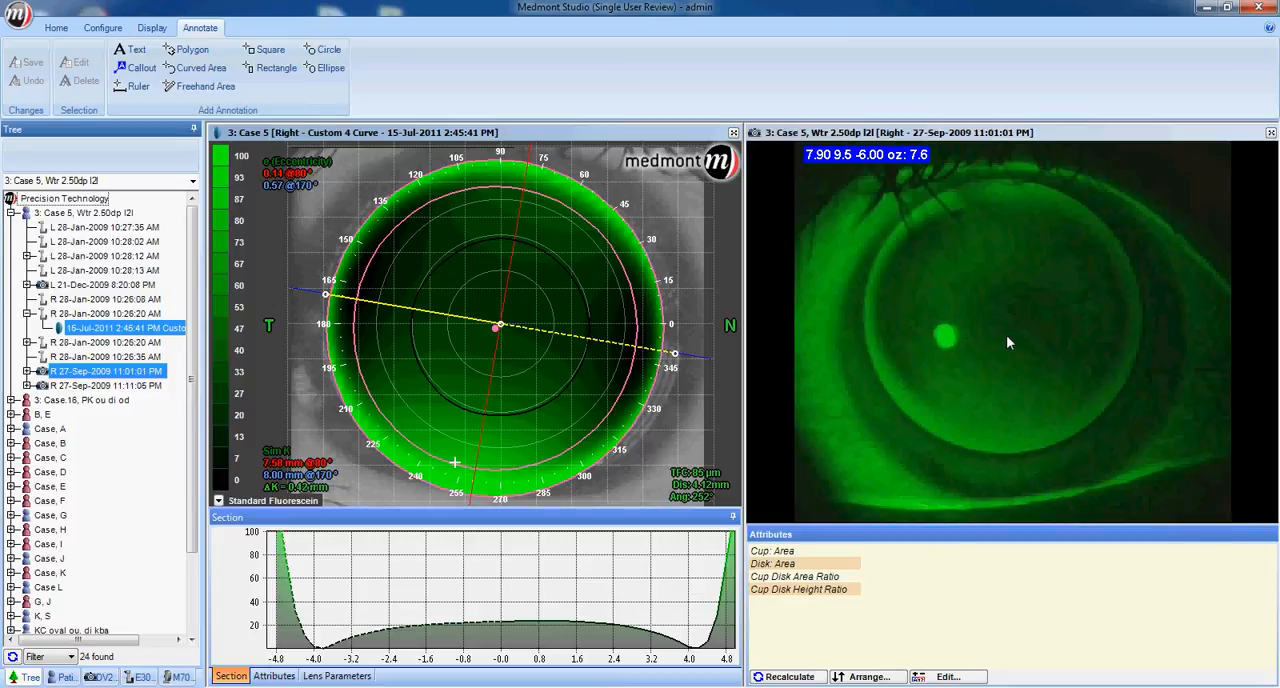
mouse_move(900, 307)
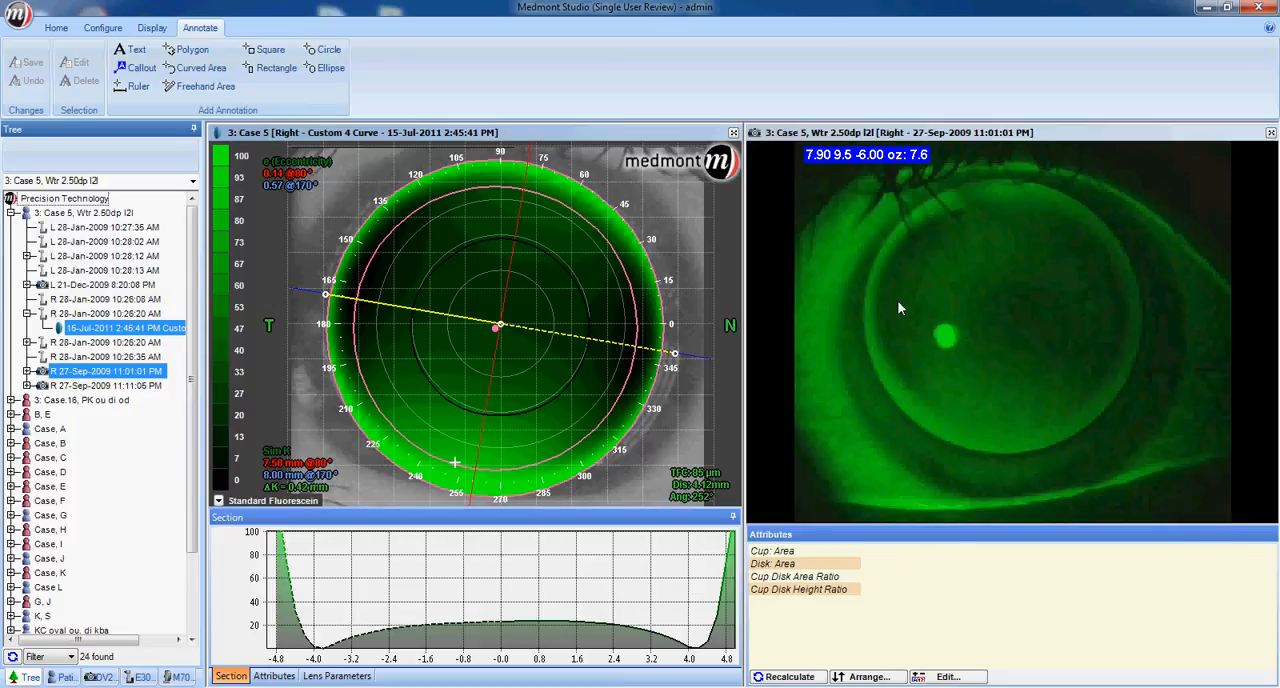
mouse_move(1103, 362)
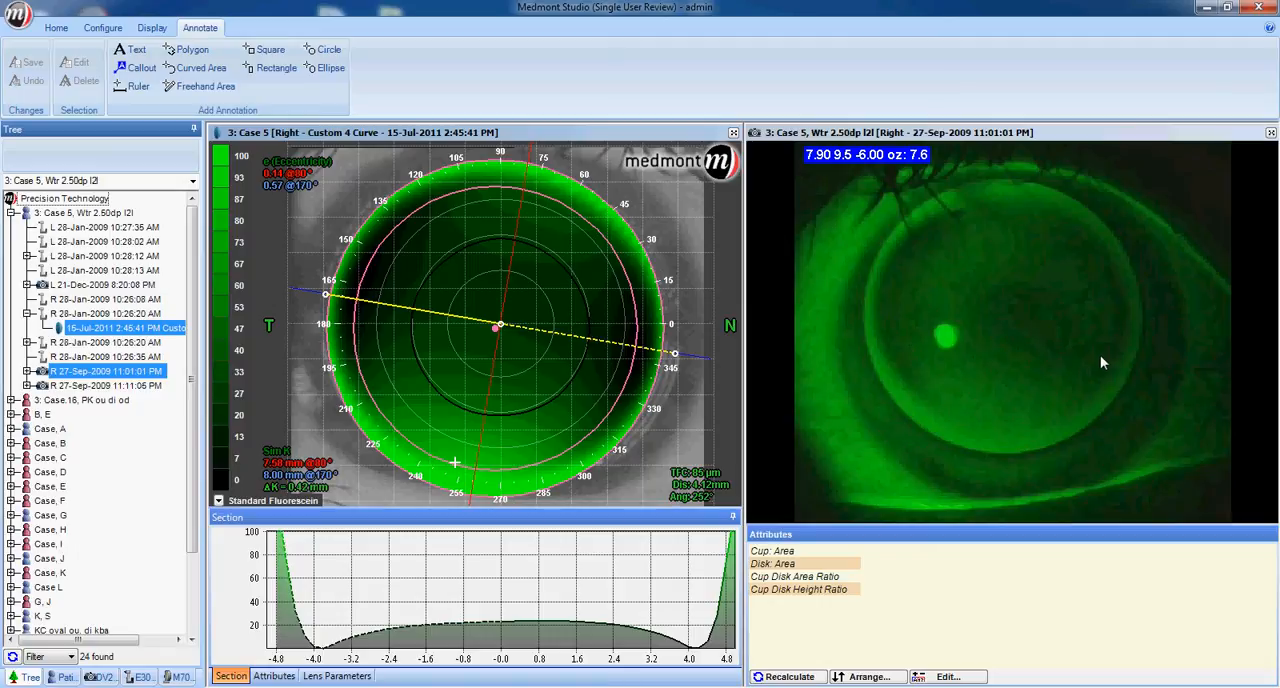
mouse_move(1160, 322)
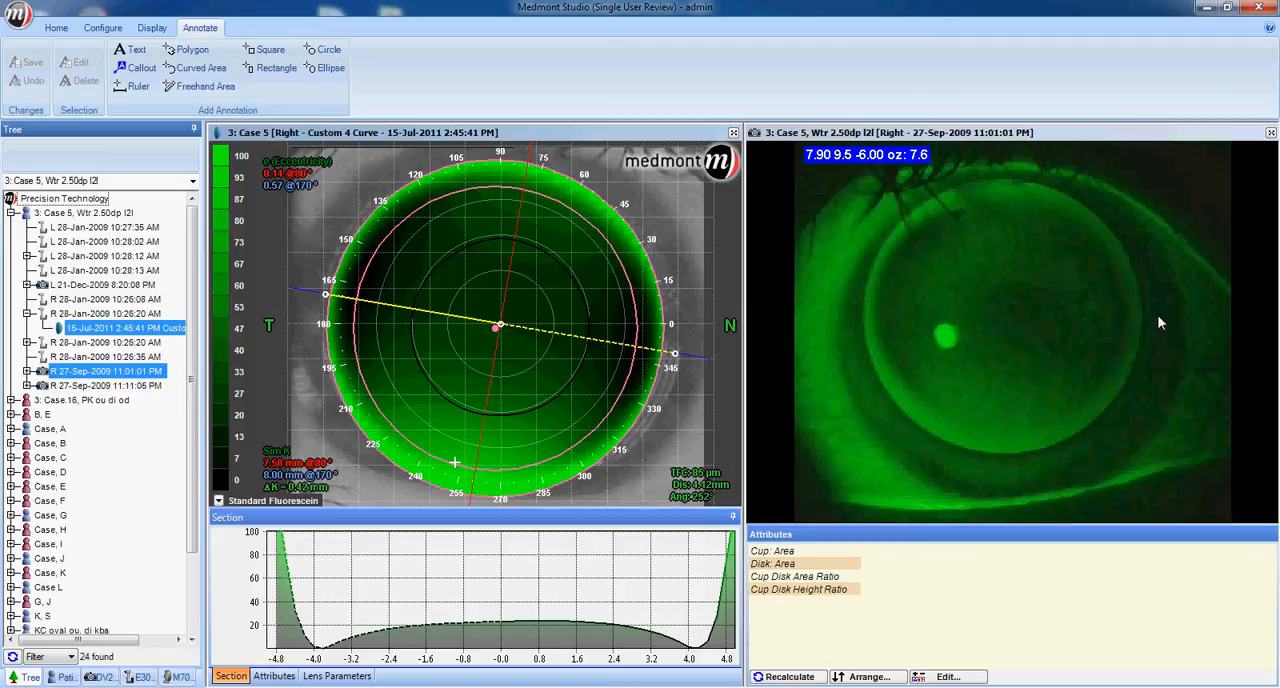
mouse_move(1126, 328)
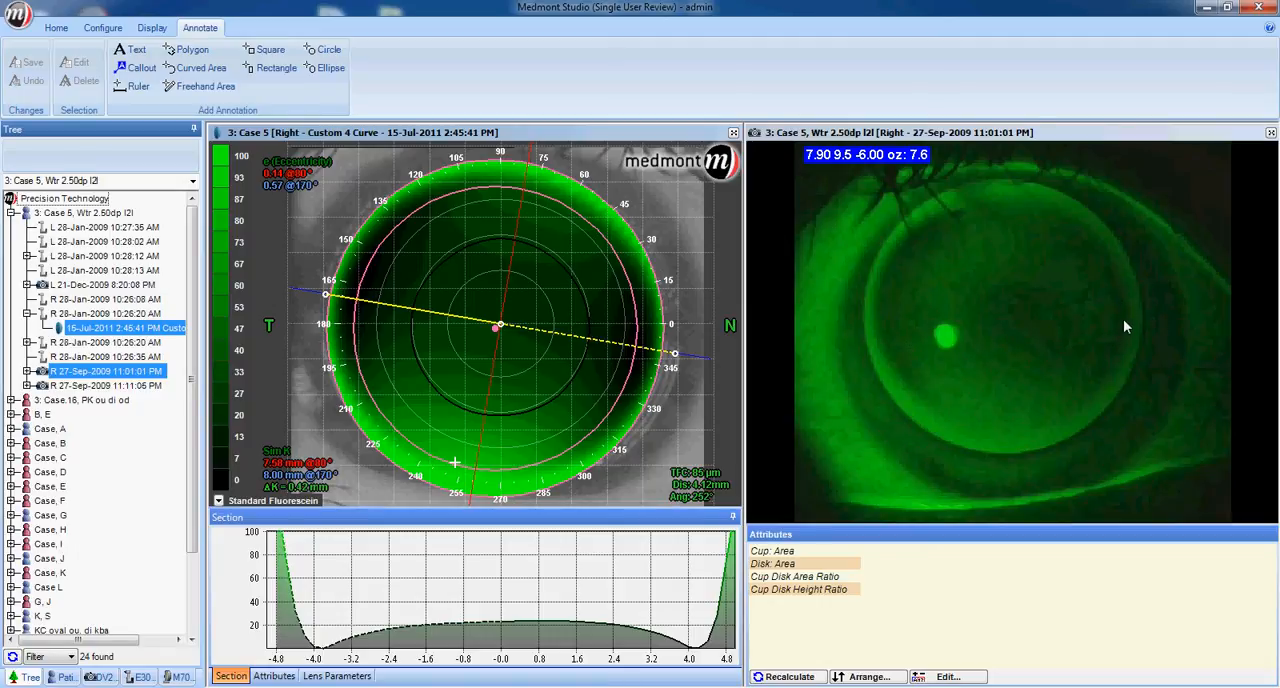
mouse_move(1007, 445)
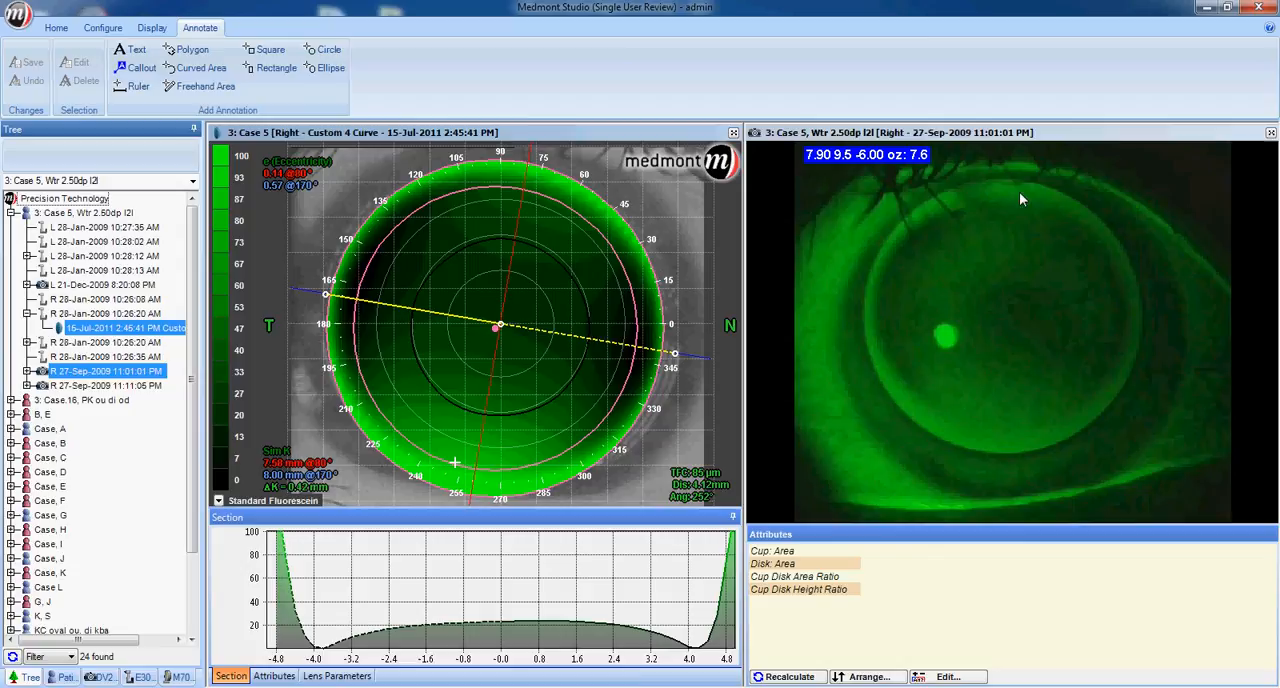
mouse_move(1002, 391)
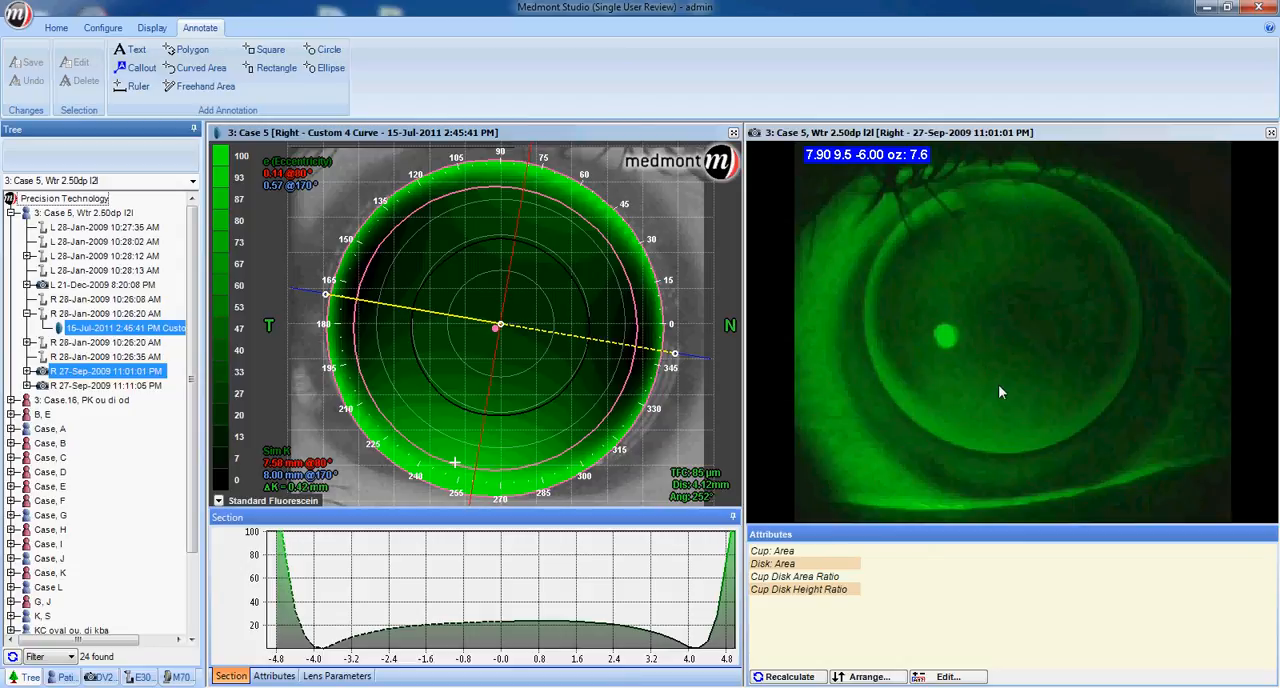
mouse_move(1008, 263)
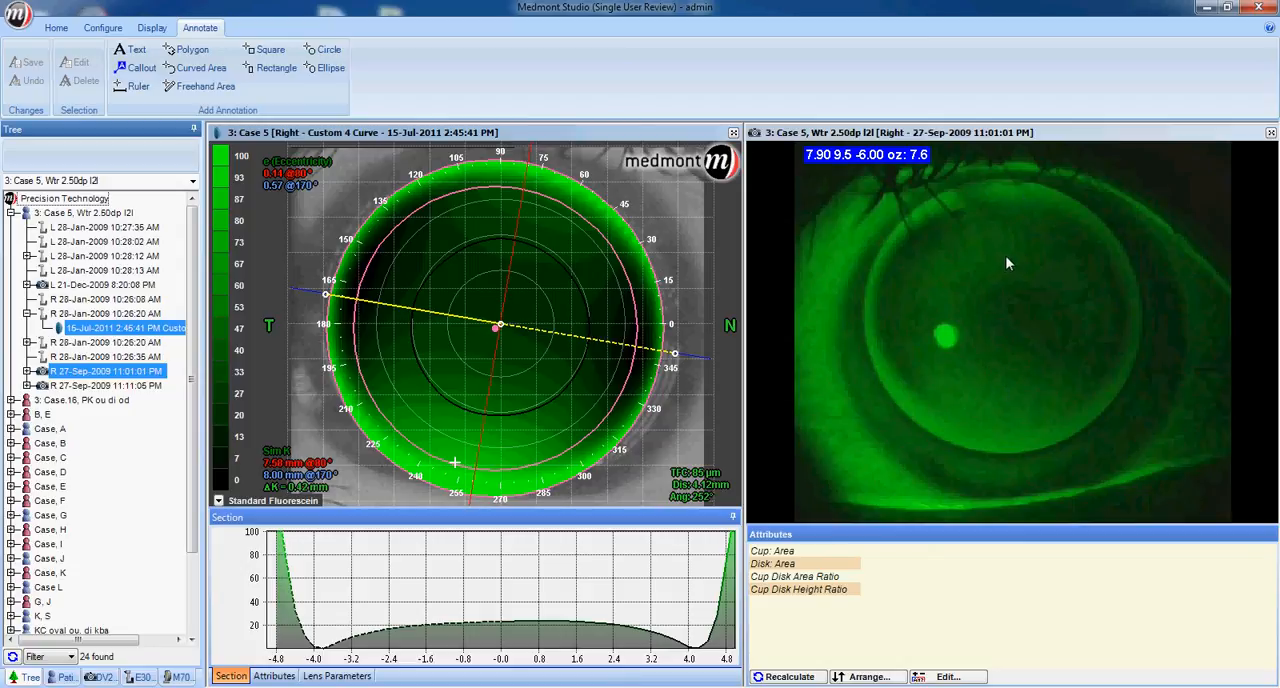
mouse_move(1021, 219)
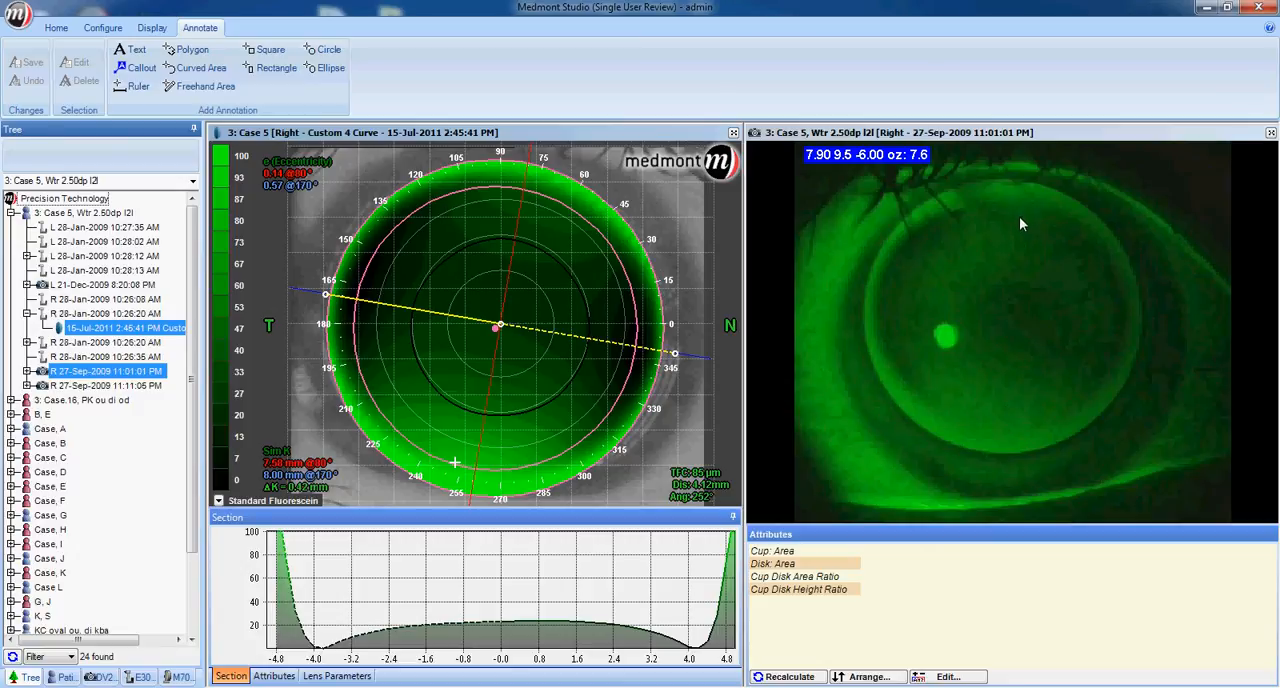
mouse_move(258, 381)
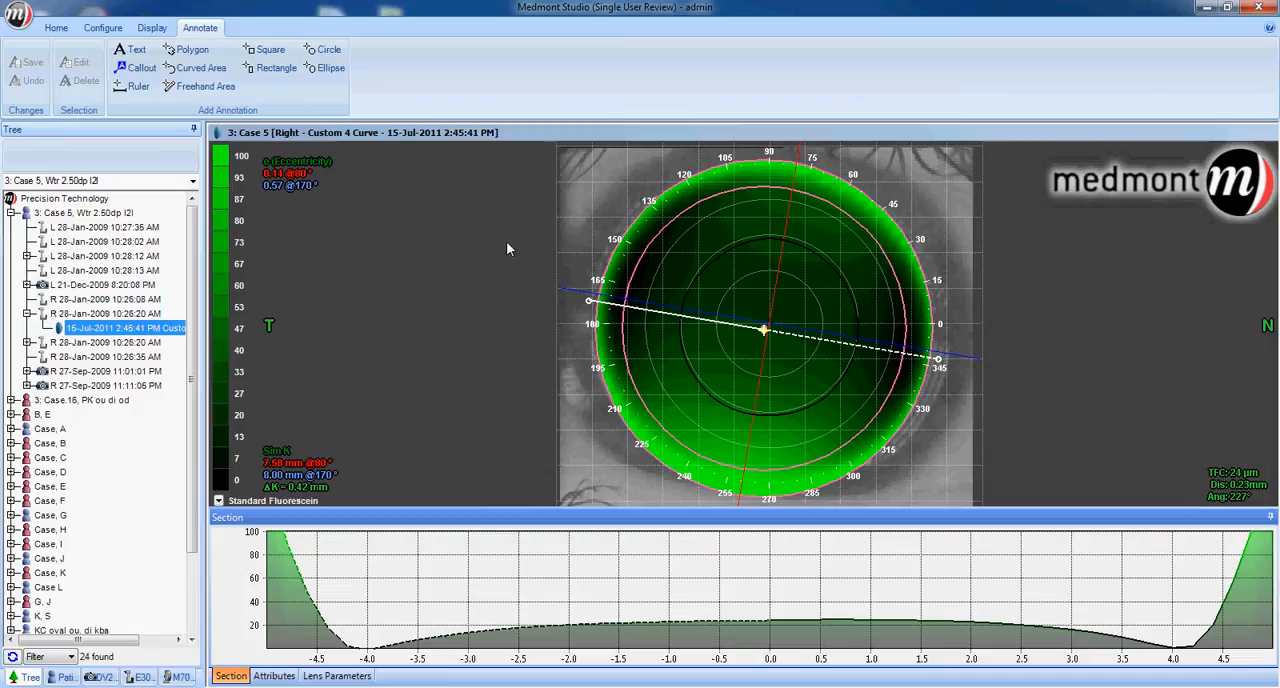
- Reopen the Custom 4 Curve Lens Designer via Edit in the Display Design group
left_click(56, 27)
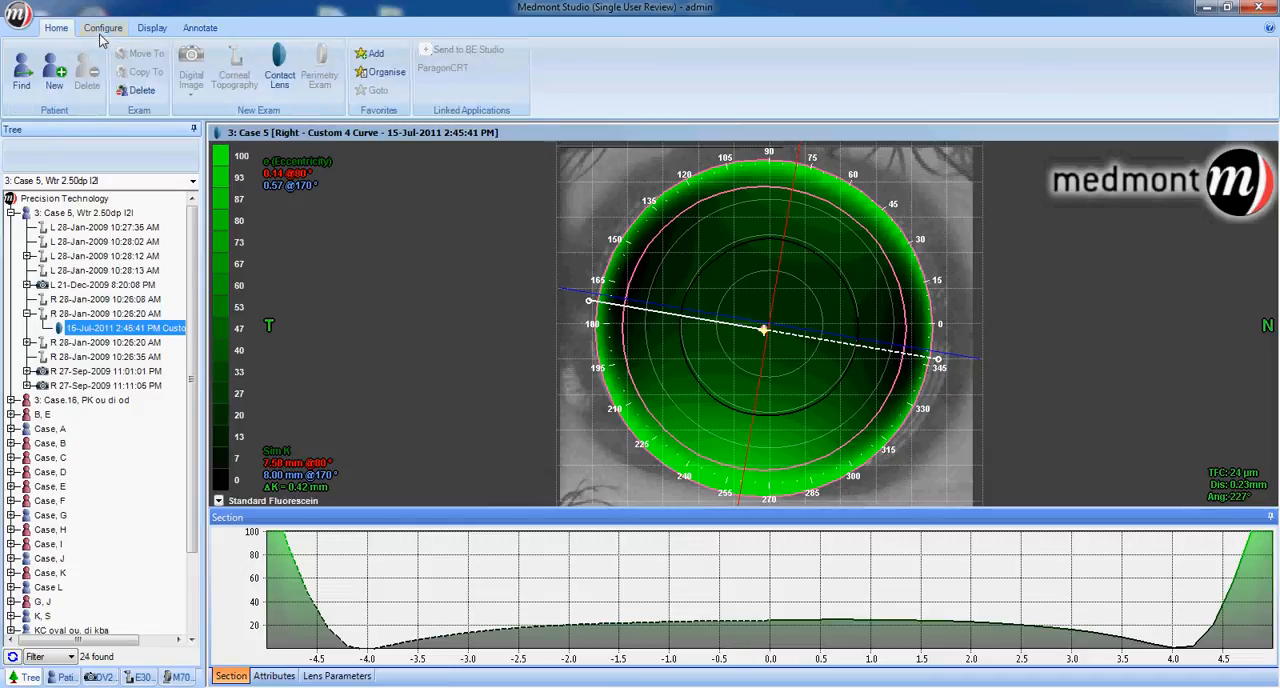
left_click(152, 27)
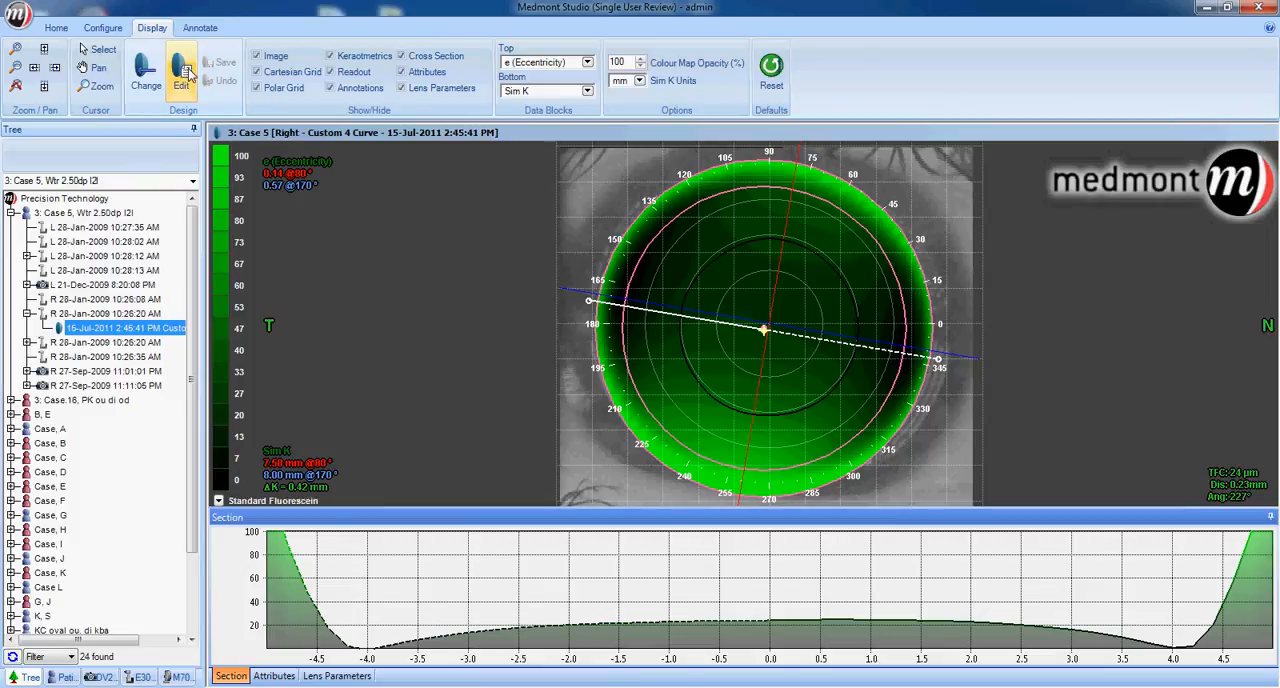
left_click(181, 70)
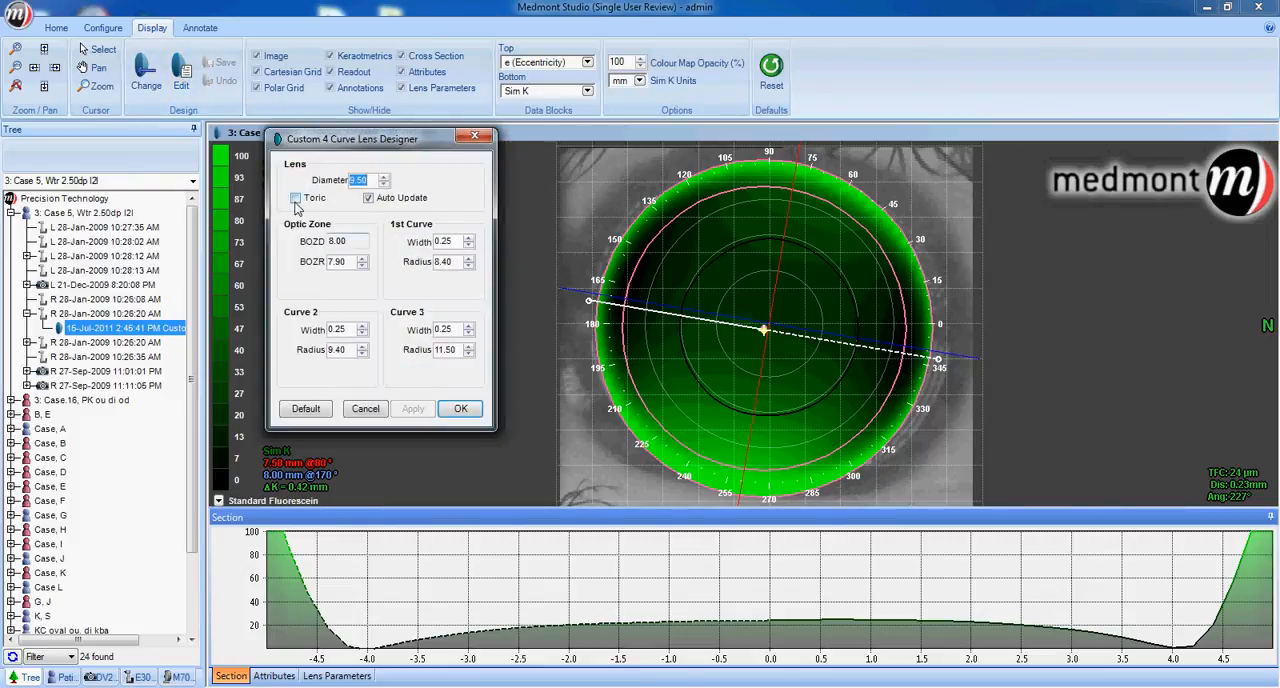
- Enable Toric with separate flat and steep radii and redraw the simulation
left_click(296, 197)
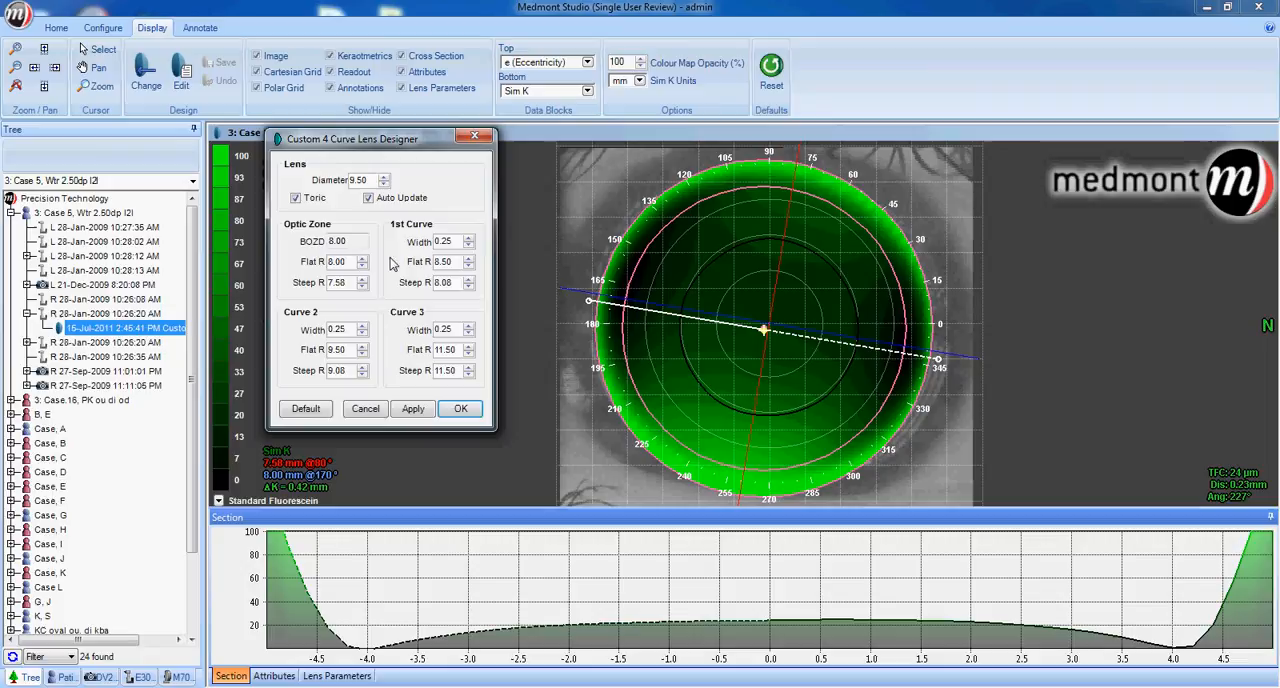
left_click(412, 408)
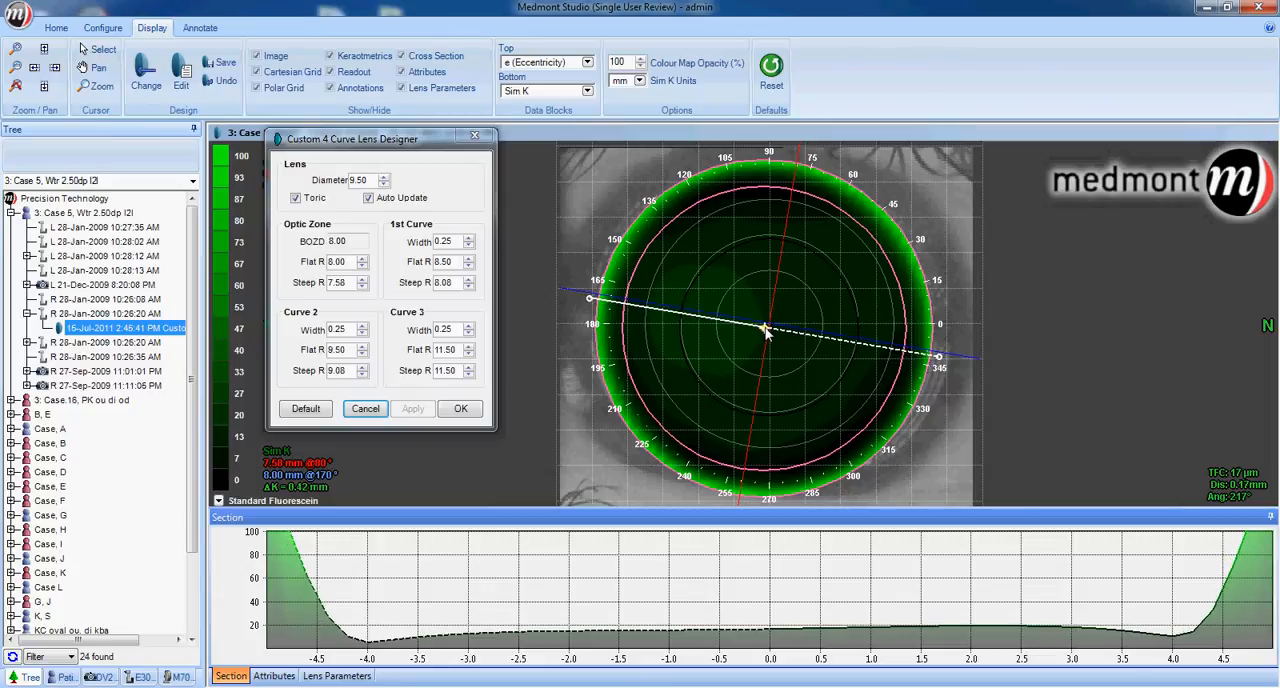
mouse_move(943, 365)
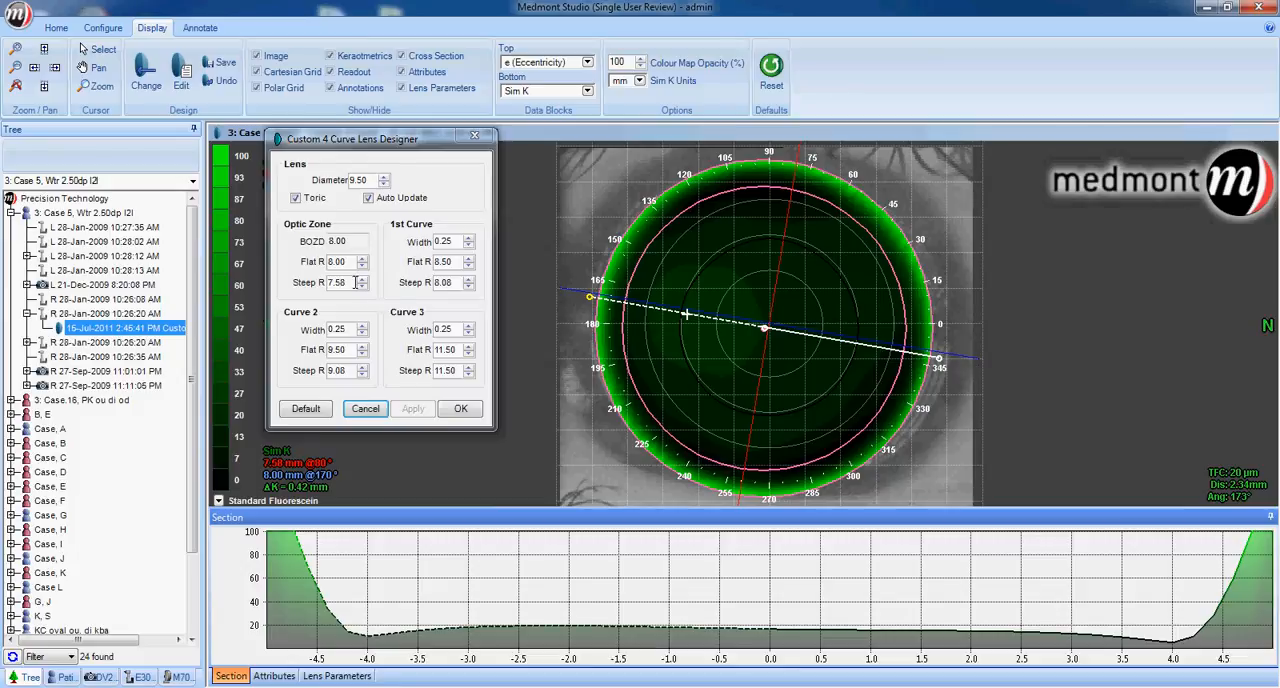
- Set toric Flat R to 7.90 and Steep R to 7.65, apply, and swing the section meridian
left_click(362, 266)
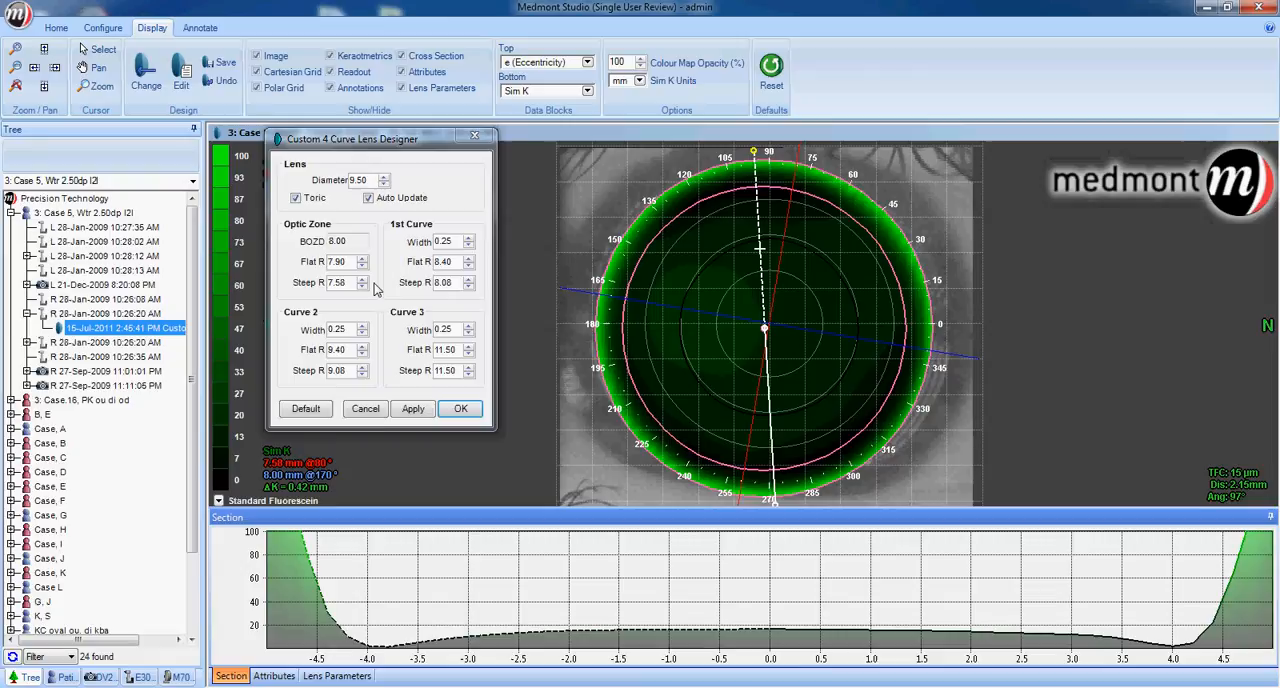
left_click(362, 280)
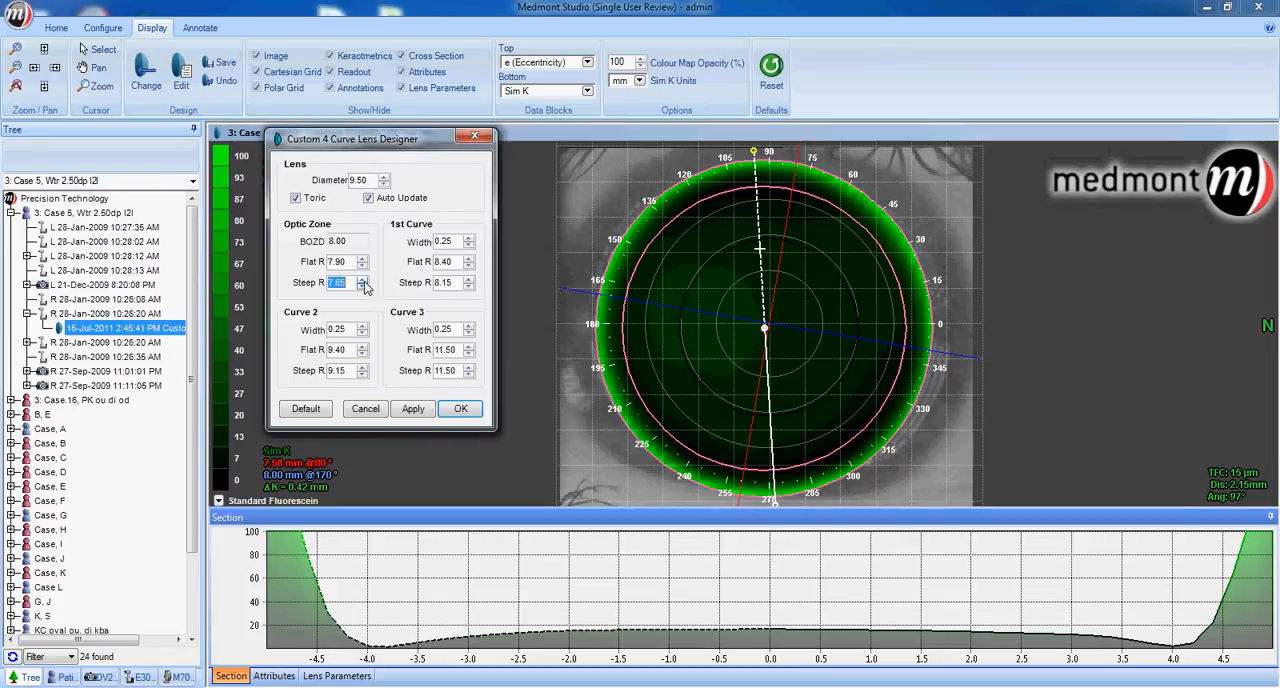
mouse_move(785, 250)
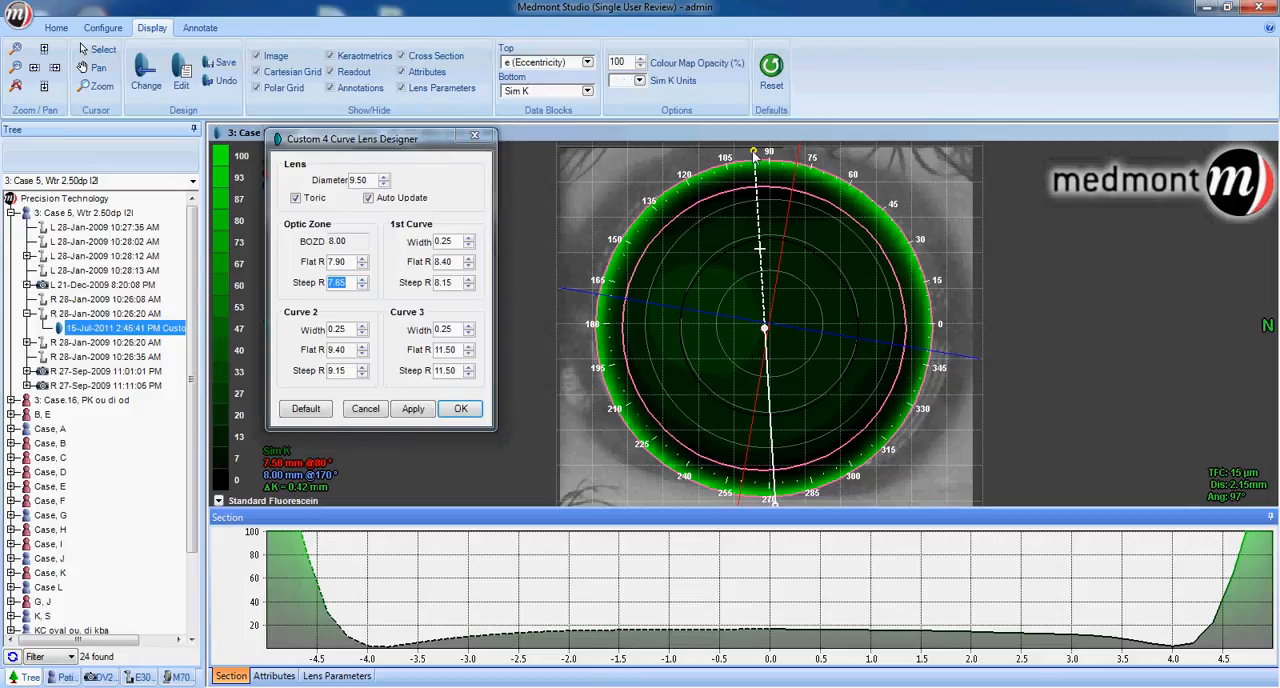
left_click(412, 408)
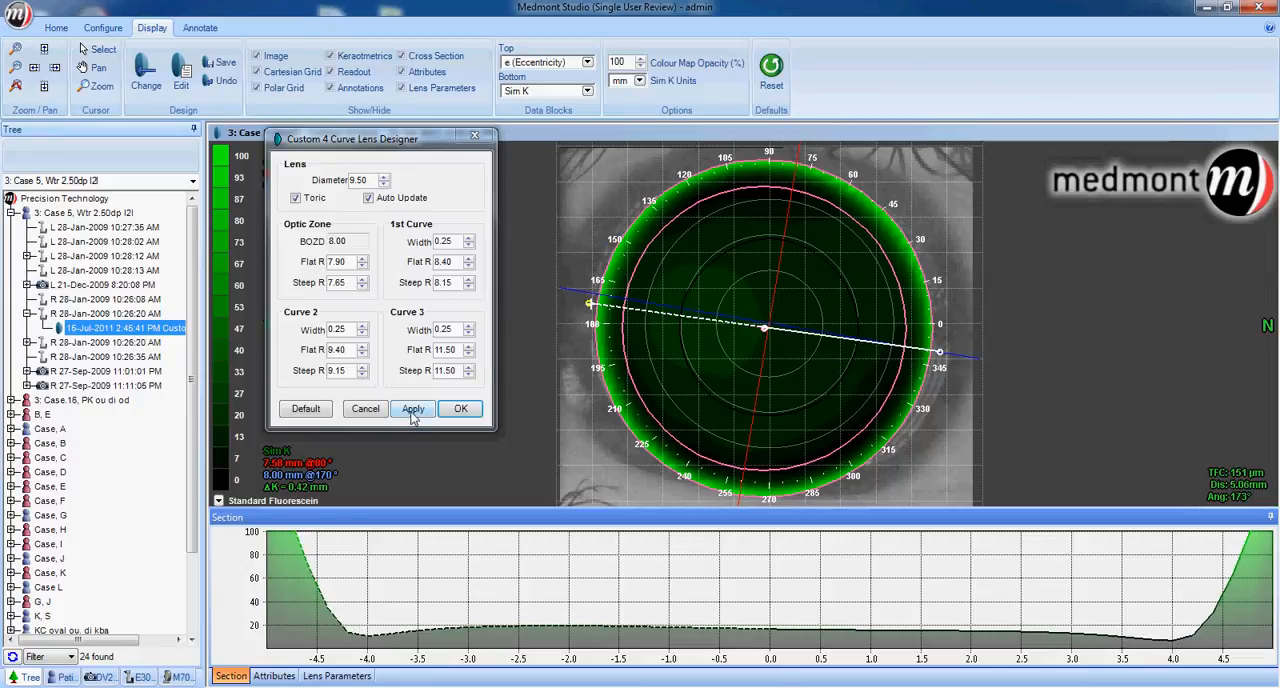
left_click(412, 408)
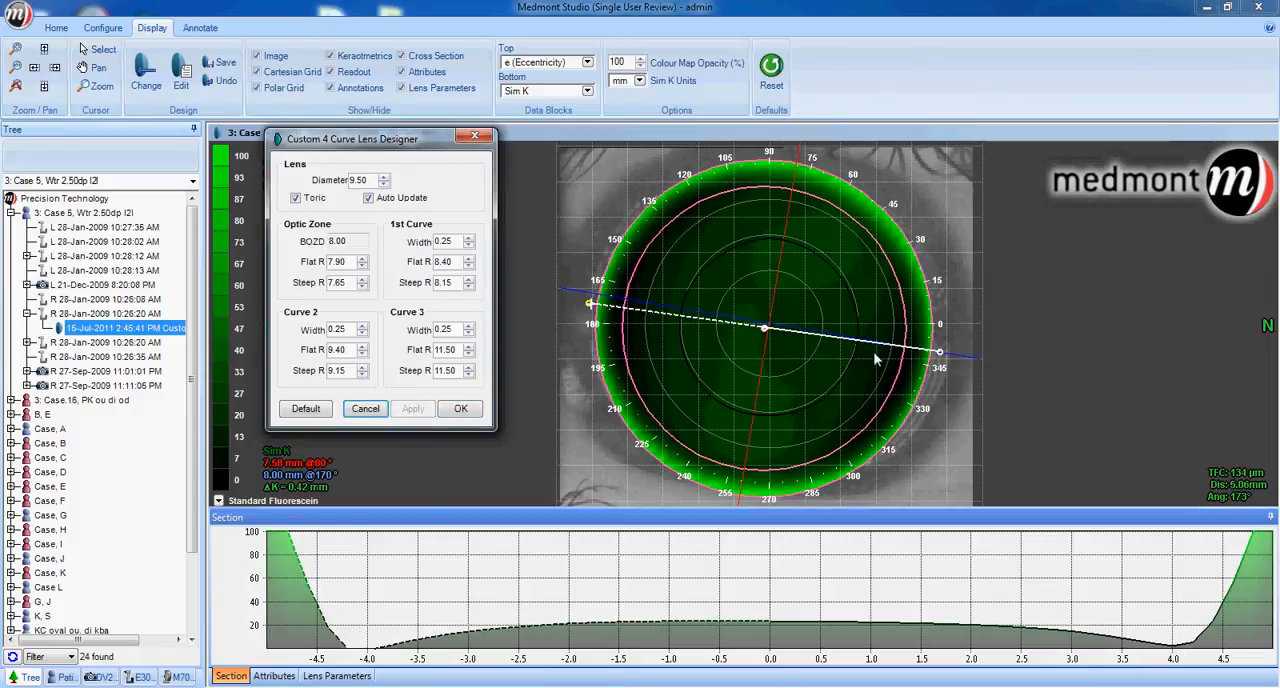
left_click_drag(938, 352, 938, 367)
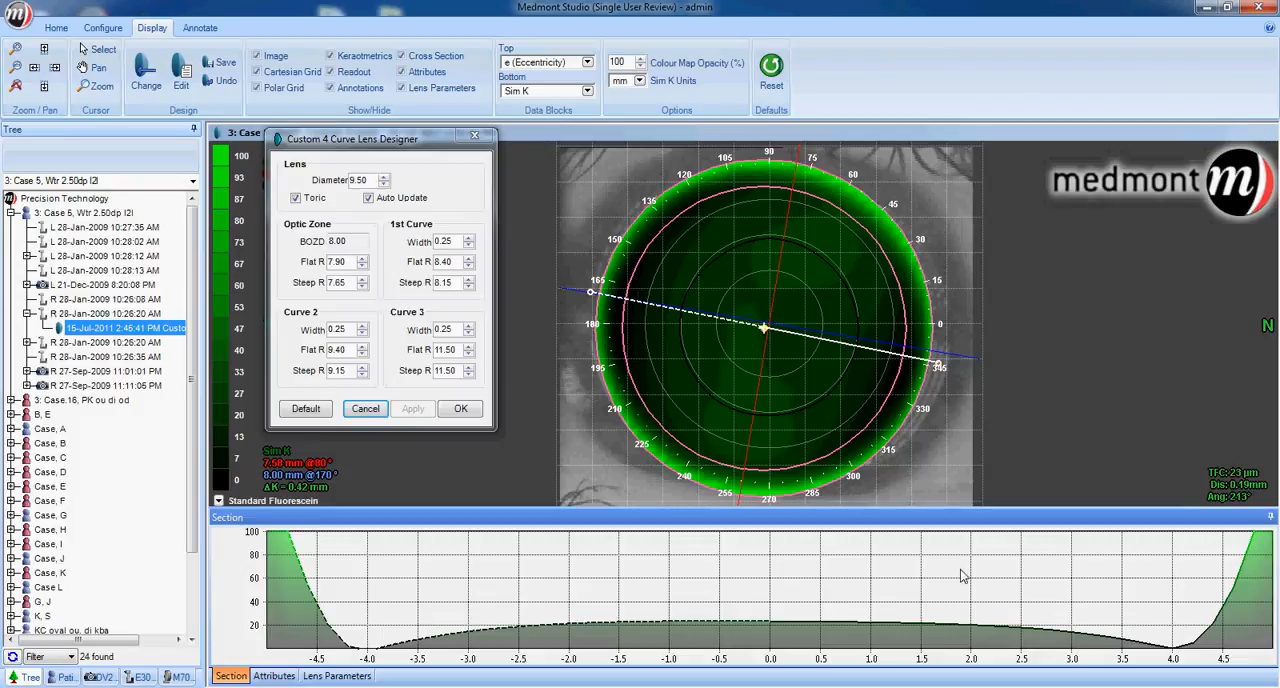
mouse_move(1173, 653)
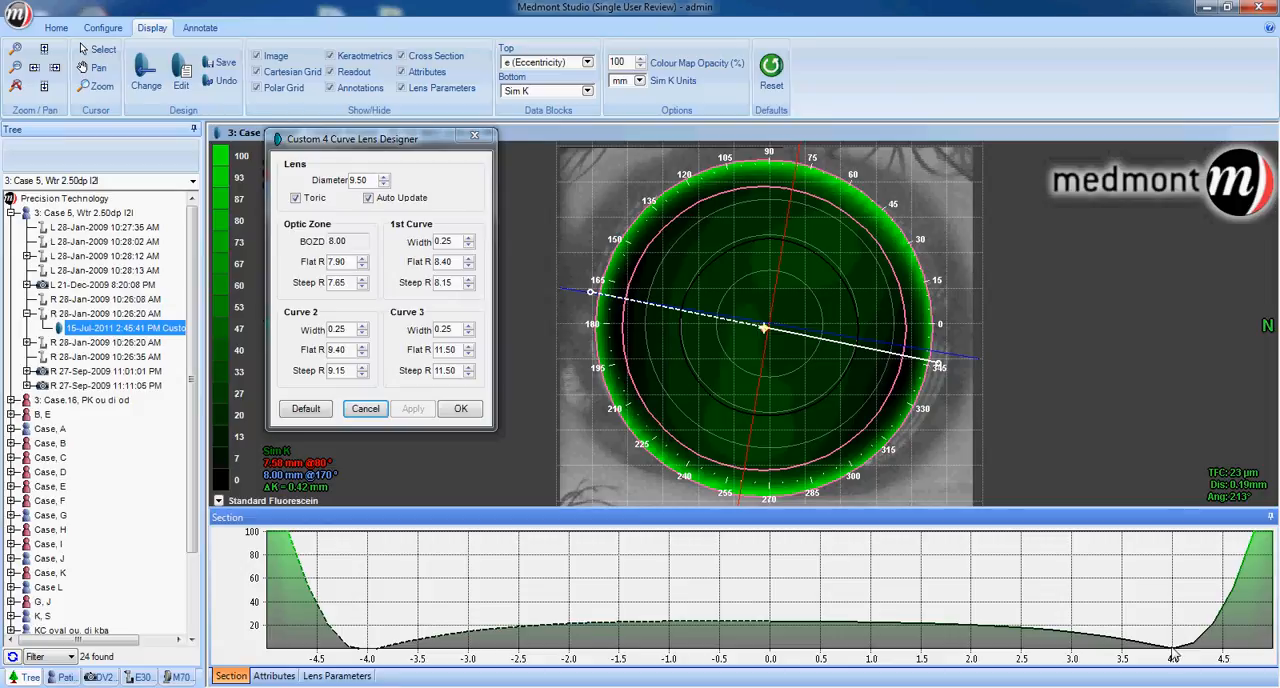
mouse_move(500, 635)
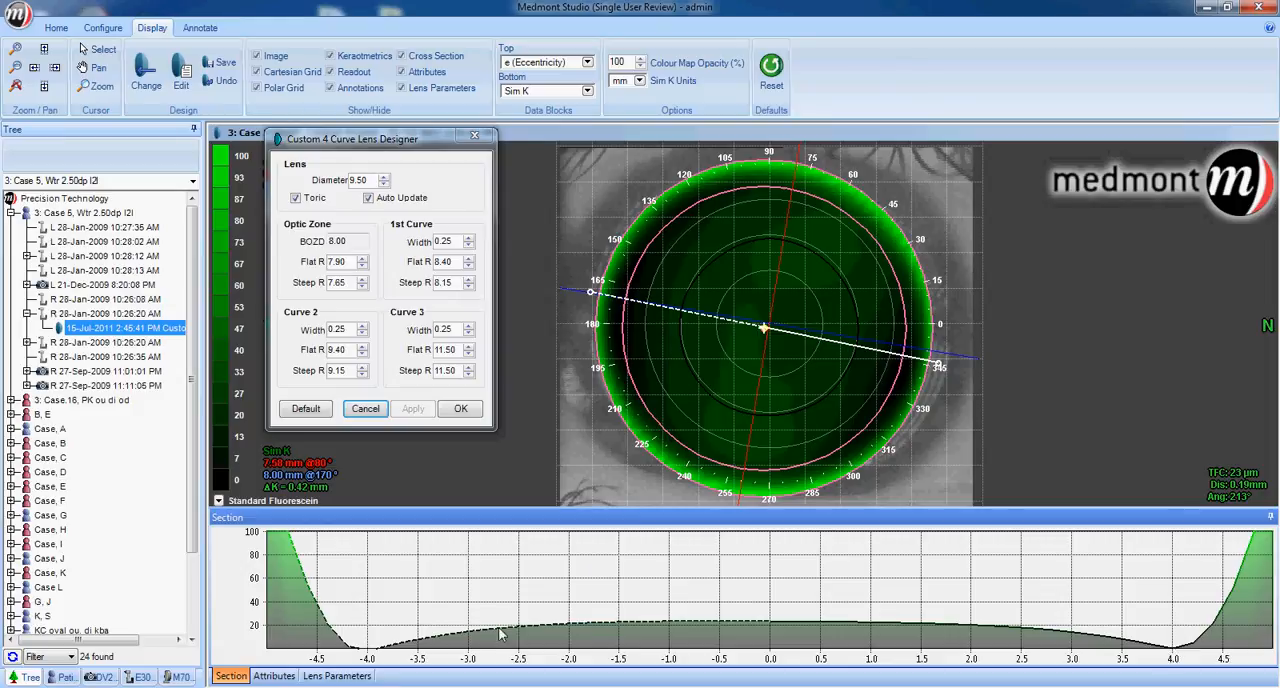
mouse_move(393, 650)
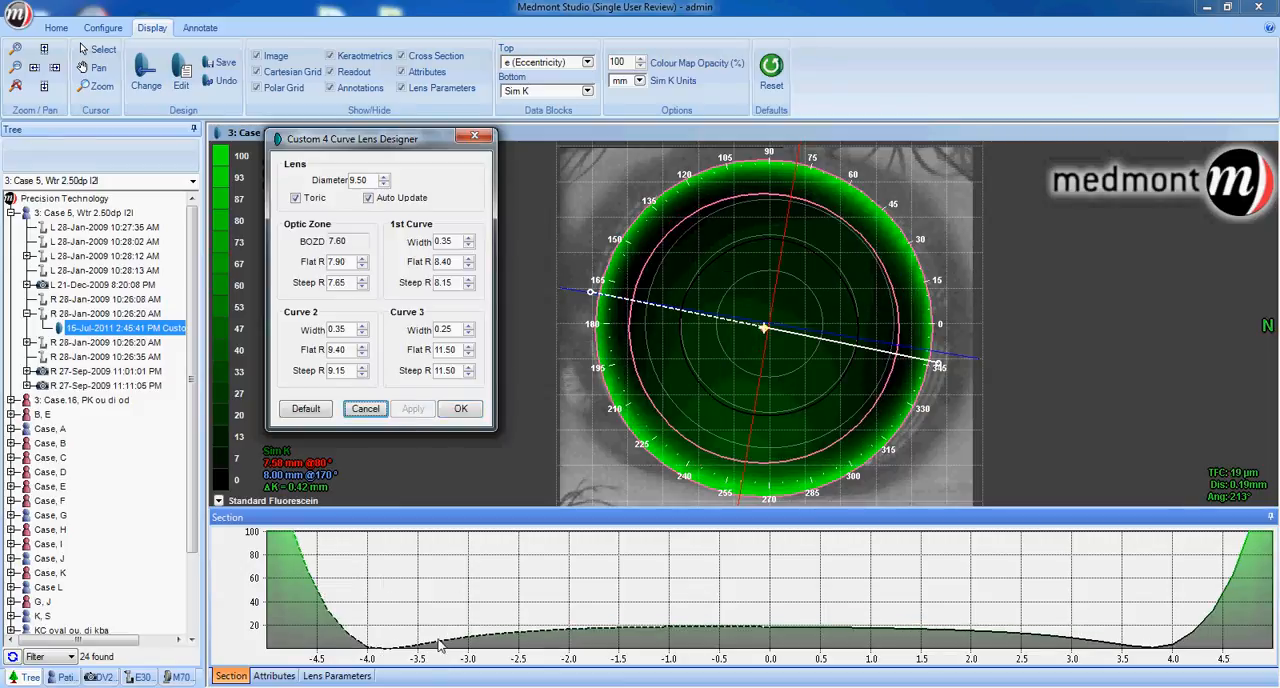
mouse_move(335, 628)
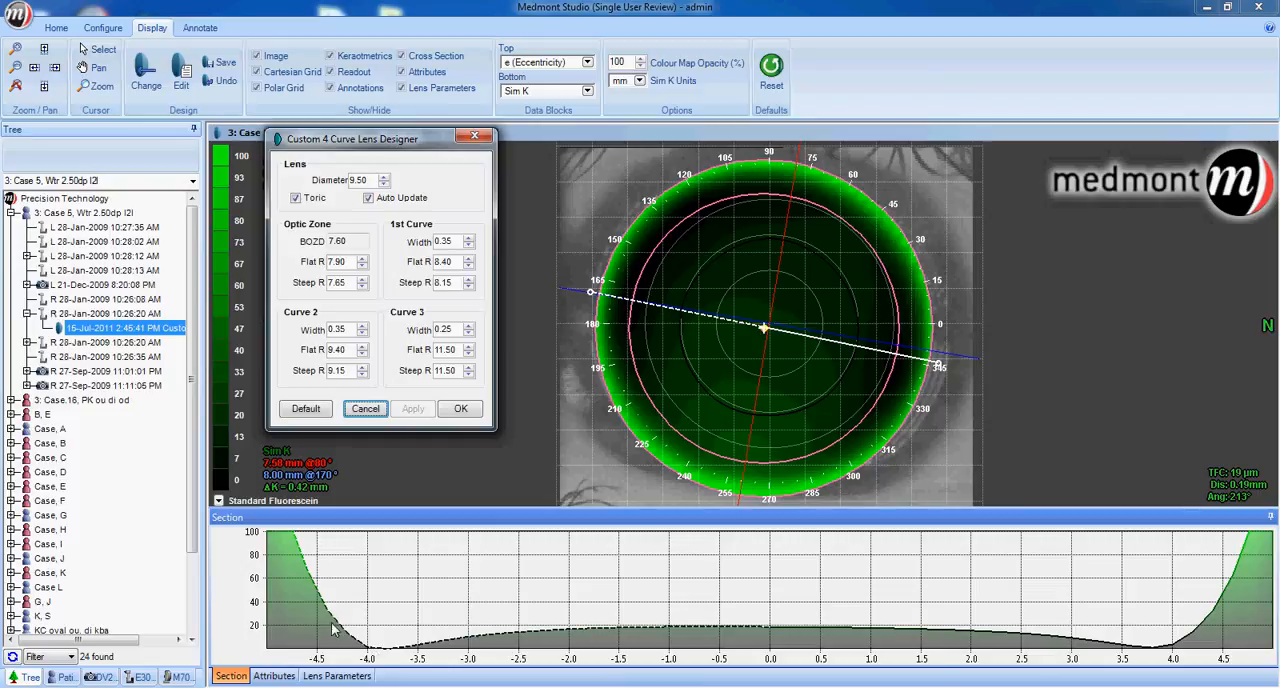
mouse_move(1097, 681)
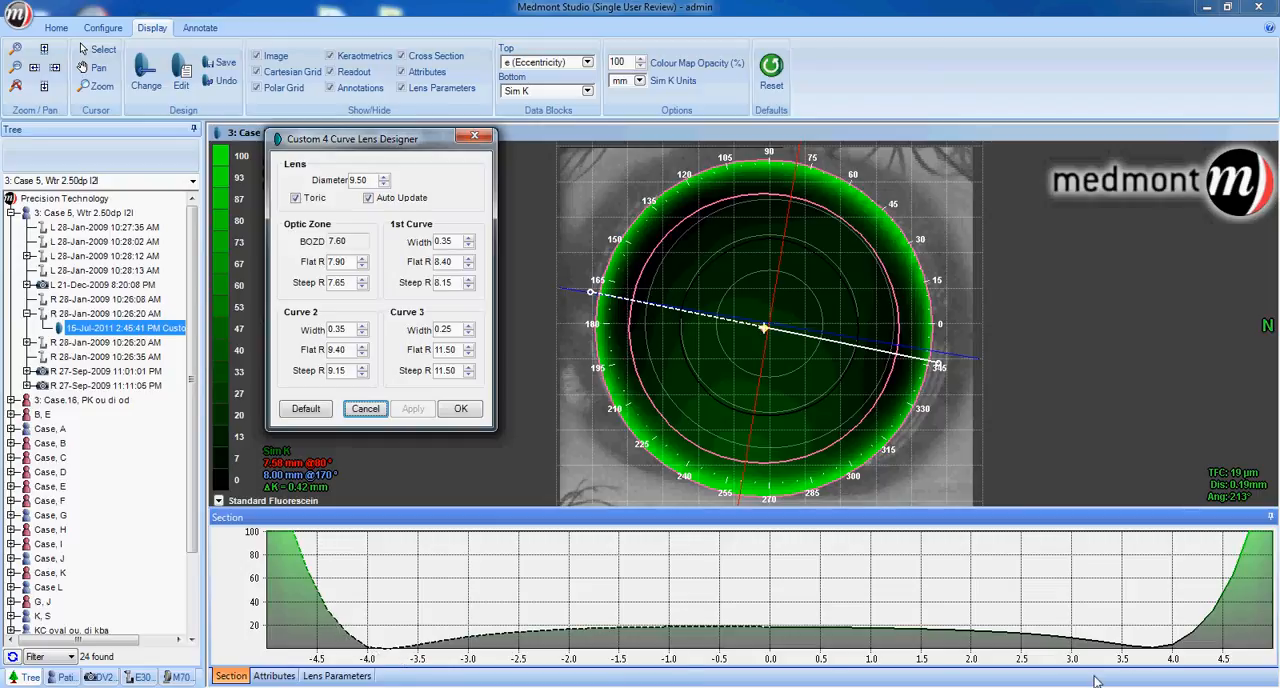
mouse_move(947, 448)
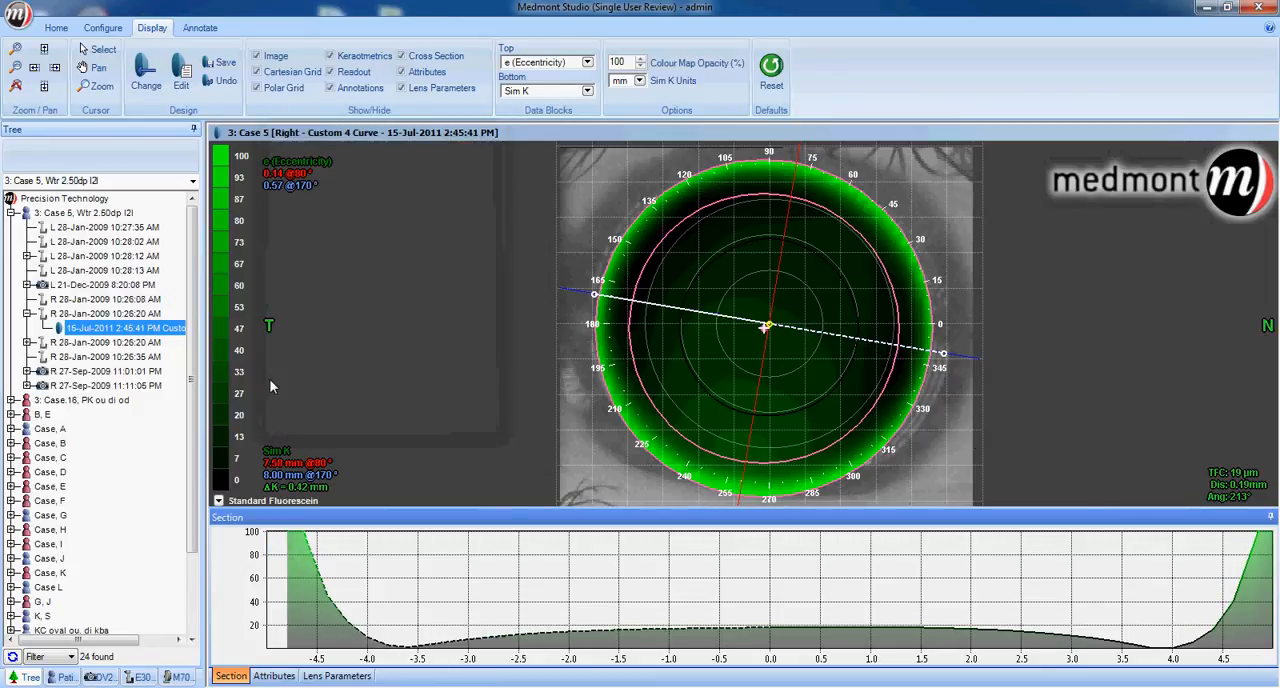
- Display the R 27-Sep-2009 11:11:06 PM fluorescein photo beside the toric simulation
left_click(105, 385)
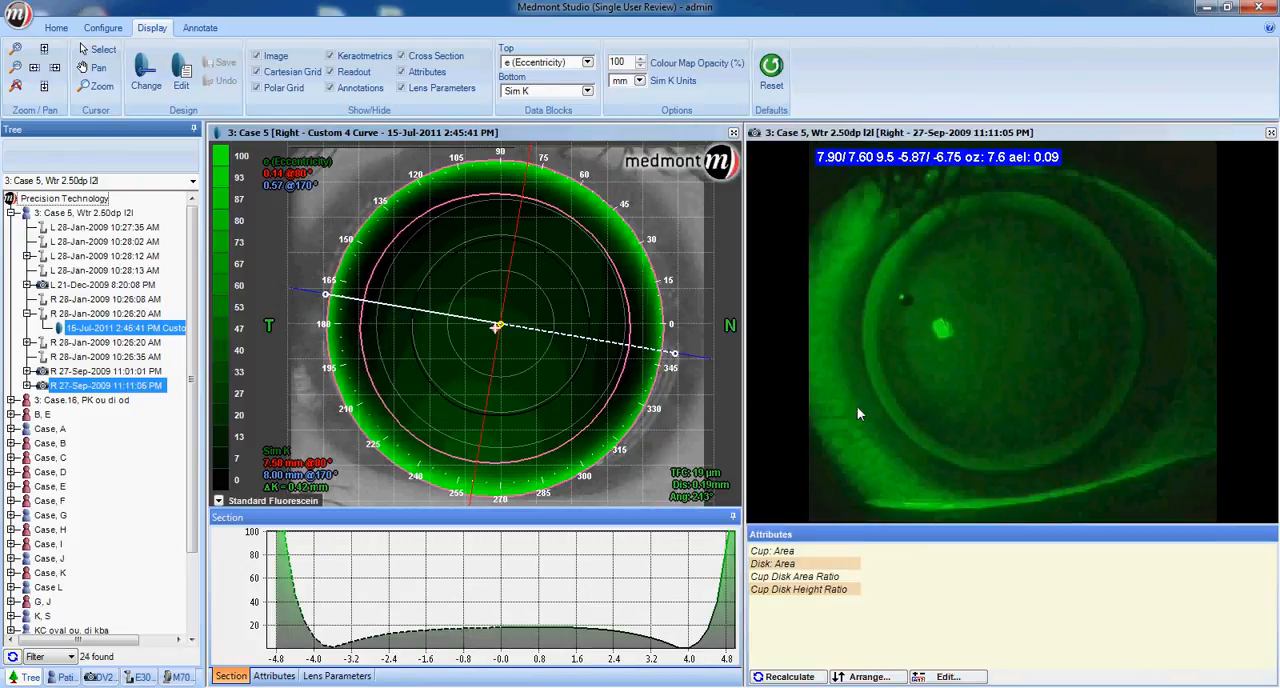
mouse_move(912, 408)
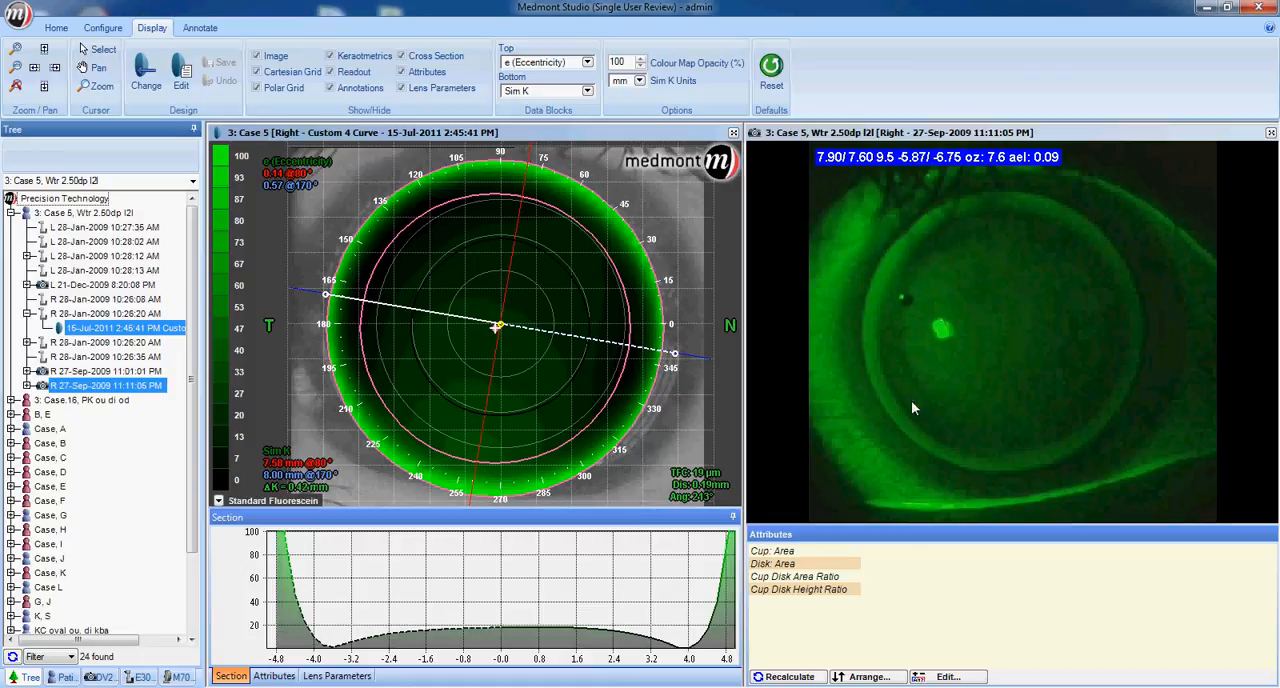
mouse_move(987, 456)
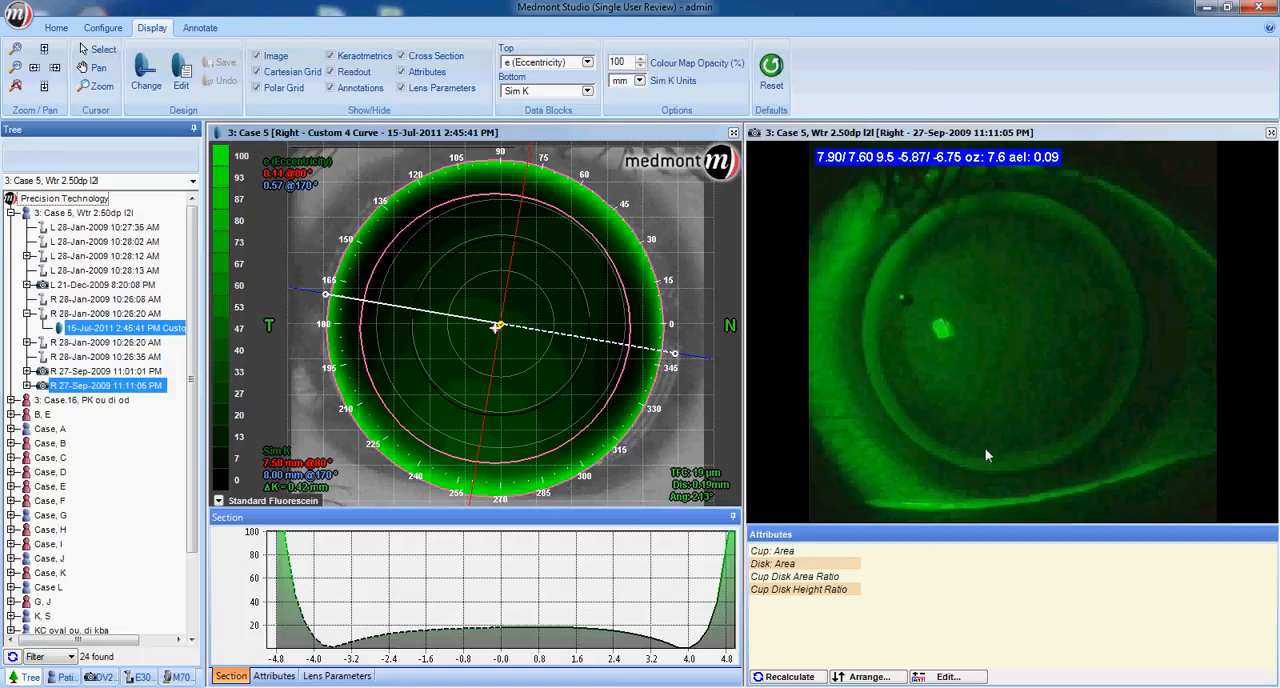
mouse_move(1010, 225)
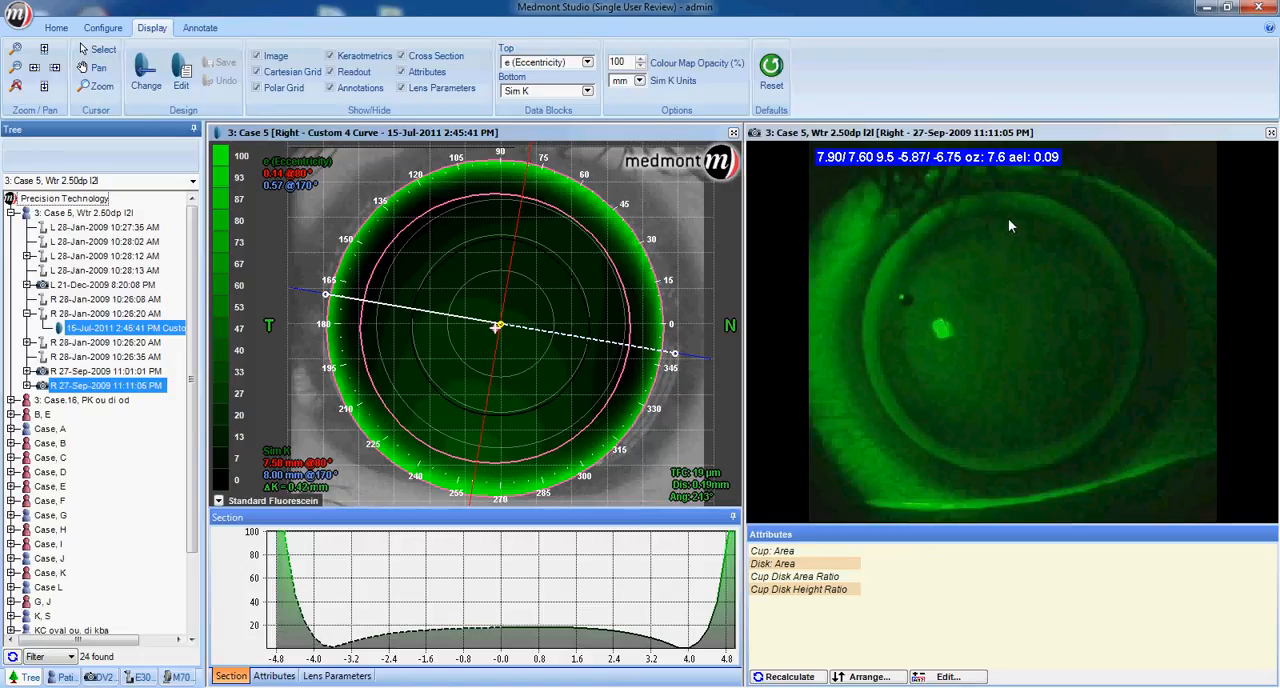
mouse_move(1004, 231)
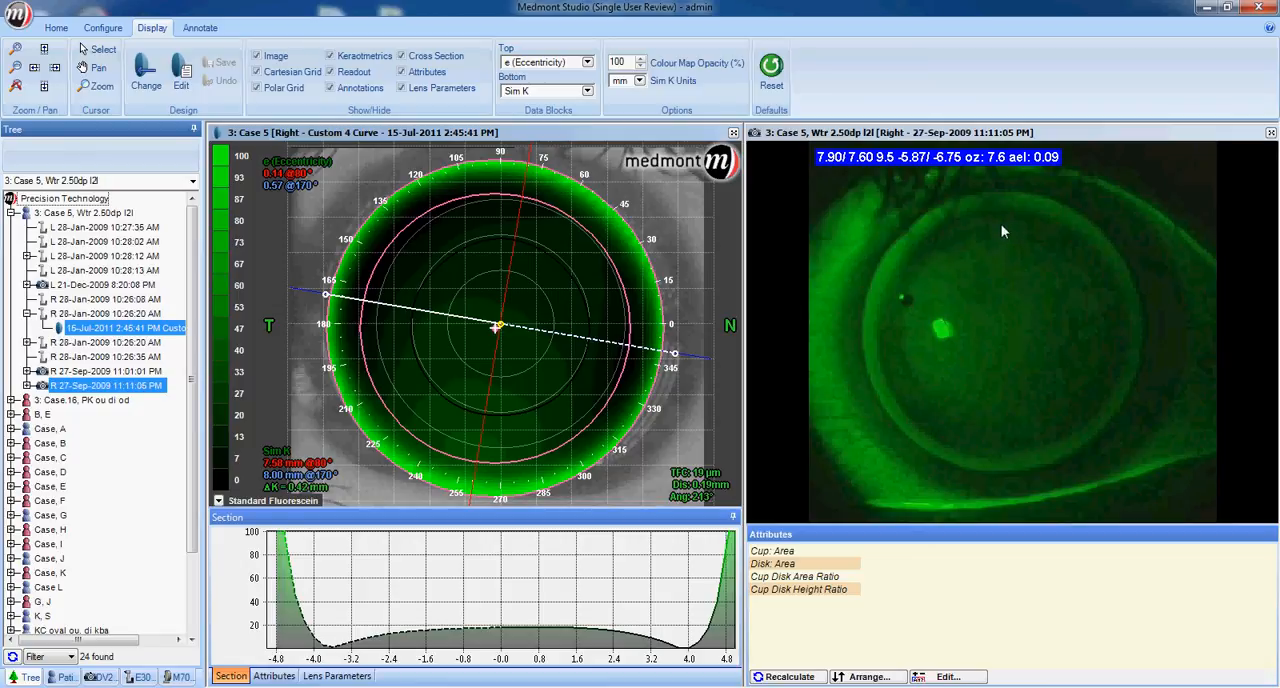
mouse_move(1003, 457)
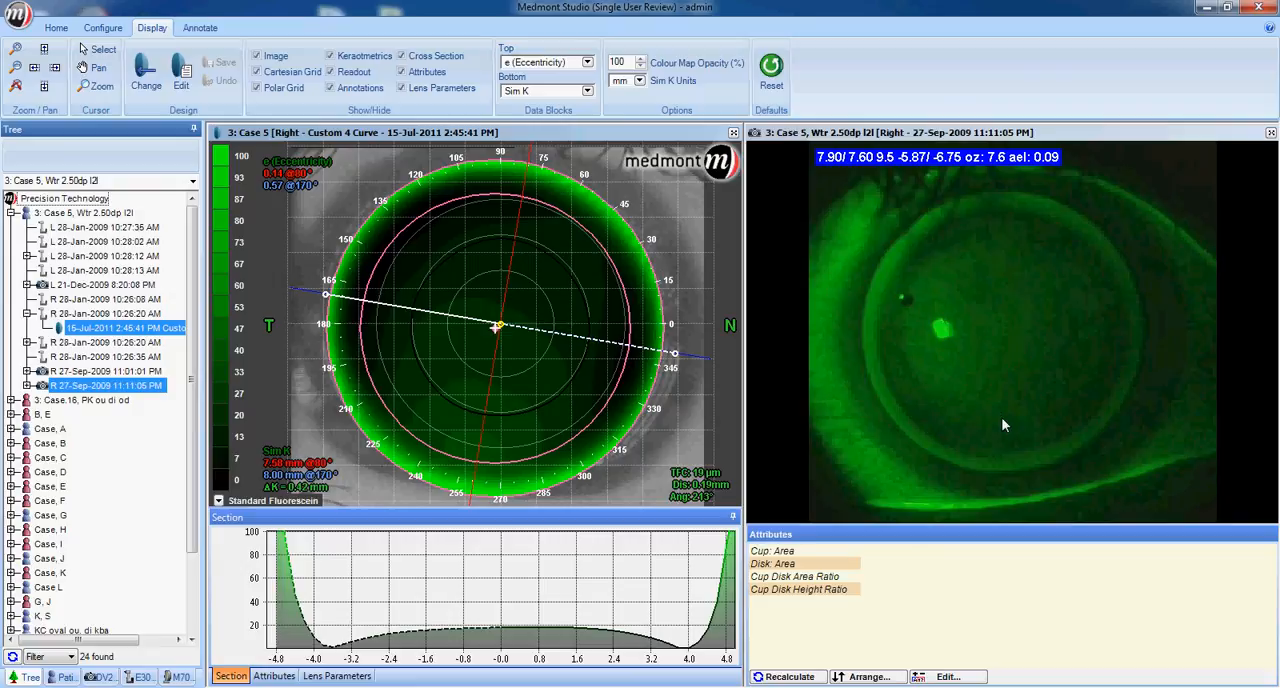
mouse_move(1014, 426)
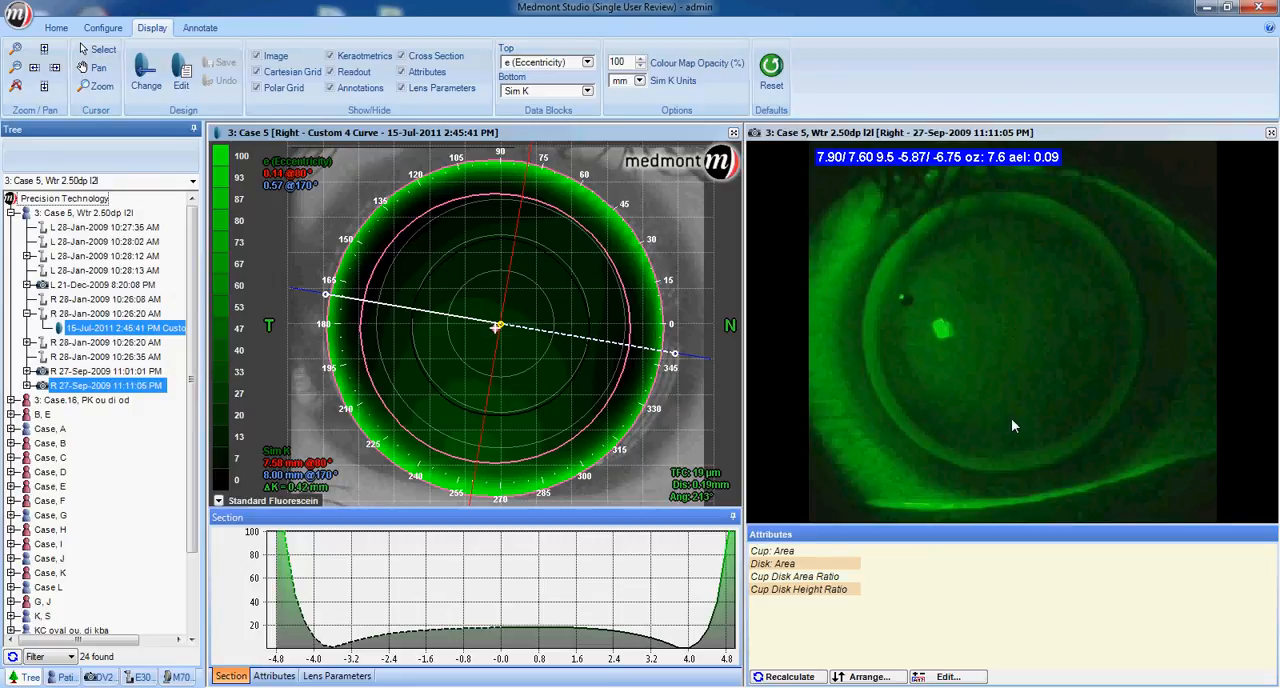
mouse_move(900, 370)
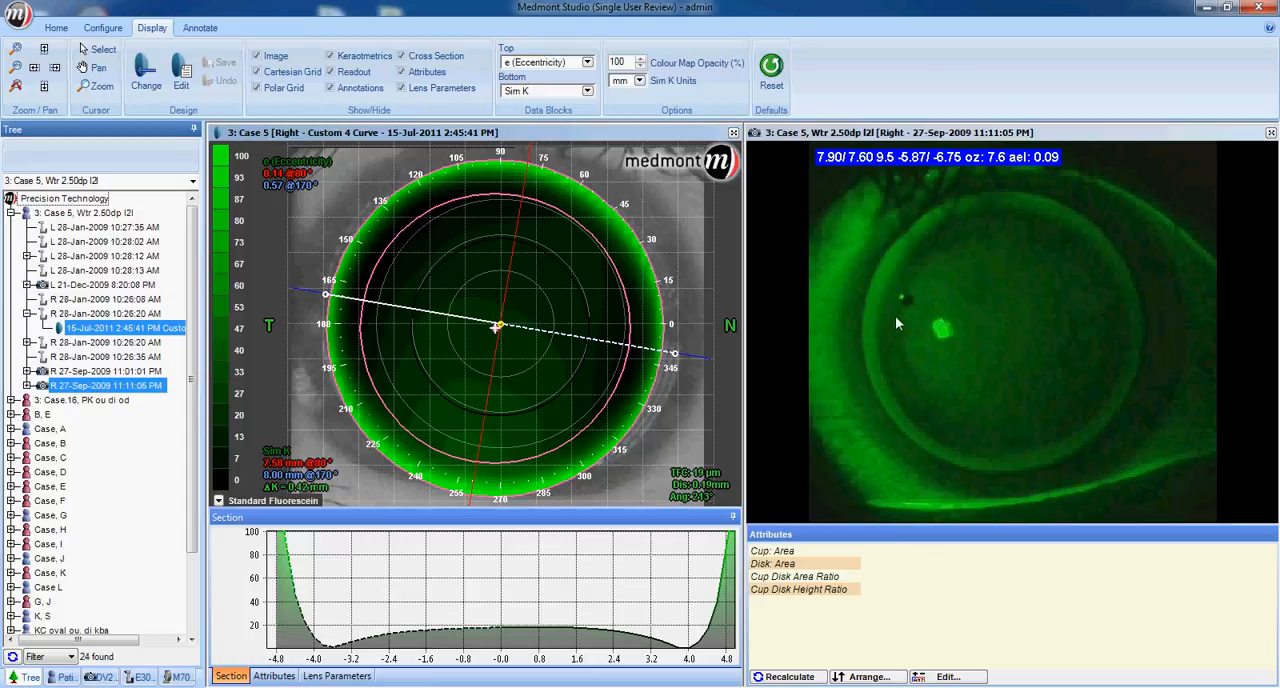
mouse_move(1121, 346)
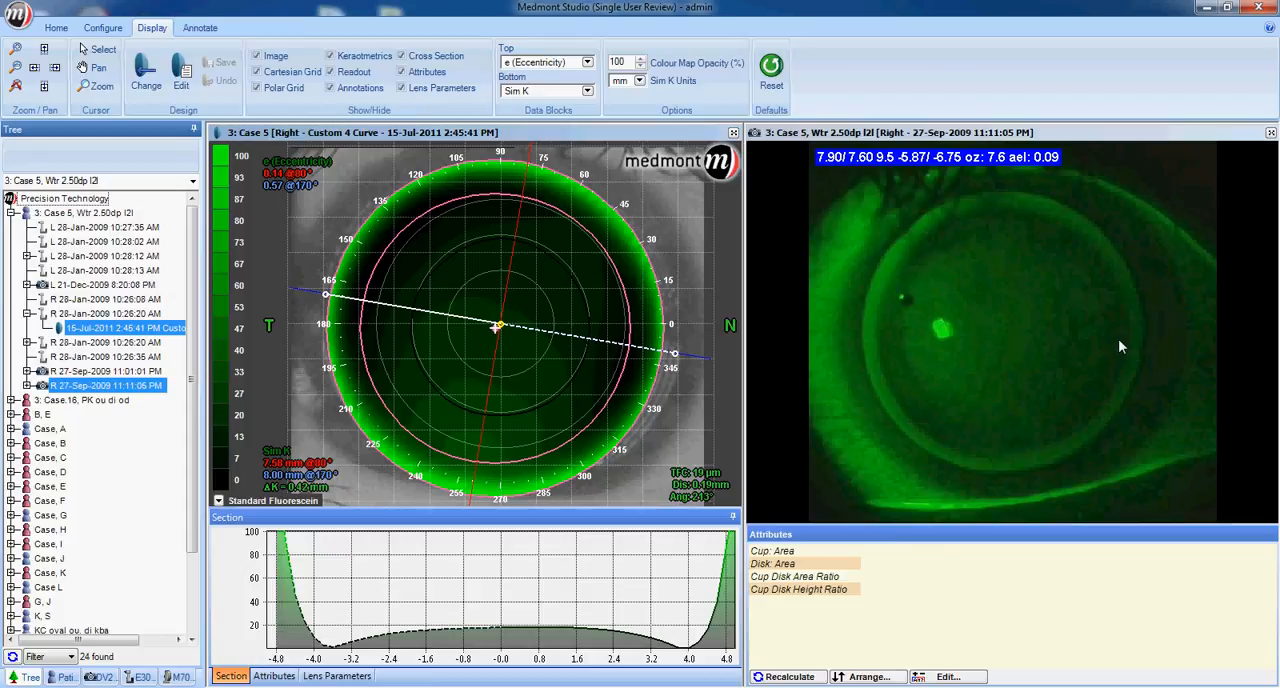
mouse_move(930, 418)
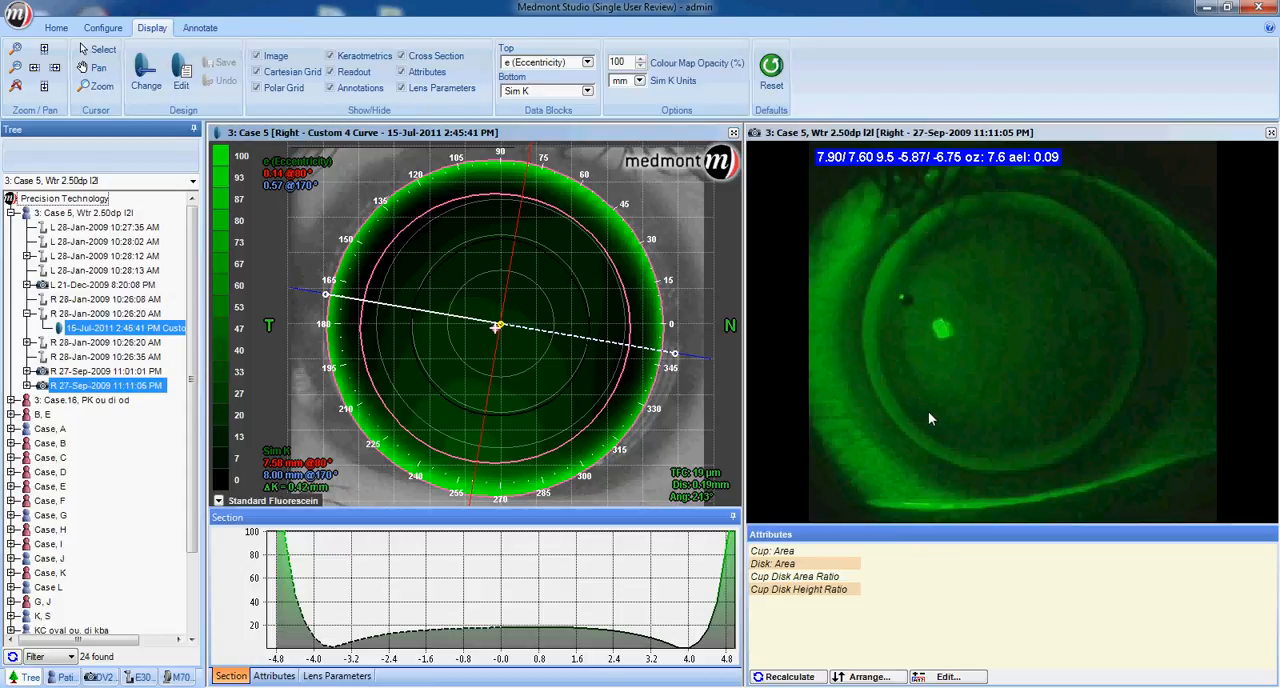
mouse_move(1050, 446)
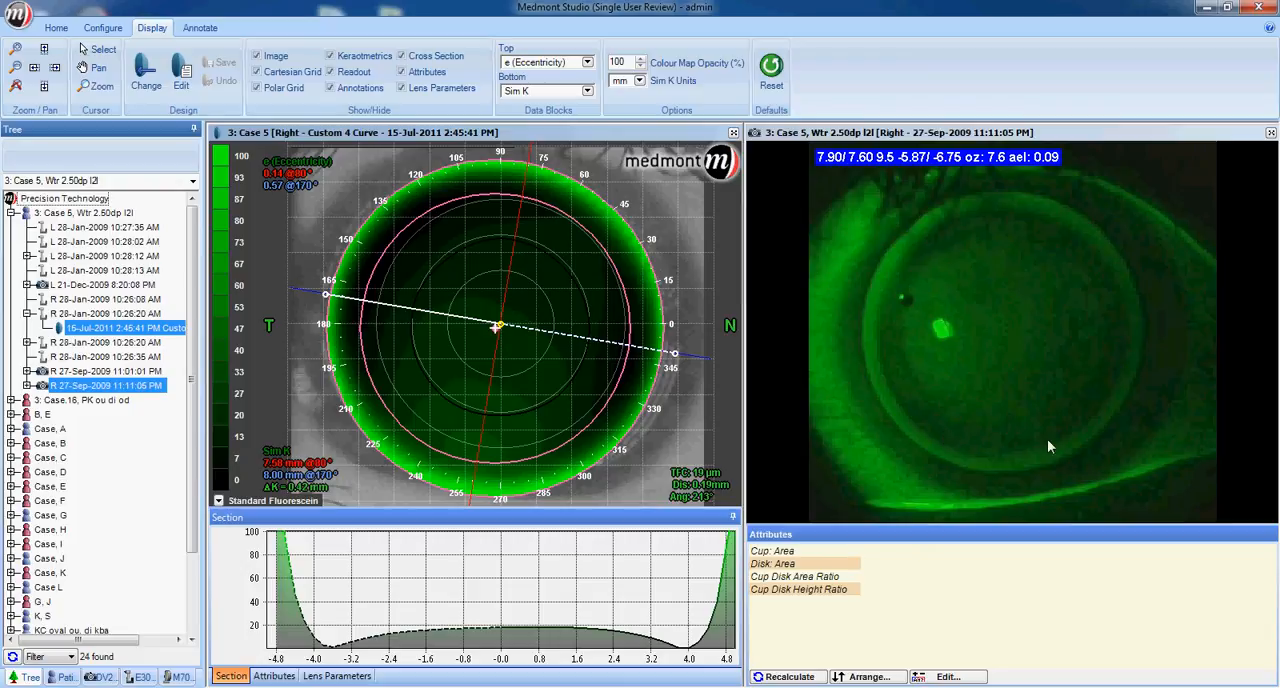
mouse_move(996, 373)
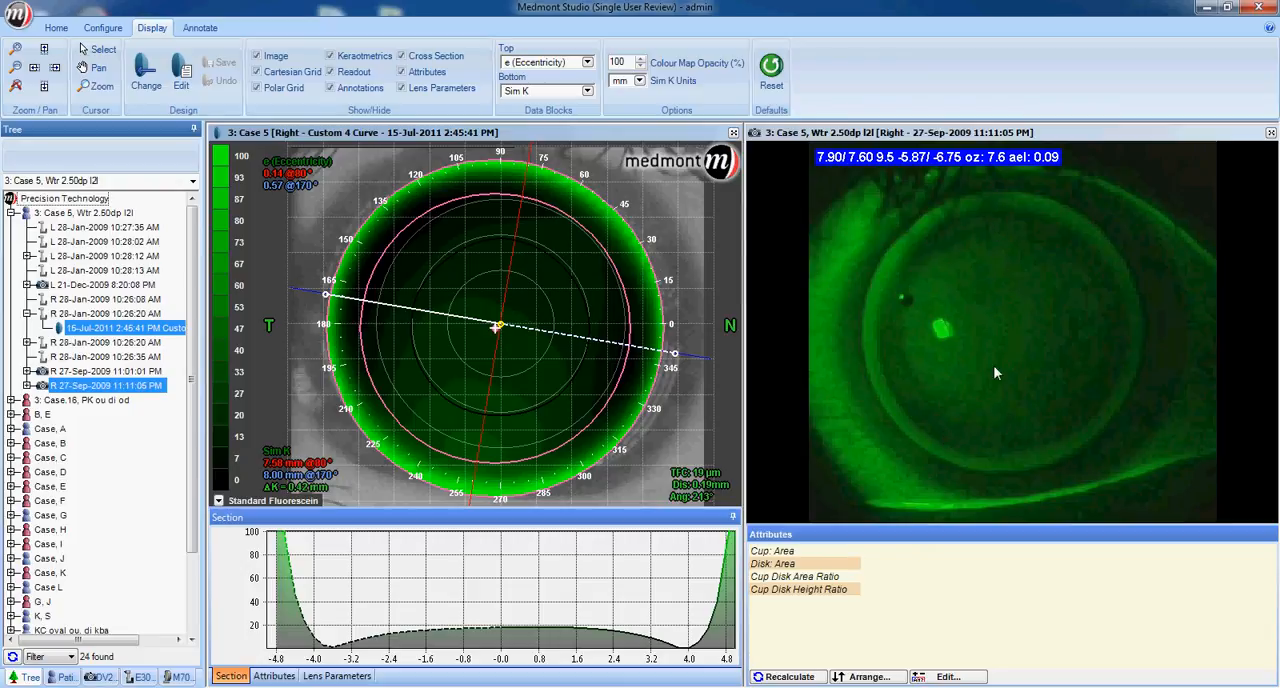
mouse_move(982, 386)
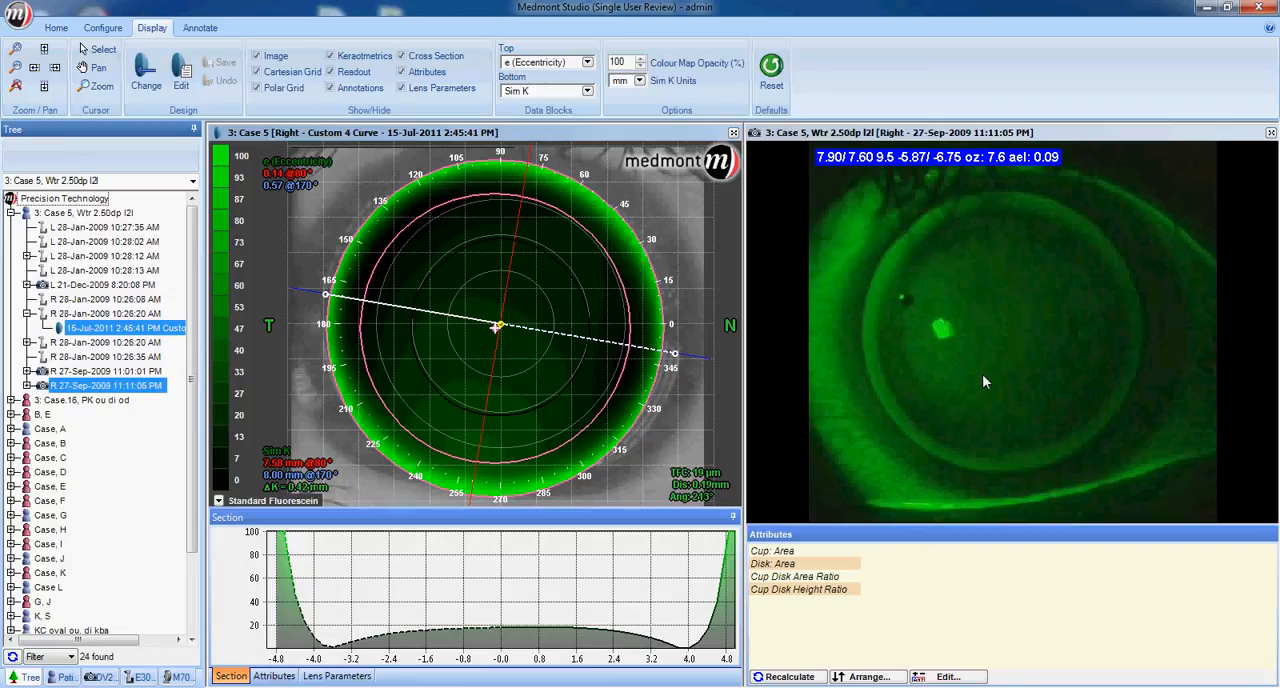
mouse_move(937, 305)
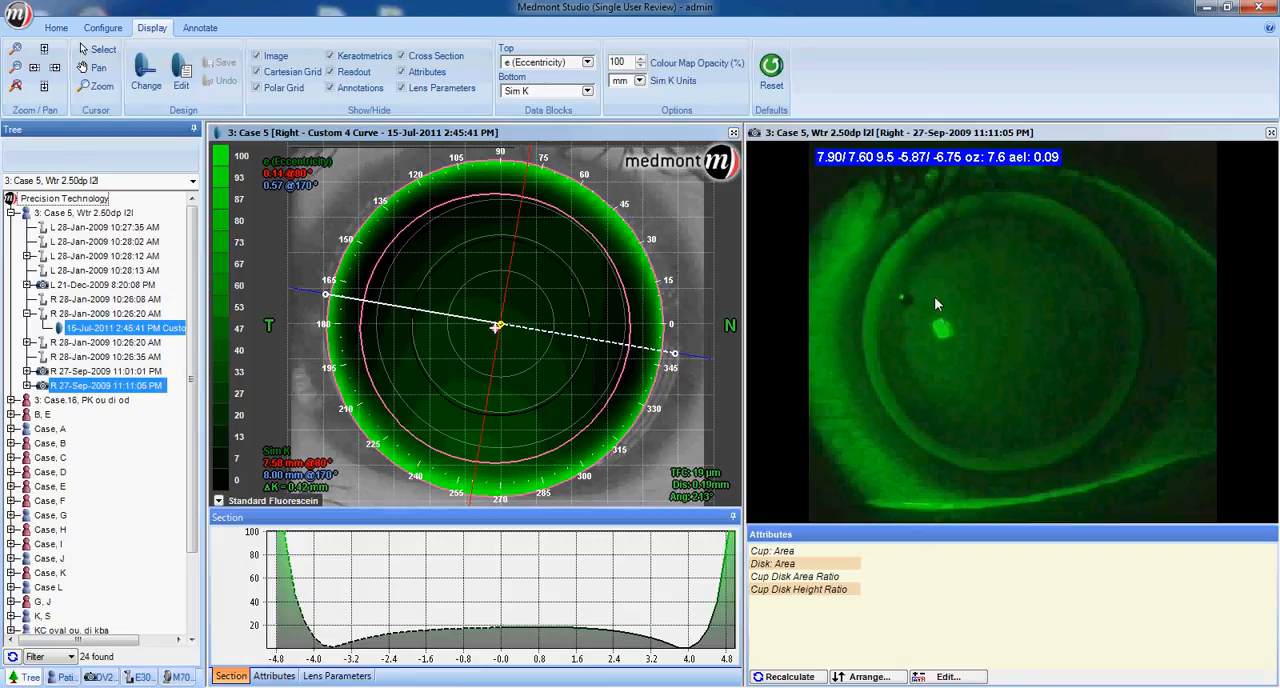
mouse_move(1057, 300)
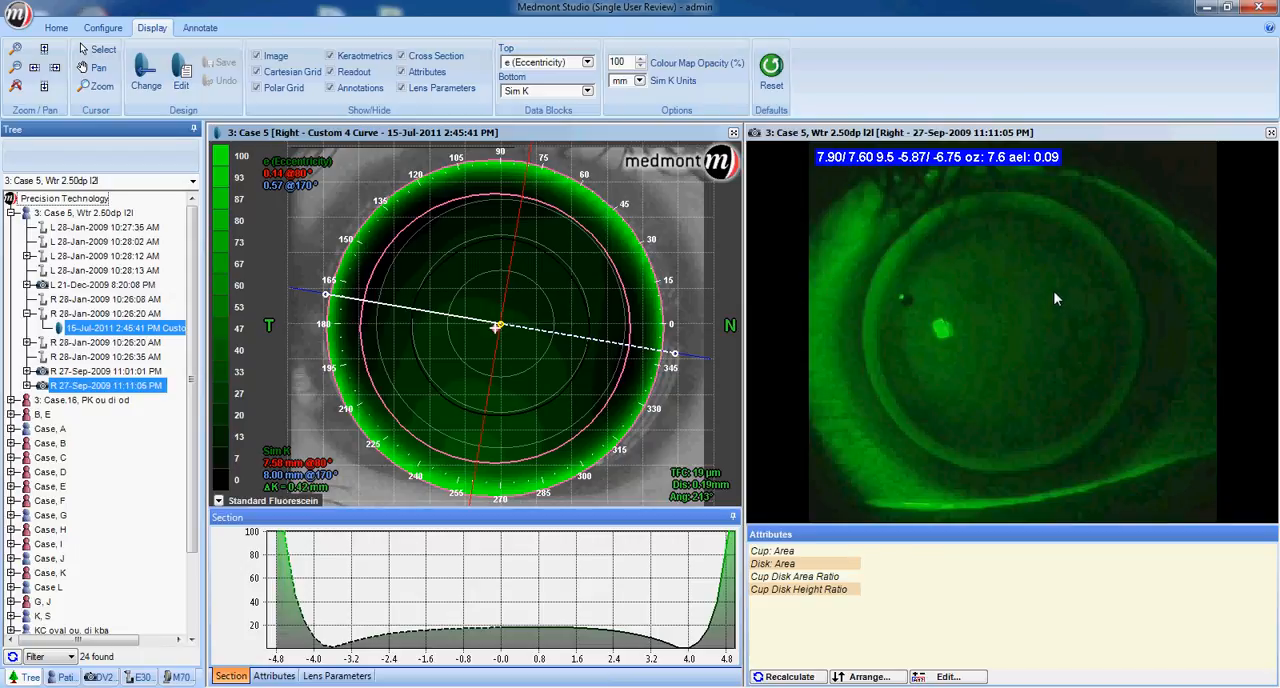
mouse_move(1051, 291)
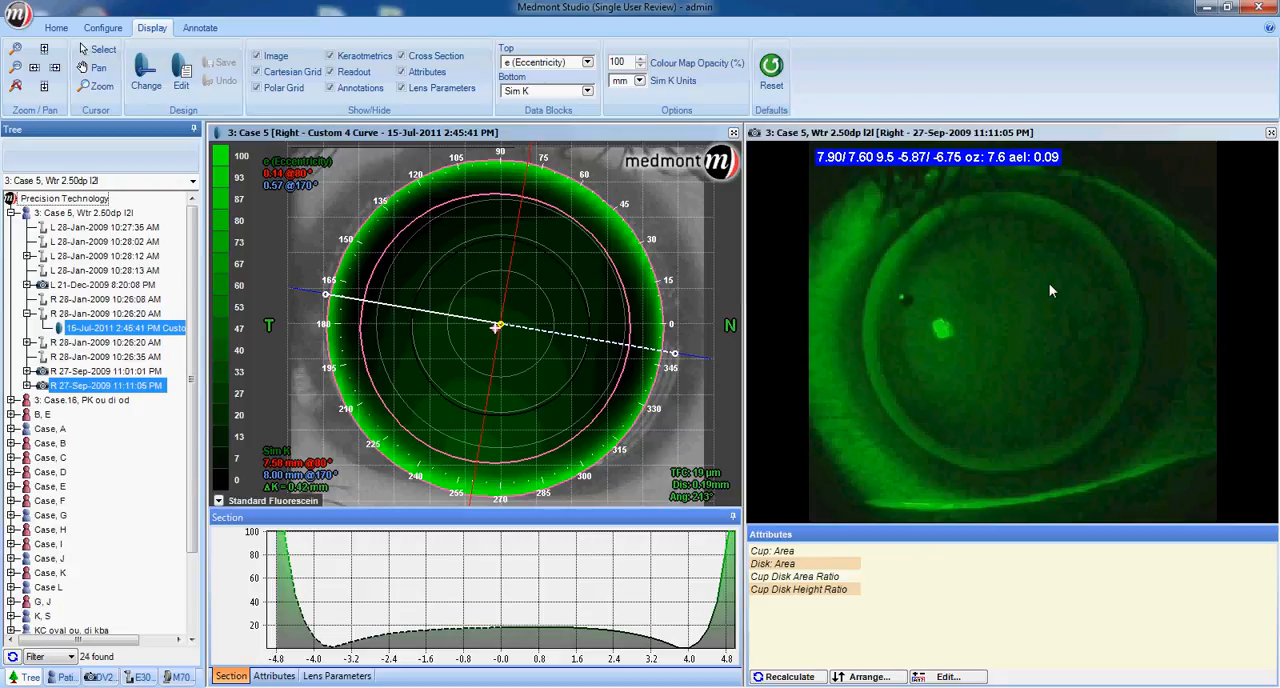
mouse_move(1011, 328)
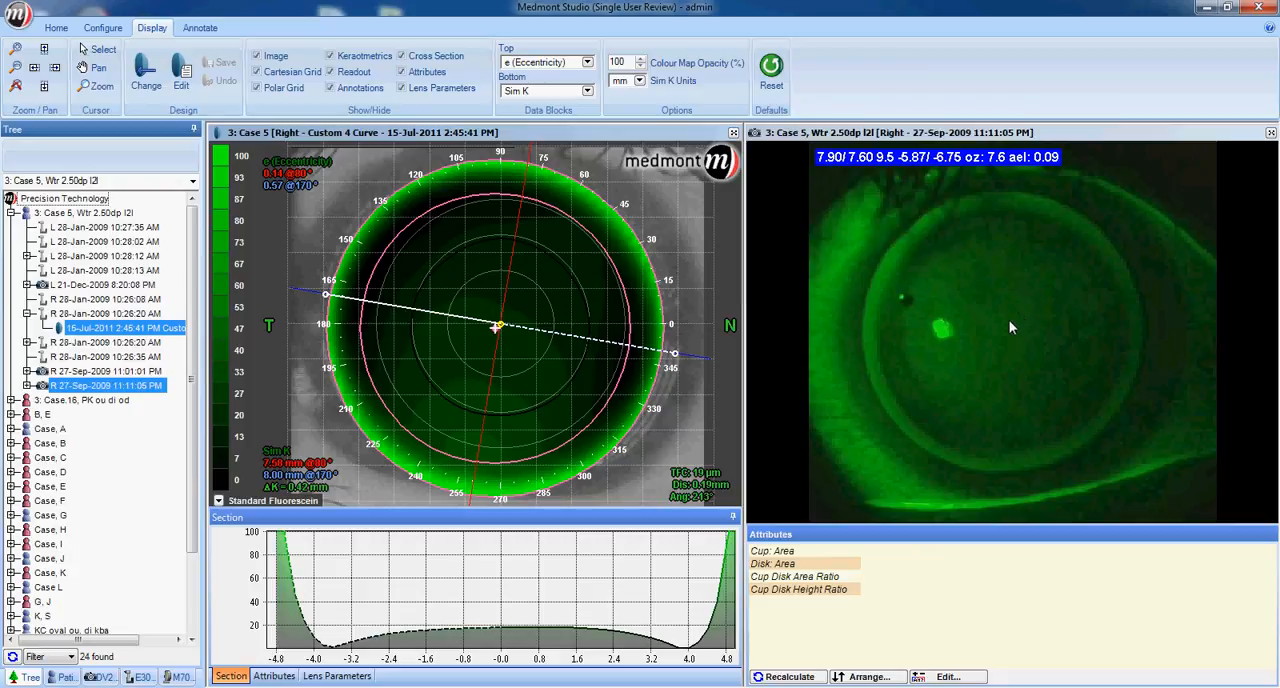